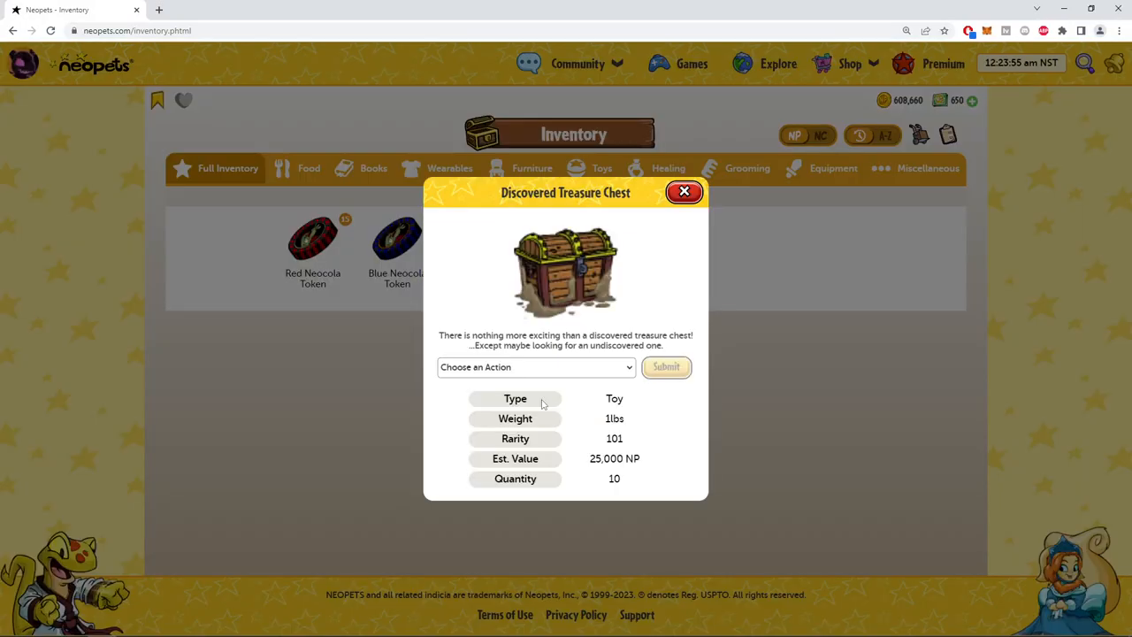
# Open the first two Discovered Treasure Chests by playing with a pet and dismiss the results.
pyautogui.click(666, 367)
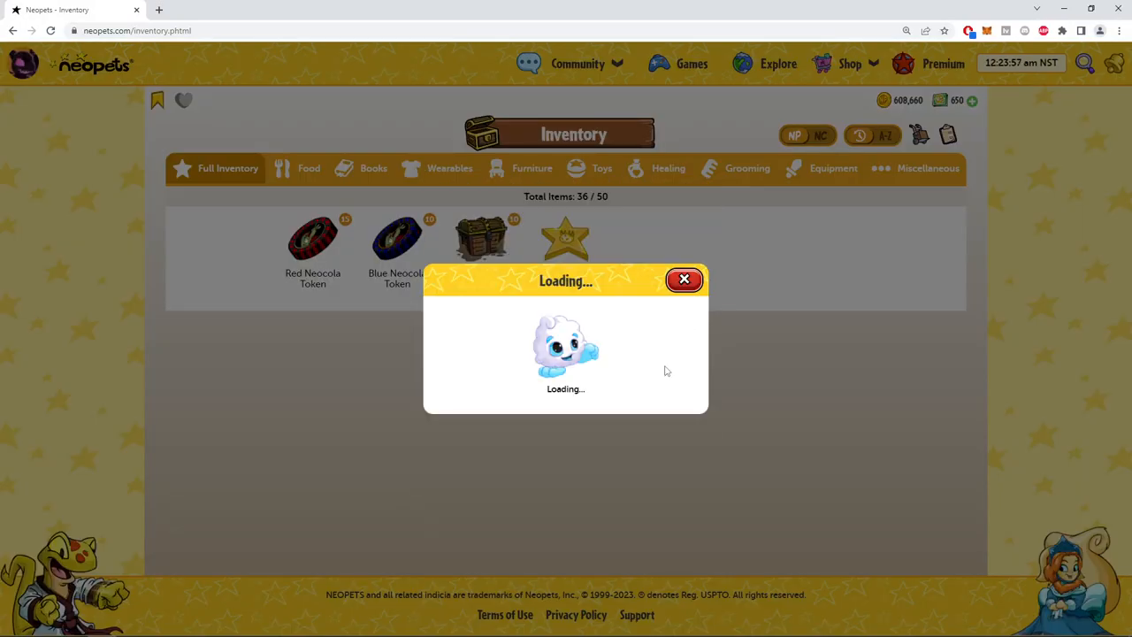
pyautogui.click(684, 279)
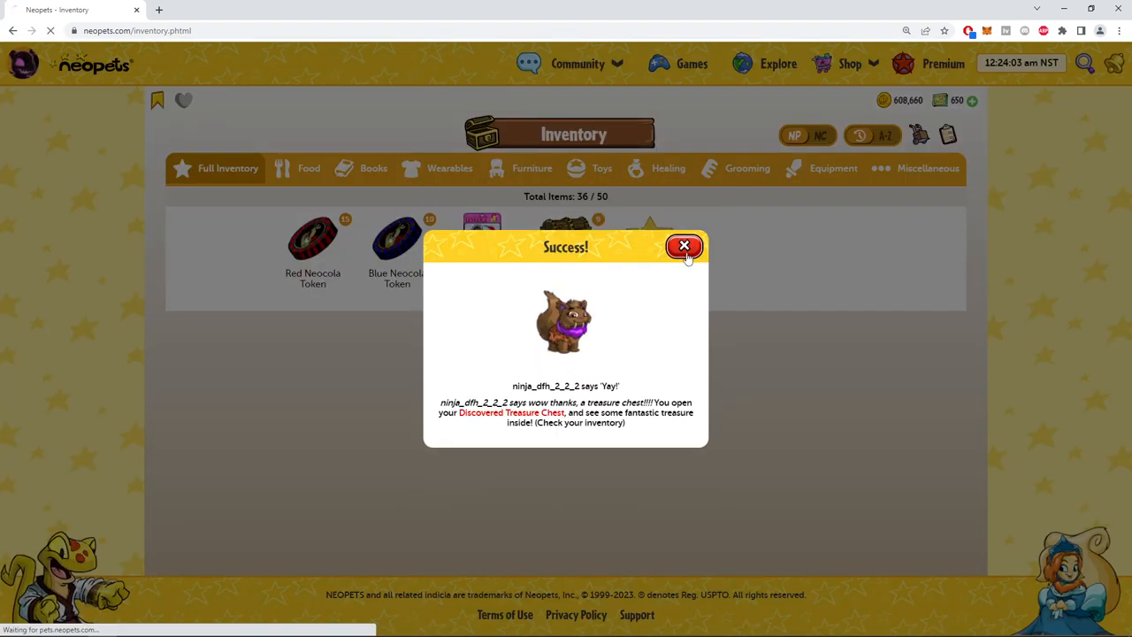
pyautogui.click(685, 246)
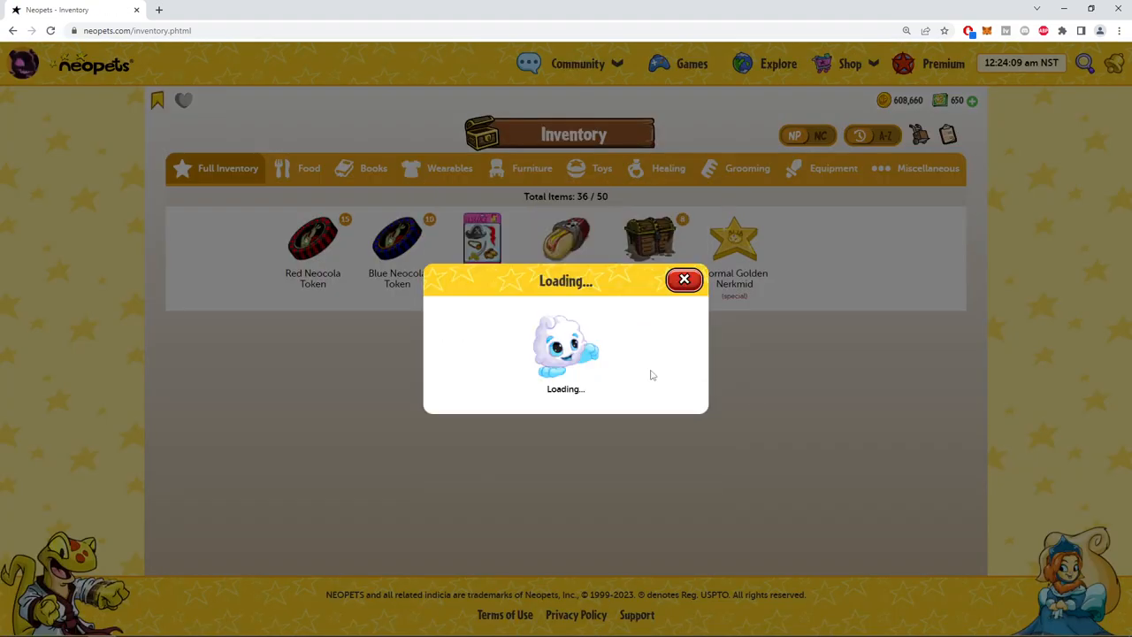
pyautogui.click(683, 280)
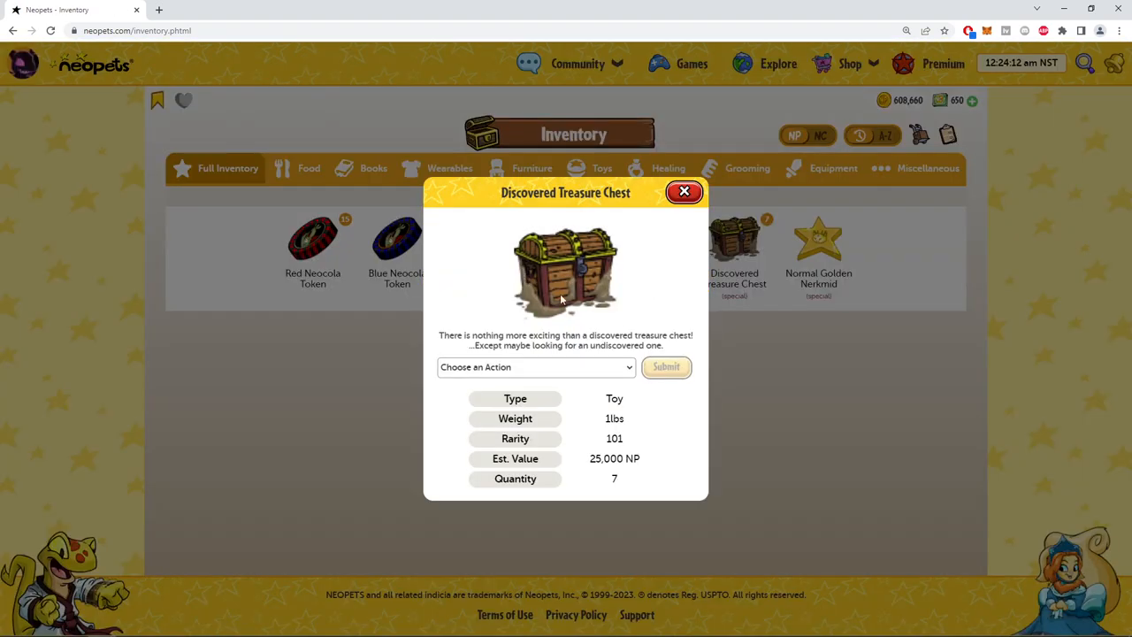
pyautogui.click(536, 368)
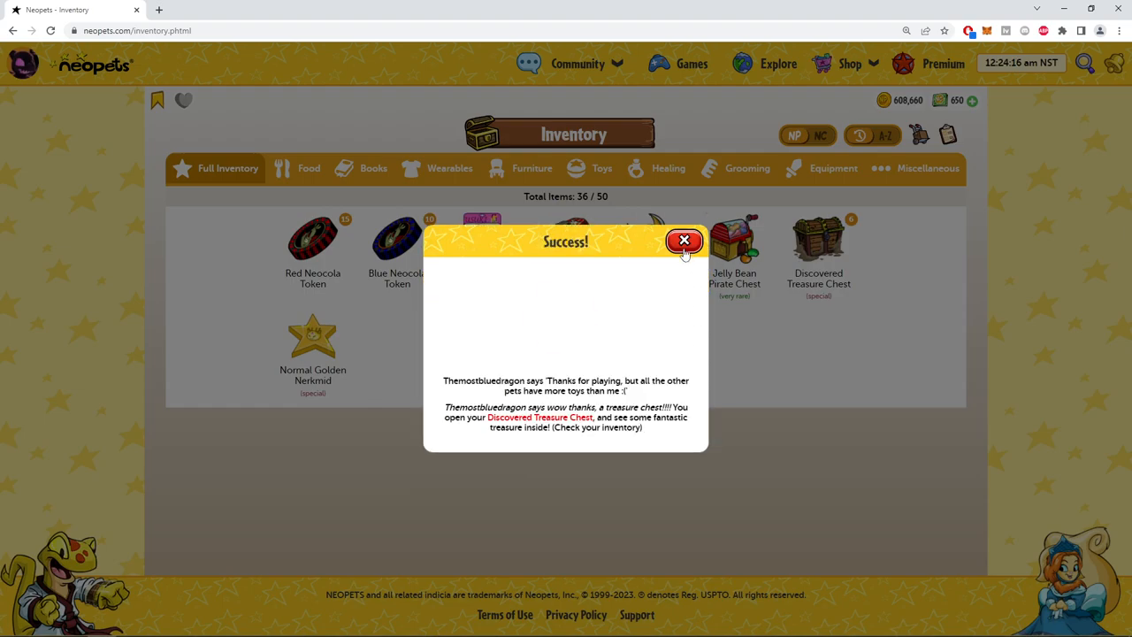
pyautogui.click(683, 239)
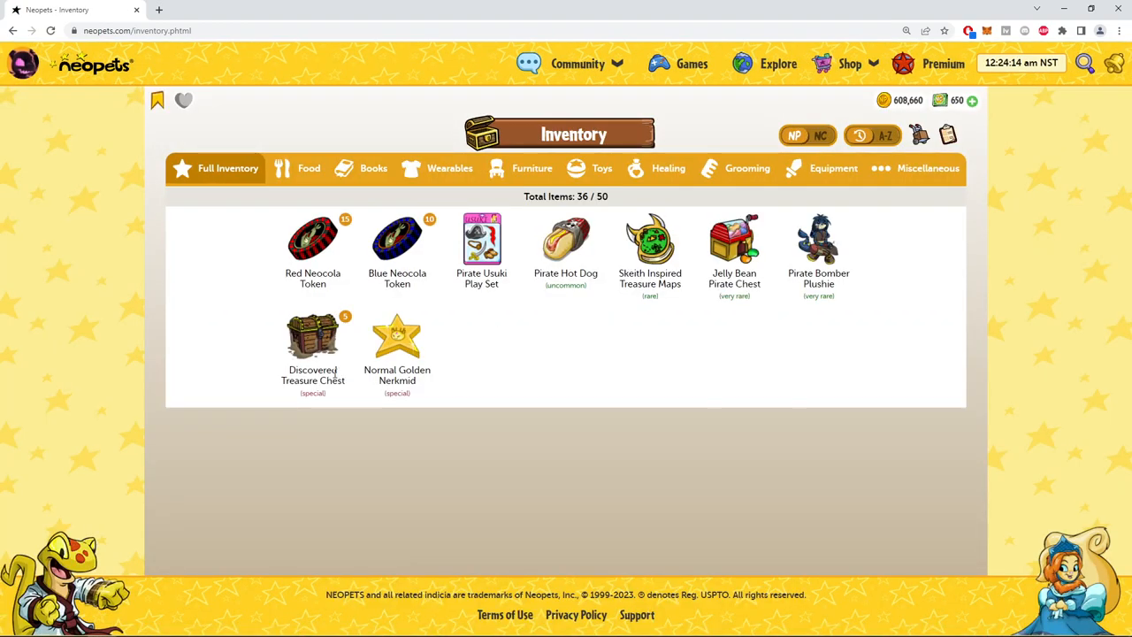
# Open three more Discovered Treasure Chests by playing with pets, collecting pirate items.
pyautogui.click(313, 336)
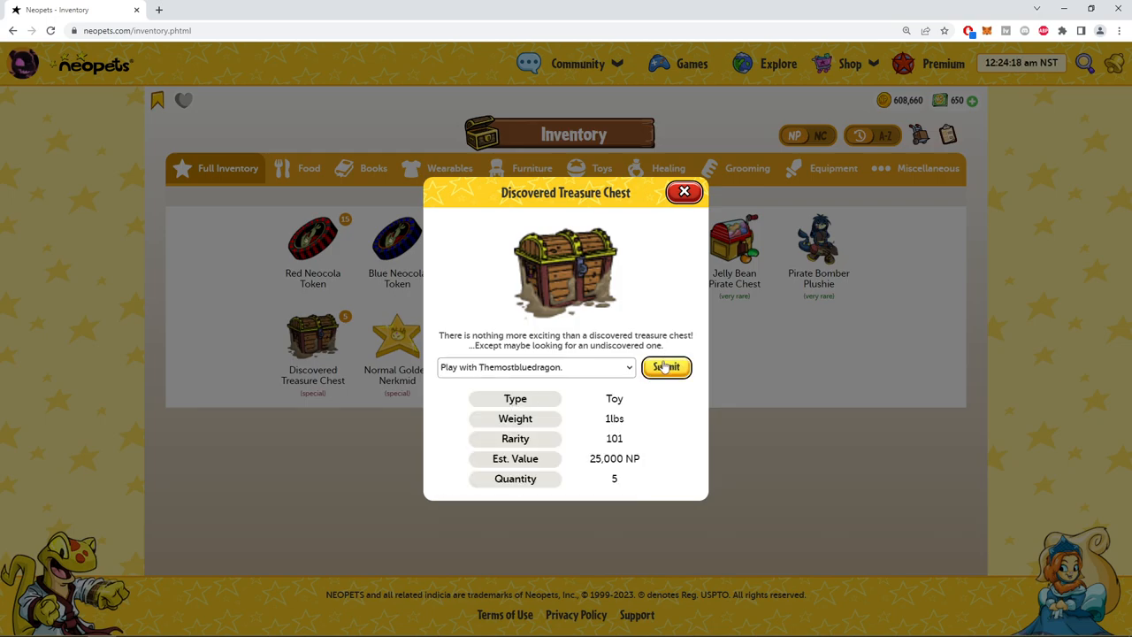
pyautogui.click(665, 368)
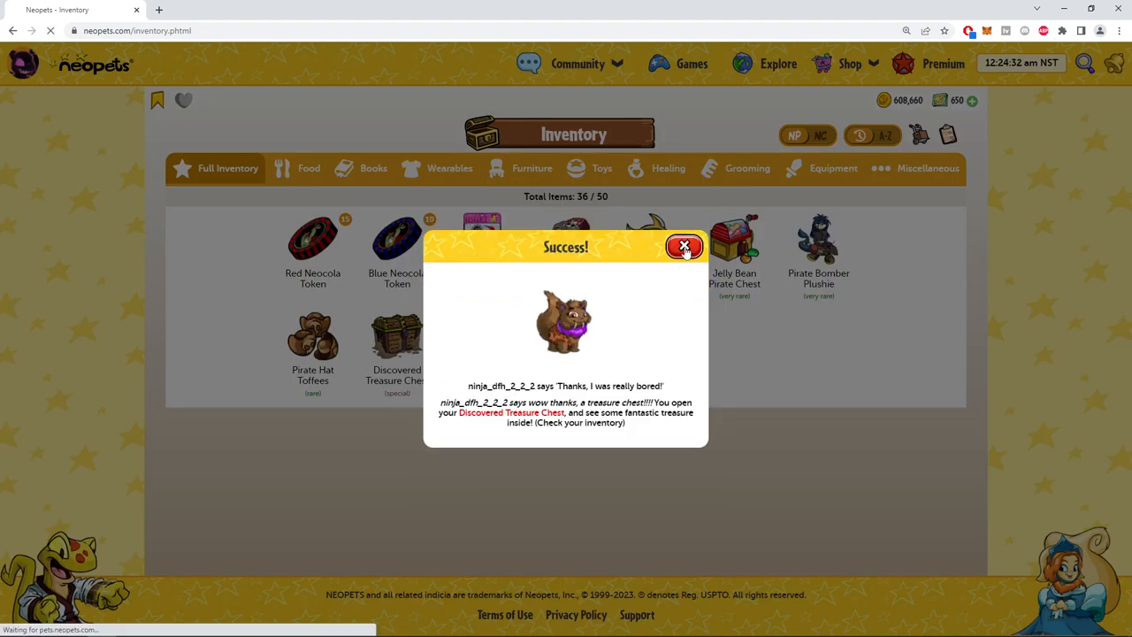
pyautogui.click(685, 246)
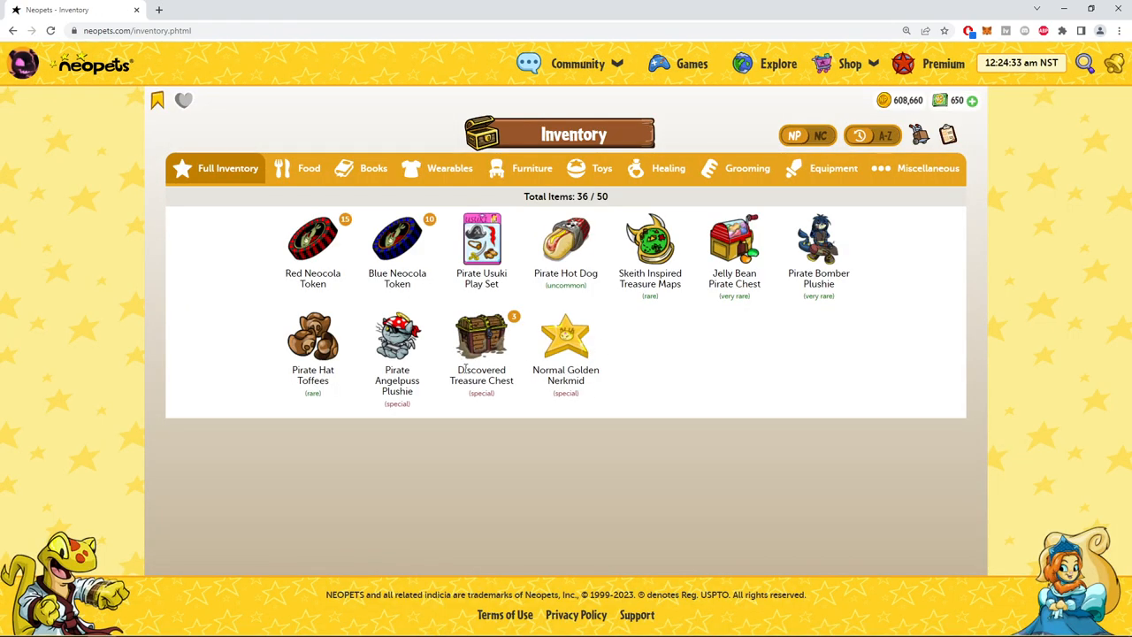
pyautogui.click(481, 336)
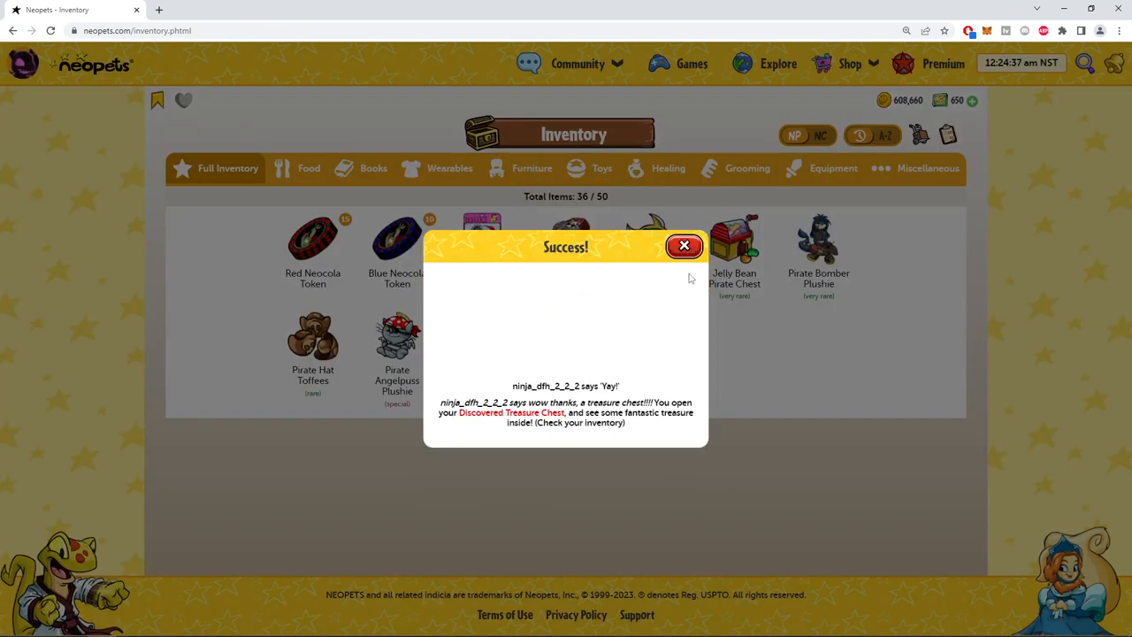
pyautogui.click(683, 246)
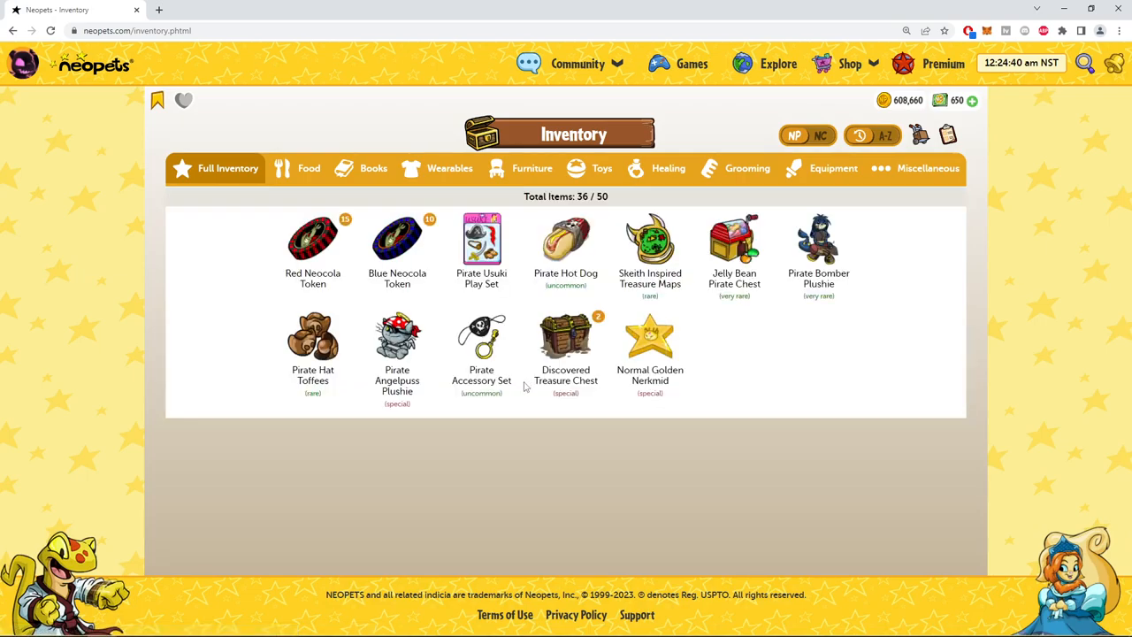
pyautogui.click(566, 337)
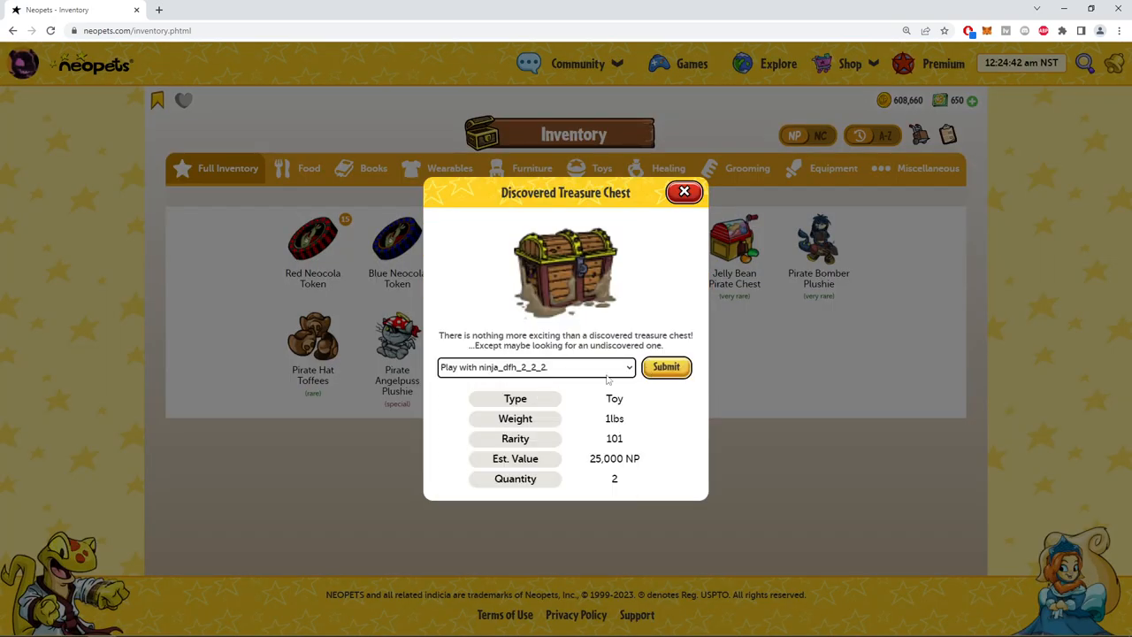
pyautogui.click(684, 192)
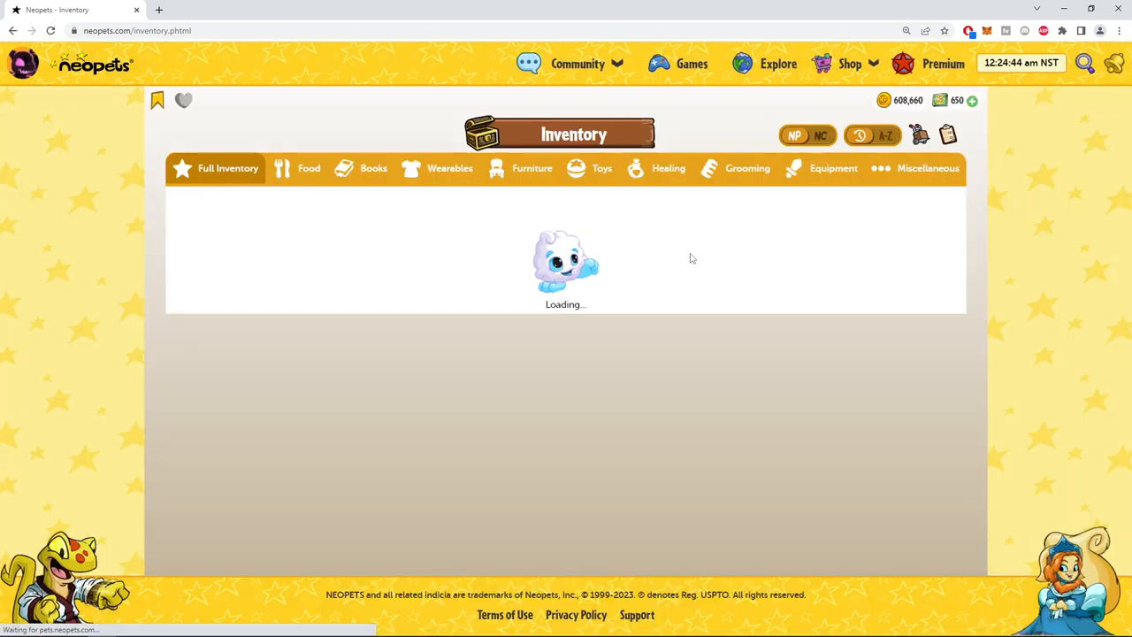
pyautogui.click(535, 376)
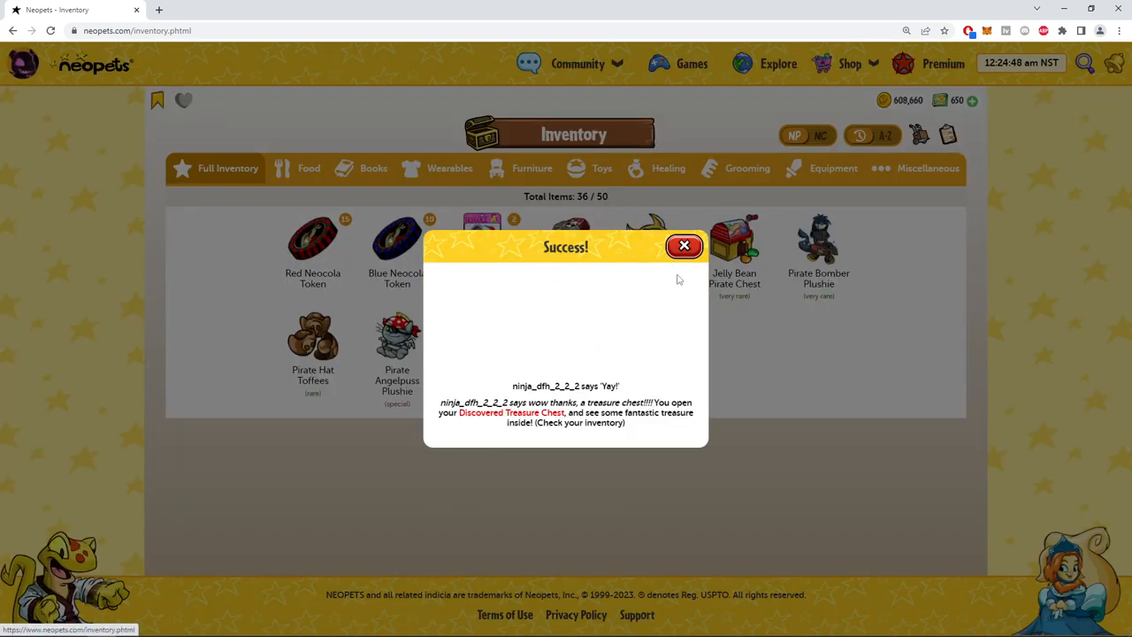
# Dismiss the last chest's Success popup.
pyautogui.click(684, 246)
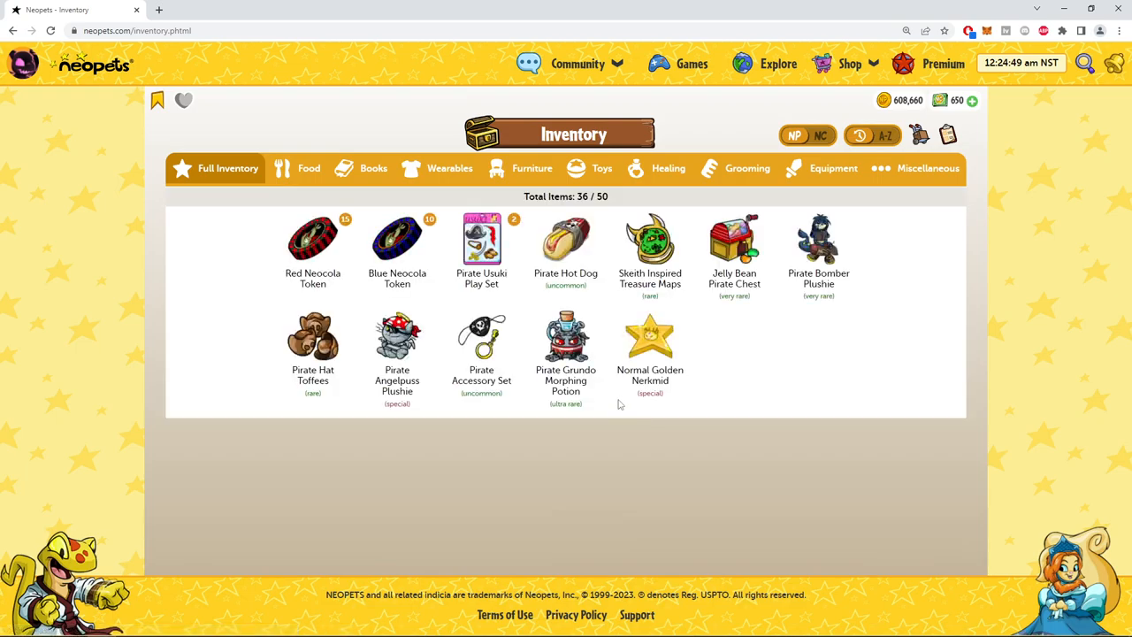
pyautogui.moveTo(707, 384)
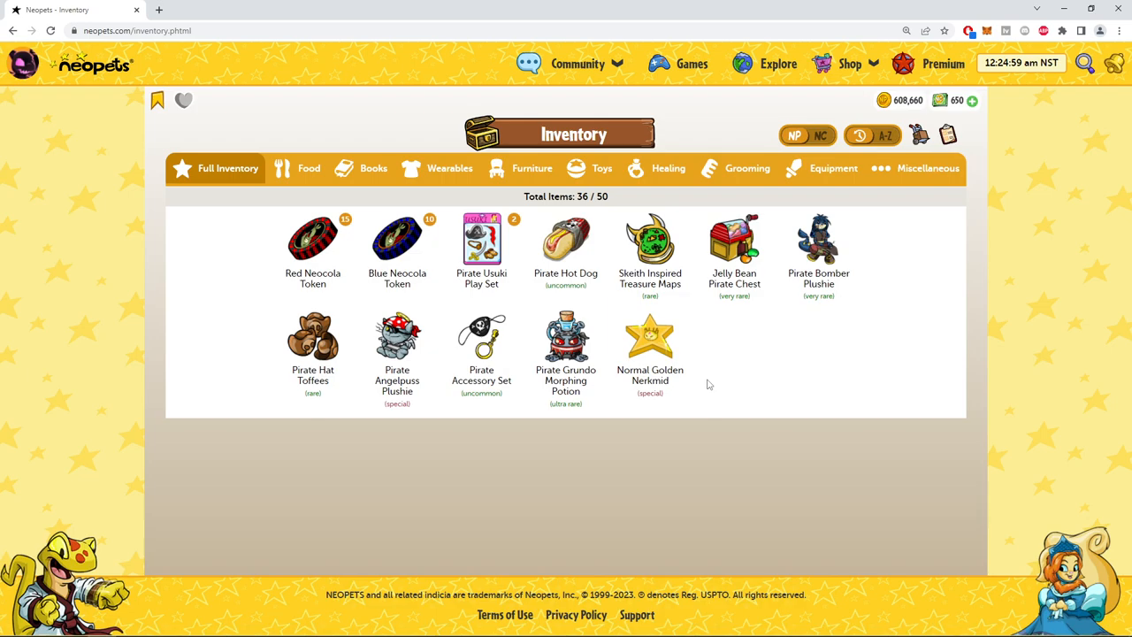
pyautogui.moveTo(666, 371)
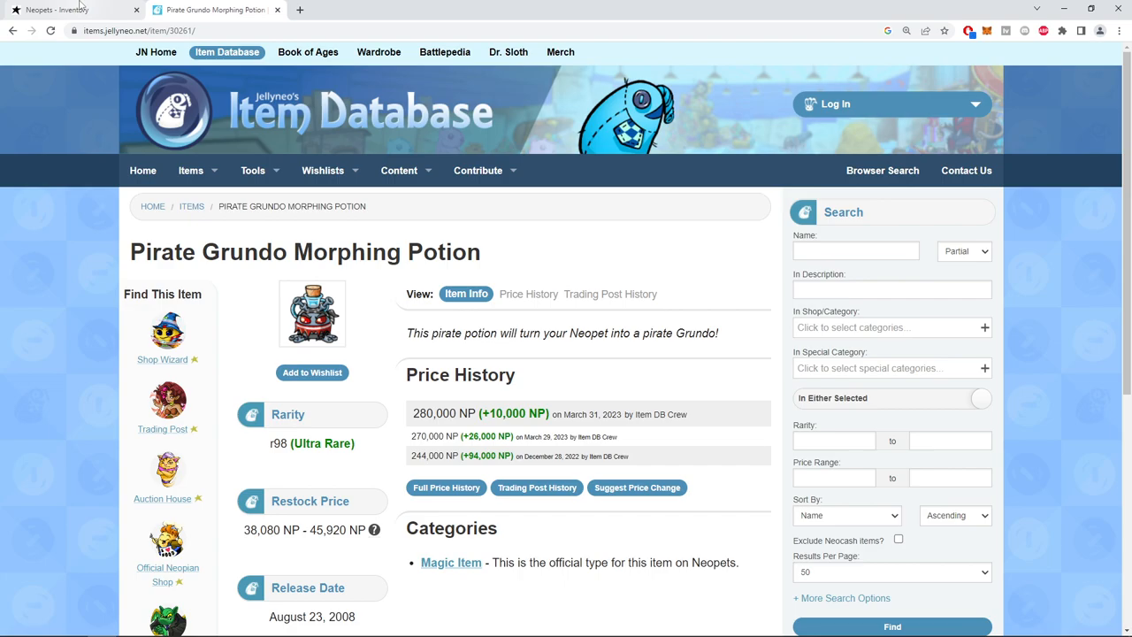
# Back in the inventory, move the Pirate Grundo Morphing Potion out using its action dropdown.
pyautogui.click(57, 14)
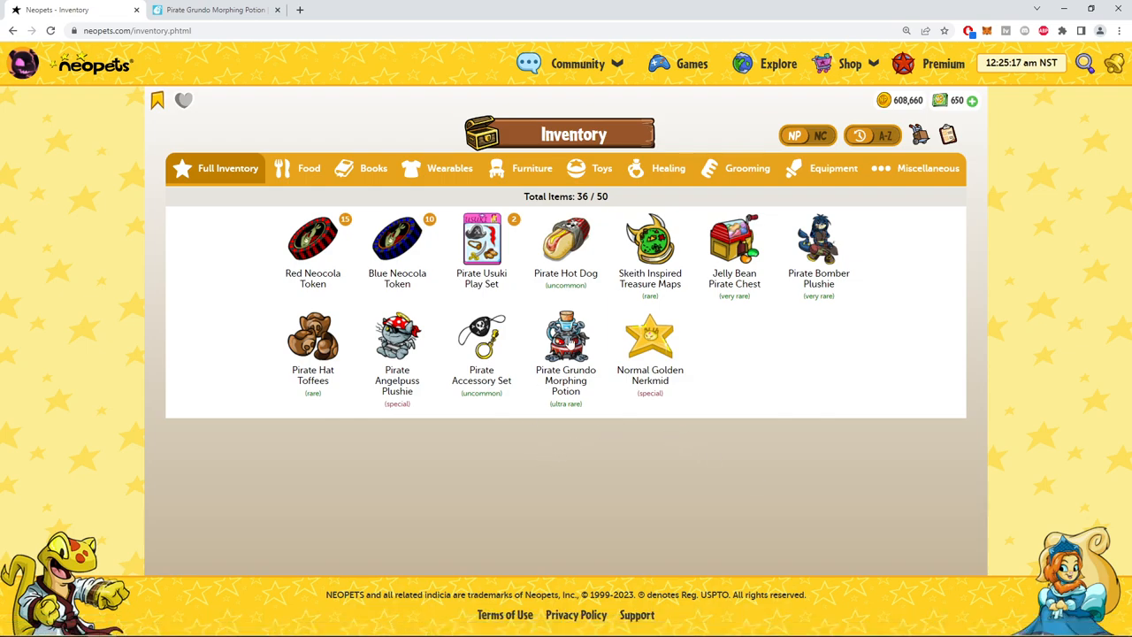
pyautogui.click(565, 340)
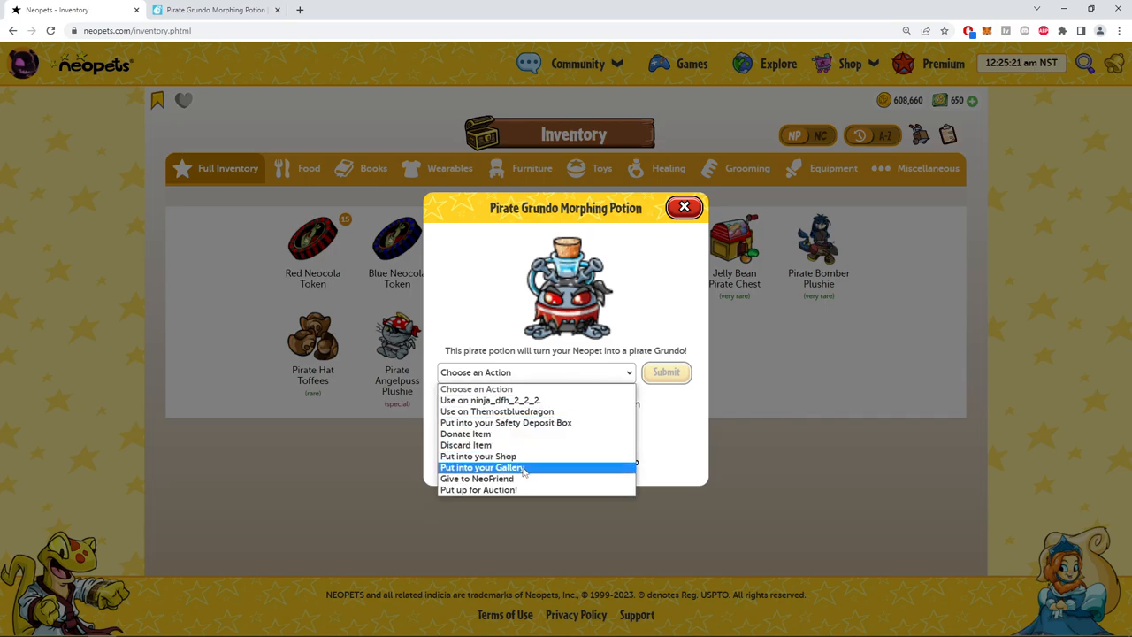
pyautogui.click(485, 468)
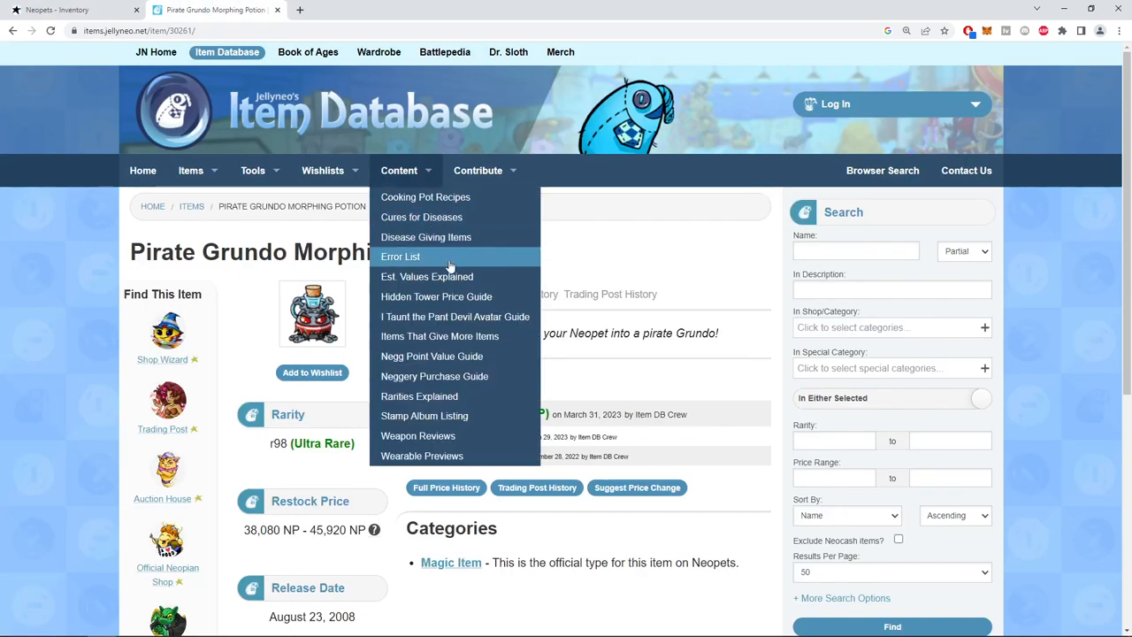
pyautogui.click(399, 170)
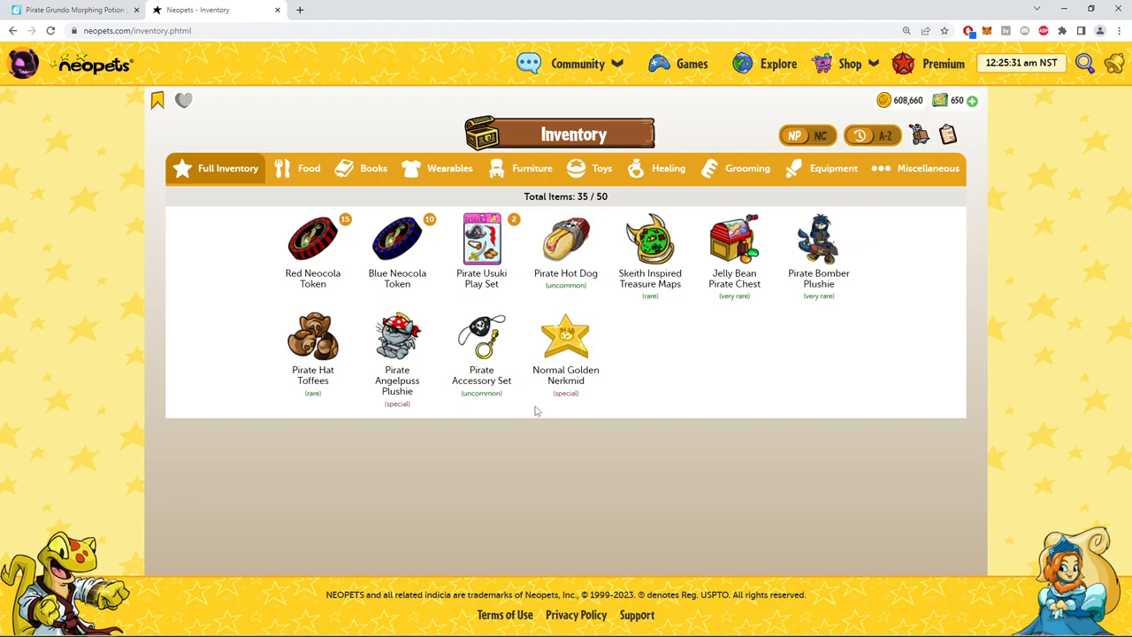
pyautogui.moveTo(793, 99)
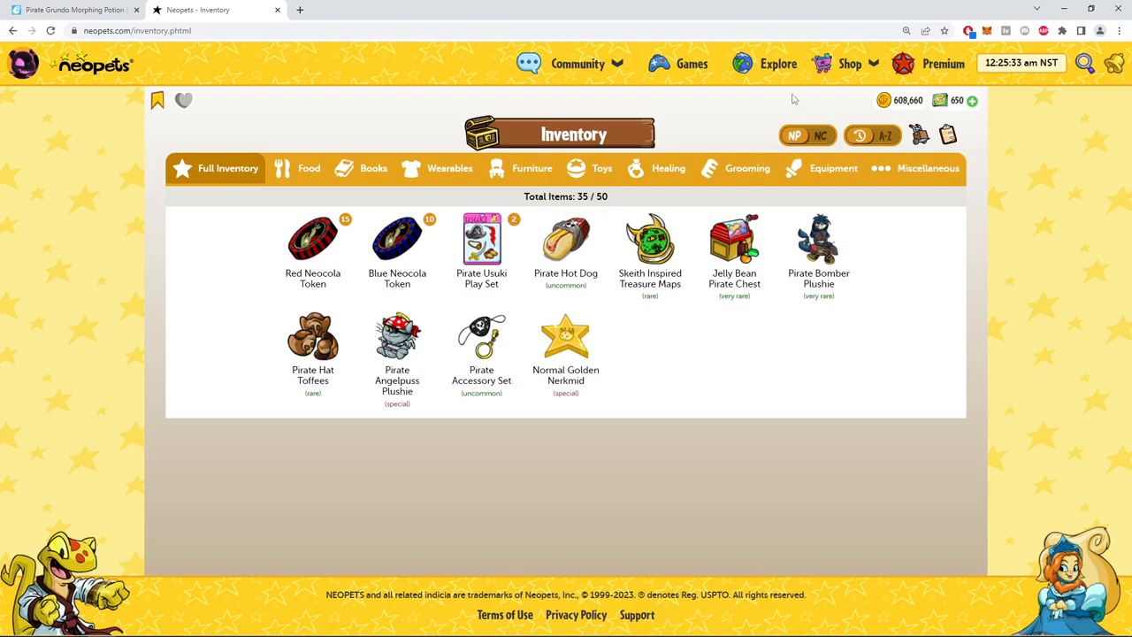
# Navigate from Explore to Neopia Central, then Neopian Plaza, then the Alien Aisha Vending Machine.
pyautogui.click(780, 63)
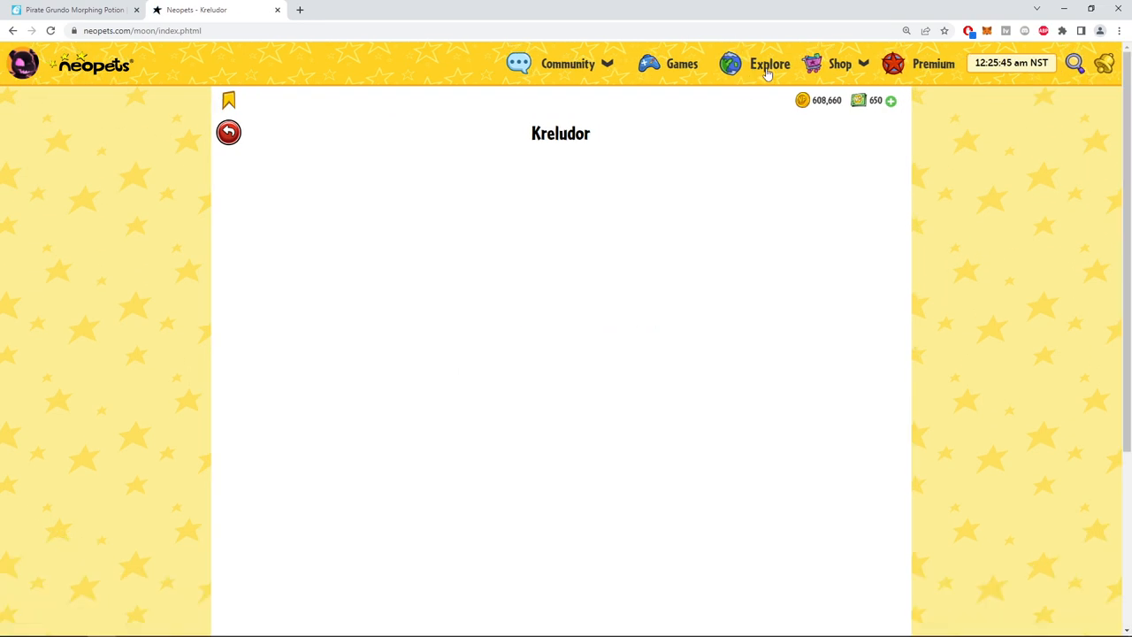
pyautogui.click(769, 63)
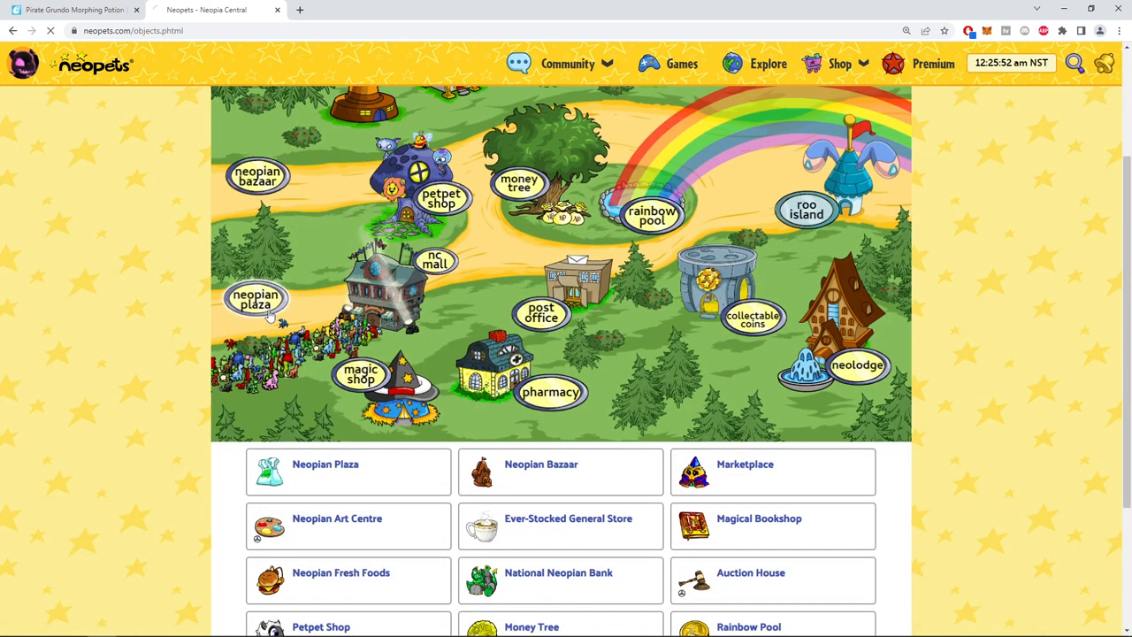
pyautogui.click(255, 300)
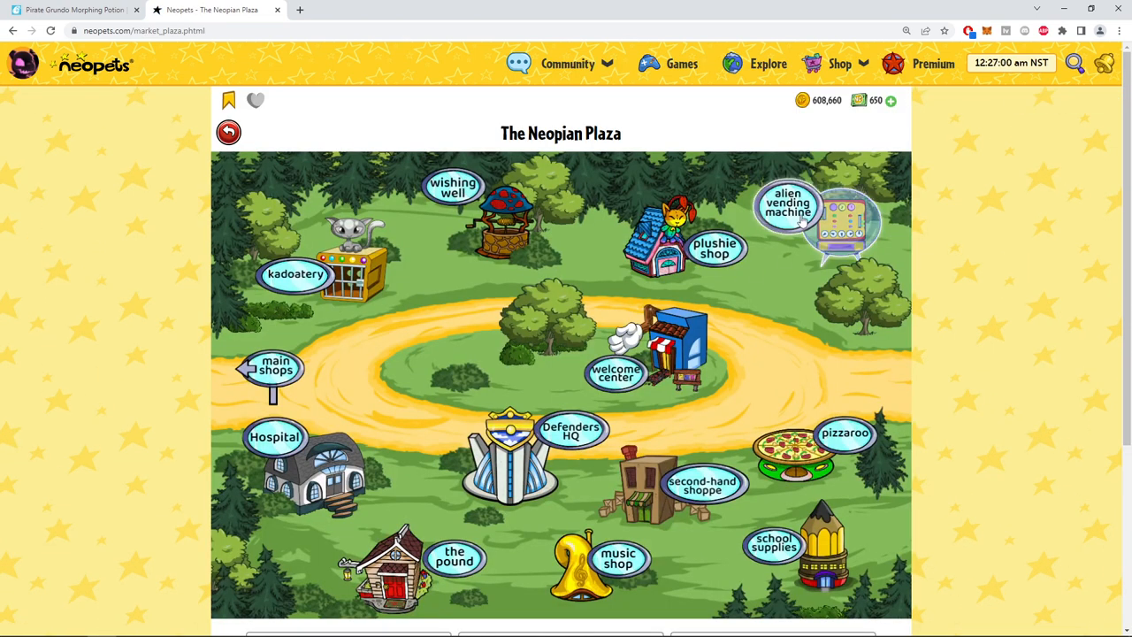
pyautogui.click(795, 206)
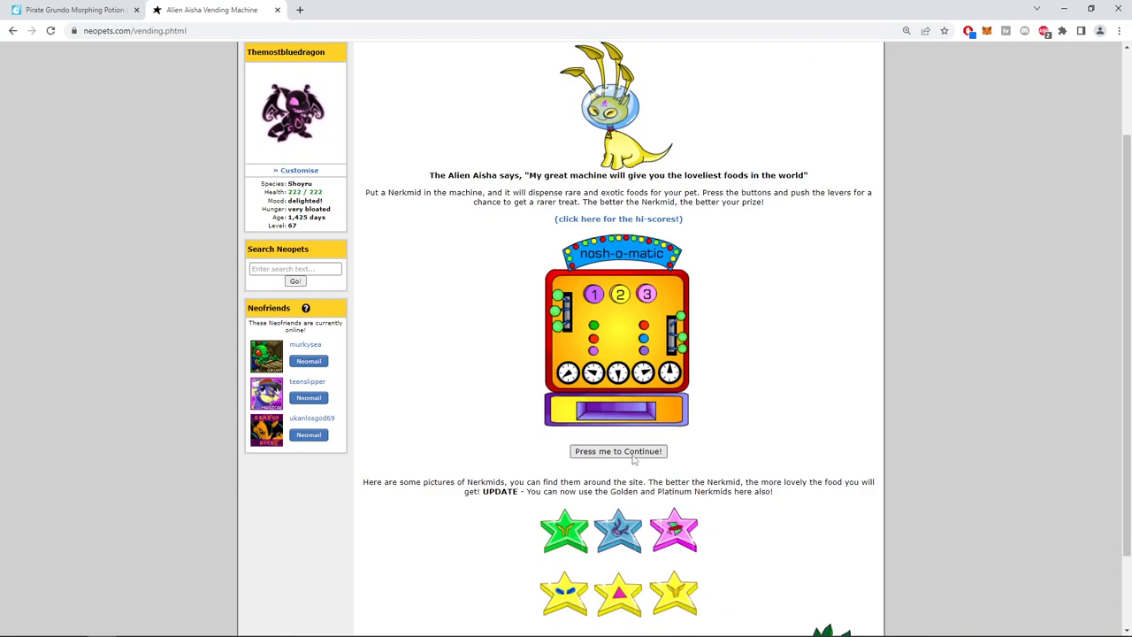
# Feed the Normal Golden Nerkmid to the vending machine, winning 1,356 NP and Holiday Dinner In A Can.
pyautogui.click(619, 451)
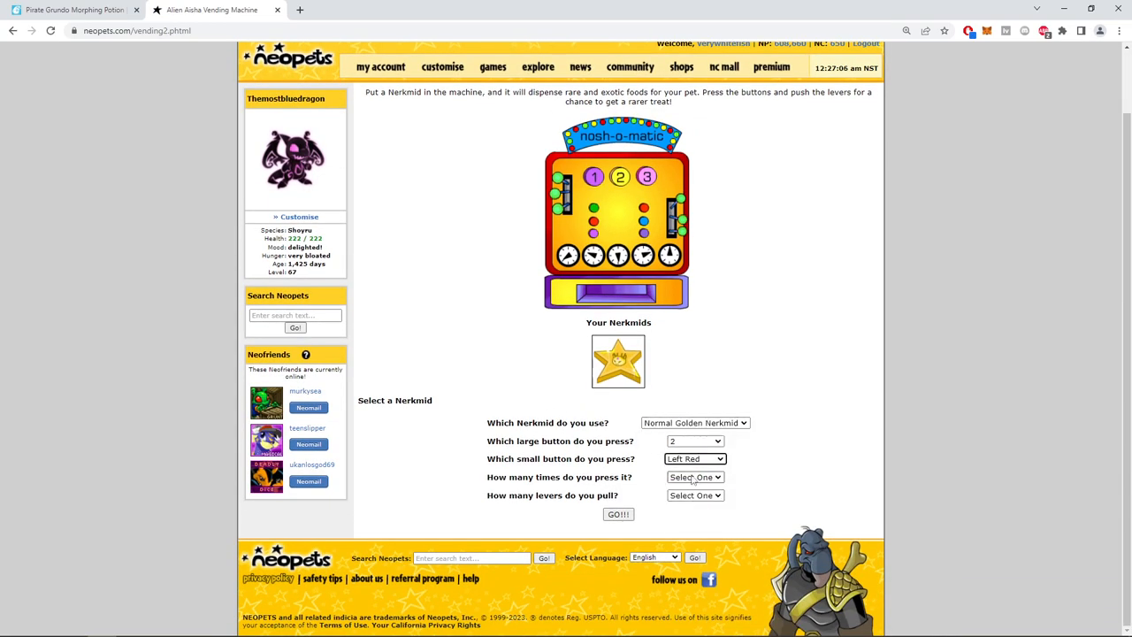
pyautogui.click(694, 441)
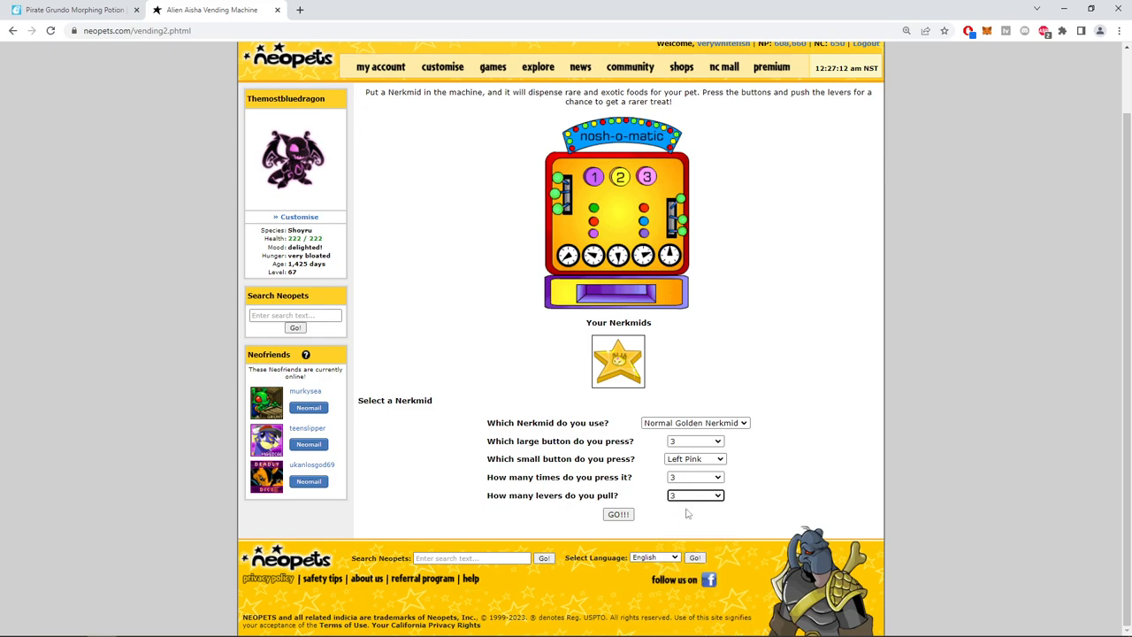
pyautogui.click(618, 514)
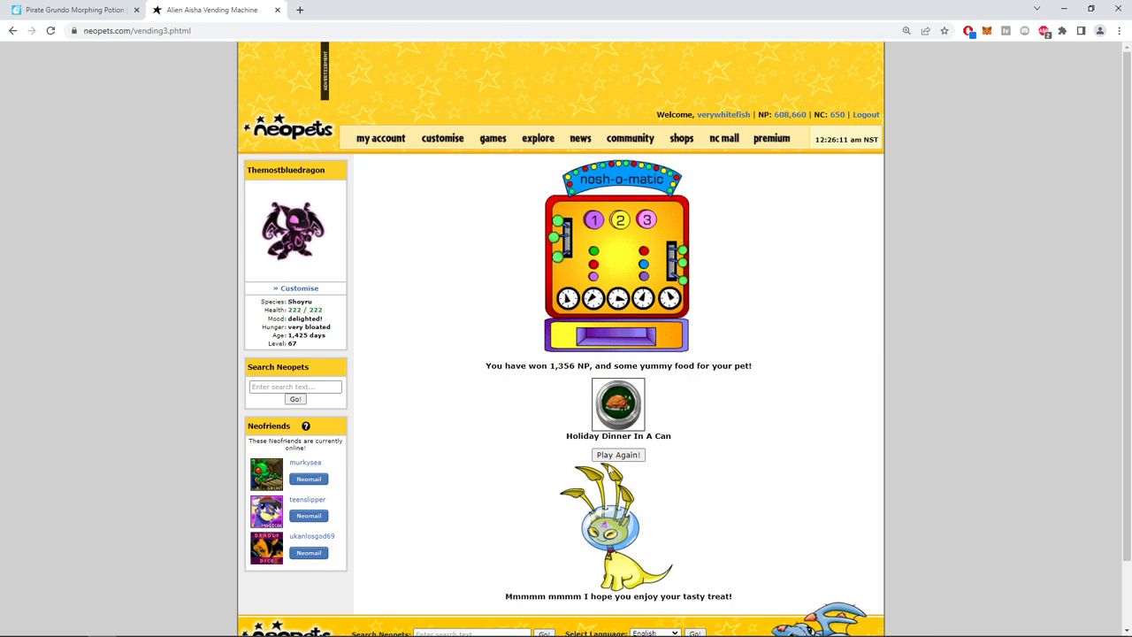
pyautogui.click(538, 138)
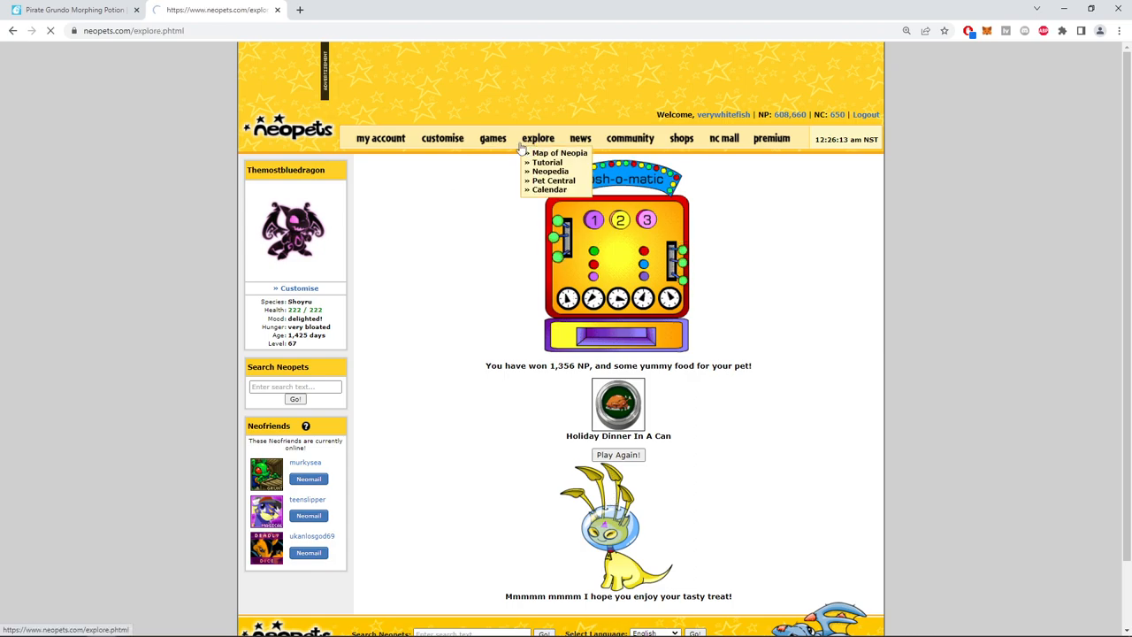
# Spin the Lost Desert Wheel of Extravagance for 100,000 NP, win a Secret Laboratory Map, and search it.
pyautogui.click(554, 153)
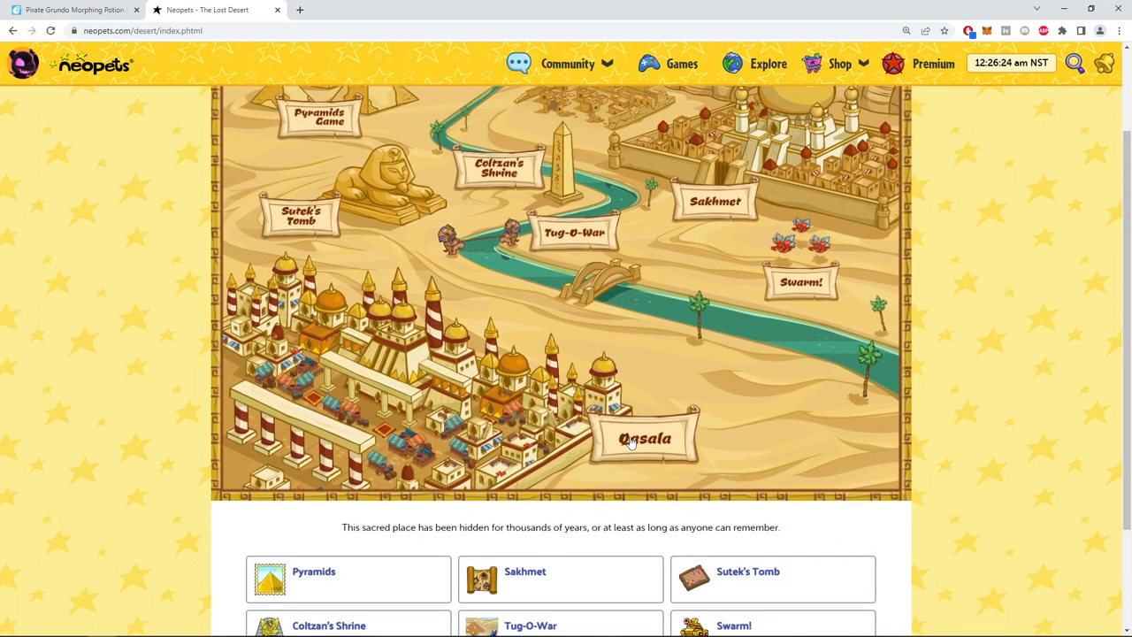
pyautogui.click(643, 439)
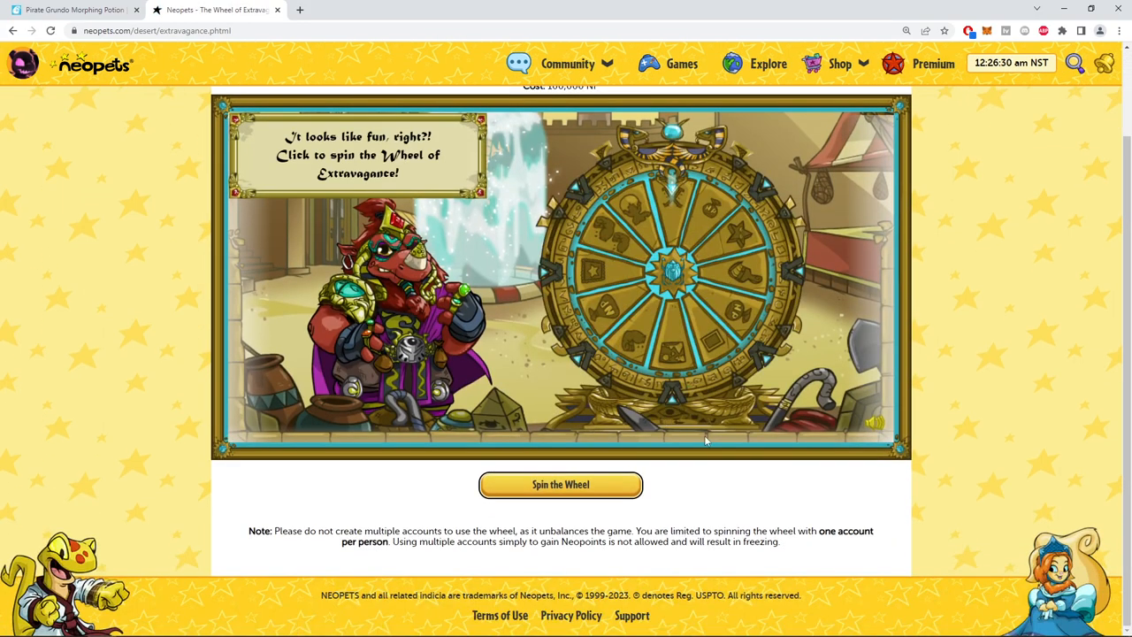
pyautogui.click(560, 484)
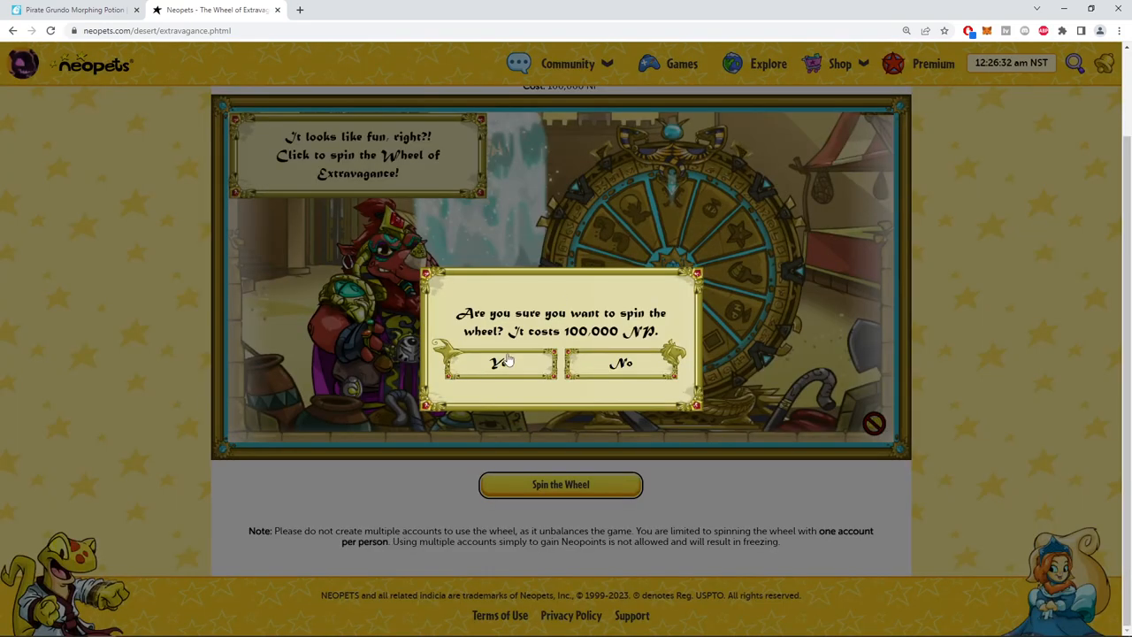
pyautogui.click(504, 364)
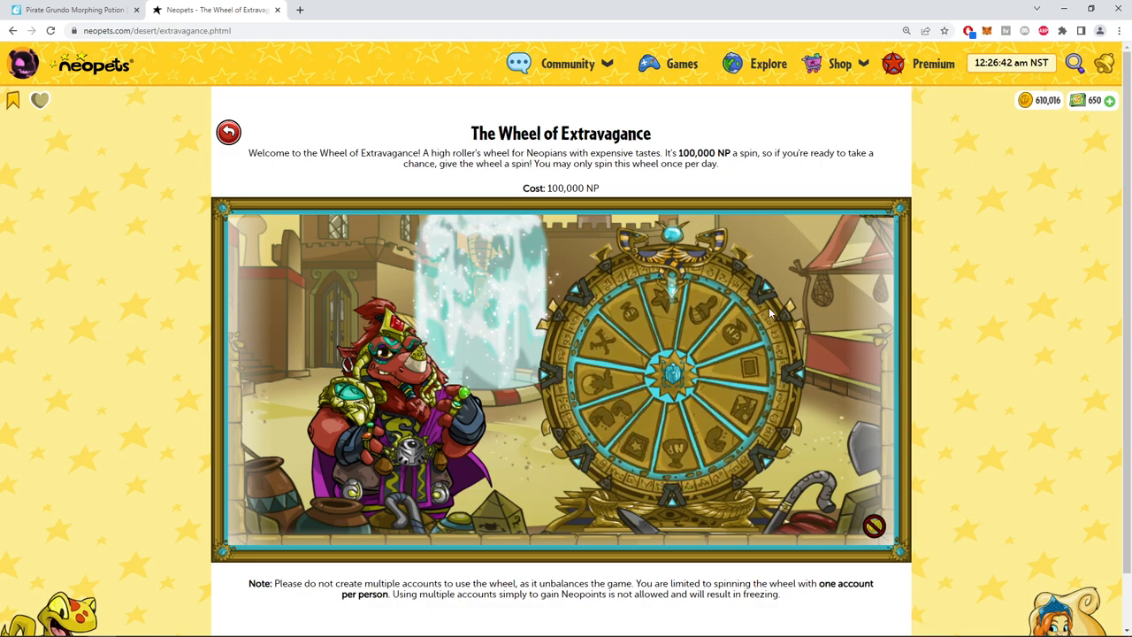
pyautogui.click(675, 377)
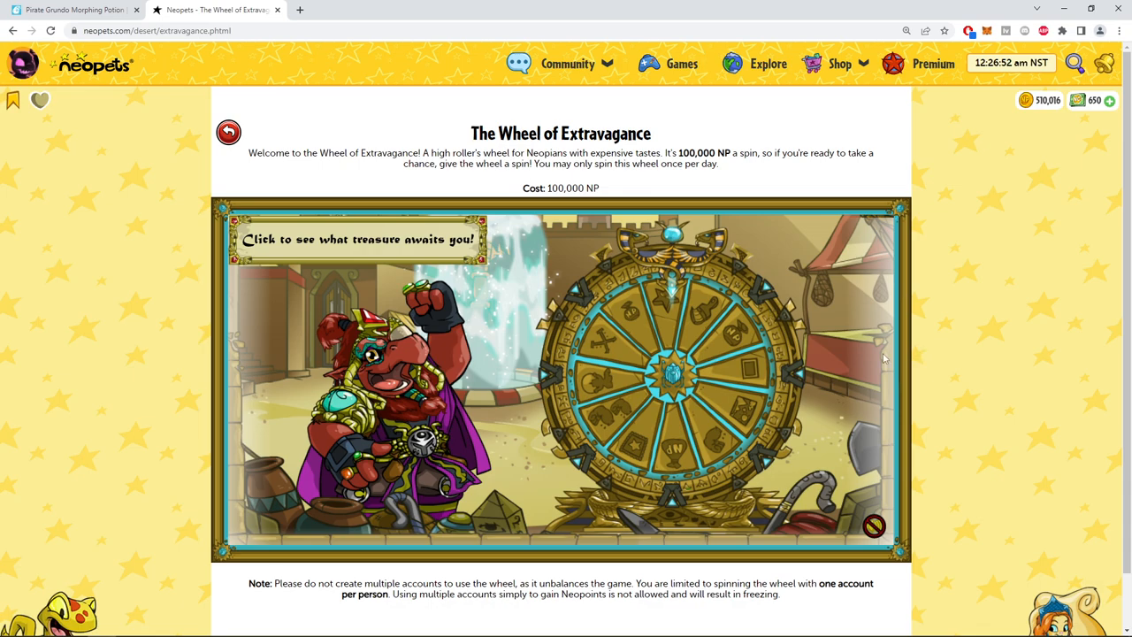
pyautogui.click(359, 240)
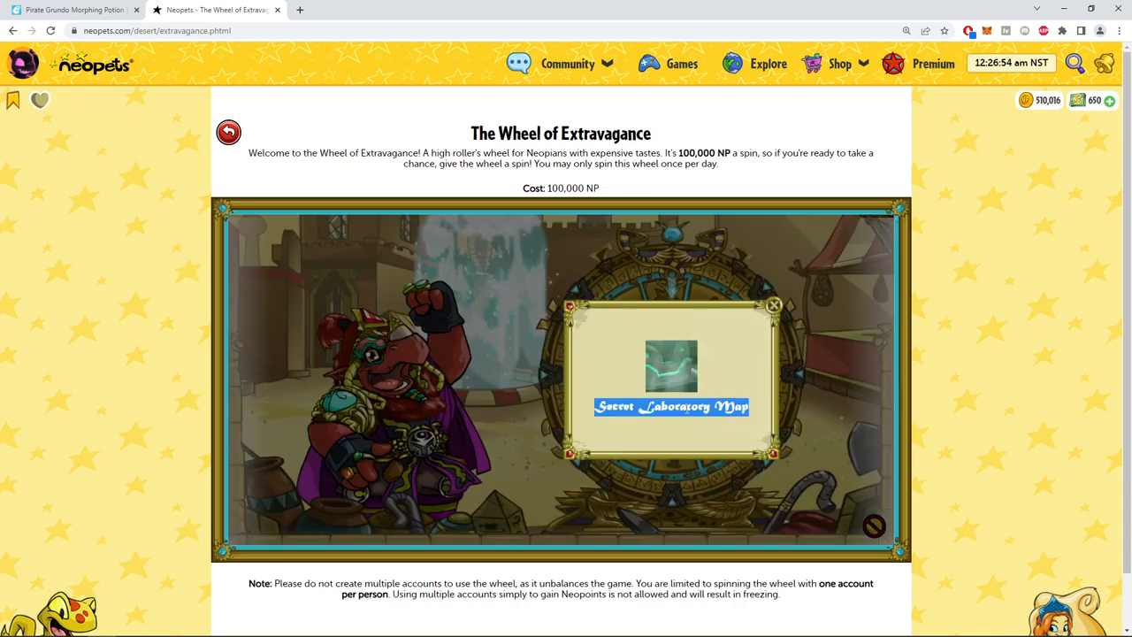
pyautogui.click(441, 10)
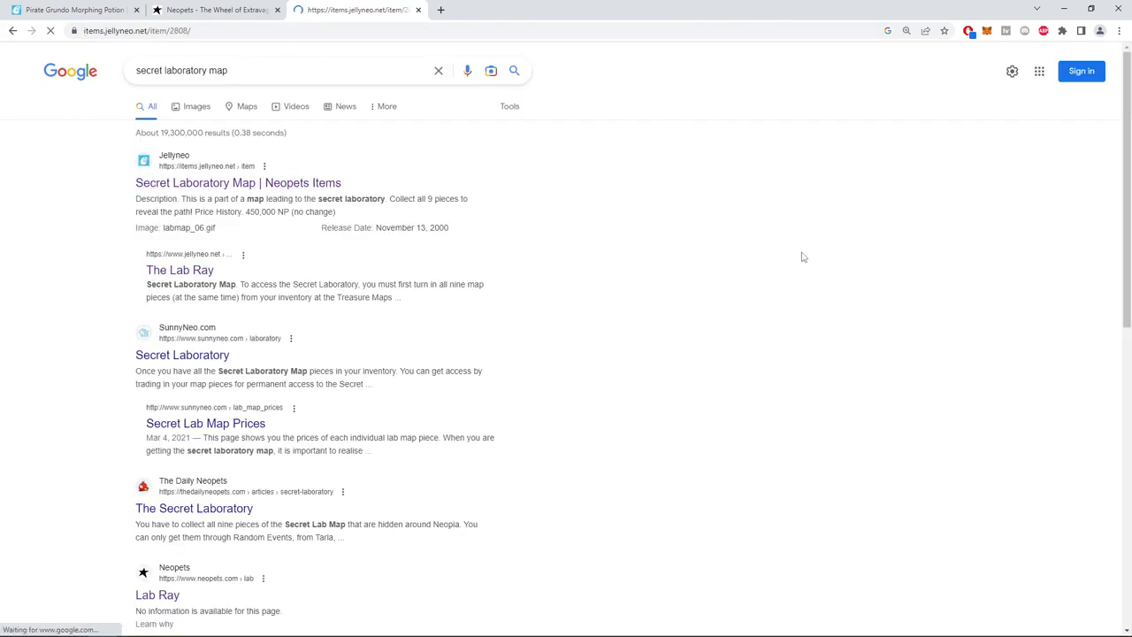
# View Jellyneo's nine Secret Laboratory Map pieces priced 23,000–675,000 NP, then close the tab.
pyautogui.click(237, 182)
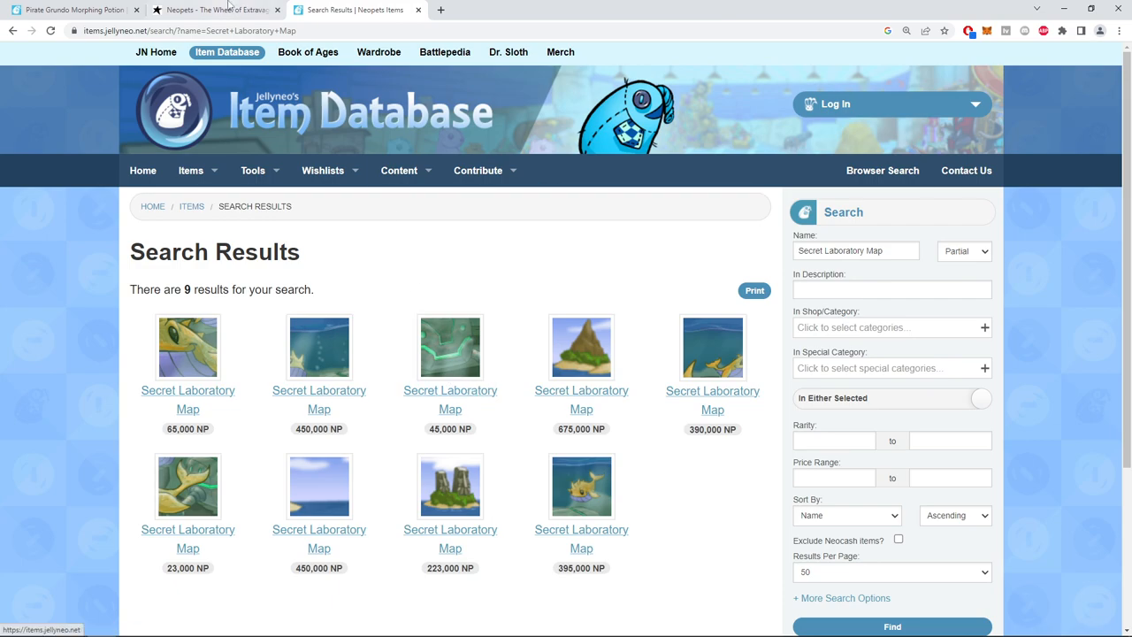
pyautogui.scroll(-3)
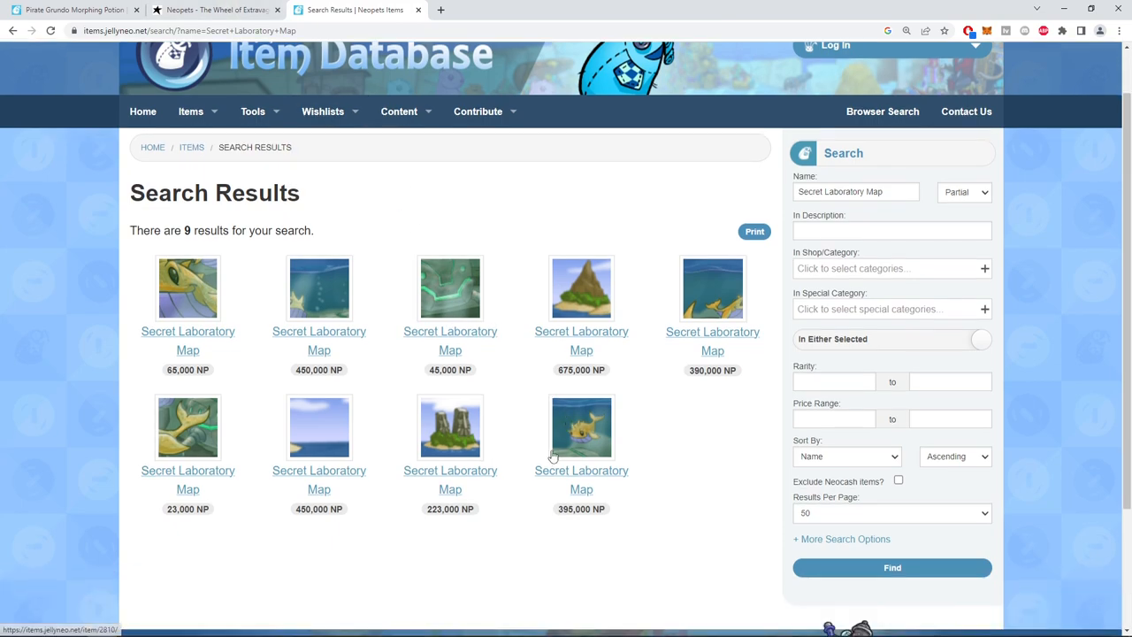
pyautogui.moveTo(554, 454)
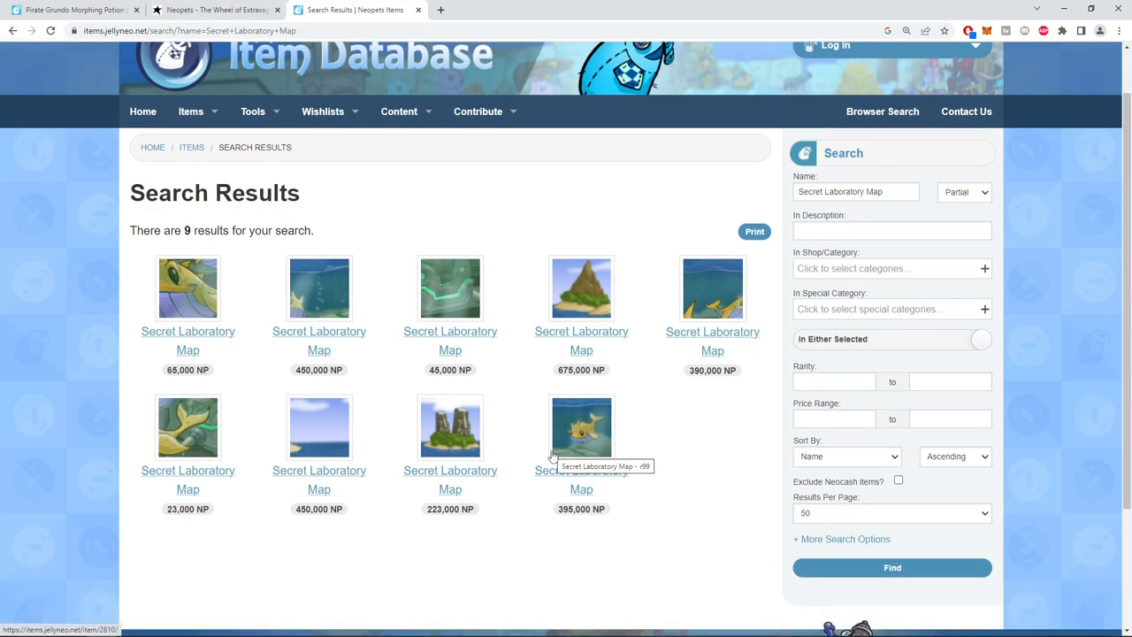
pyautogui.moveTo(516, 448)
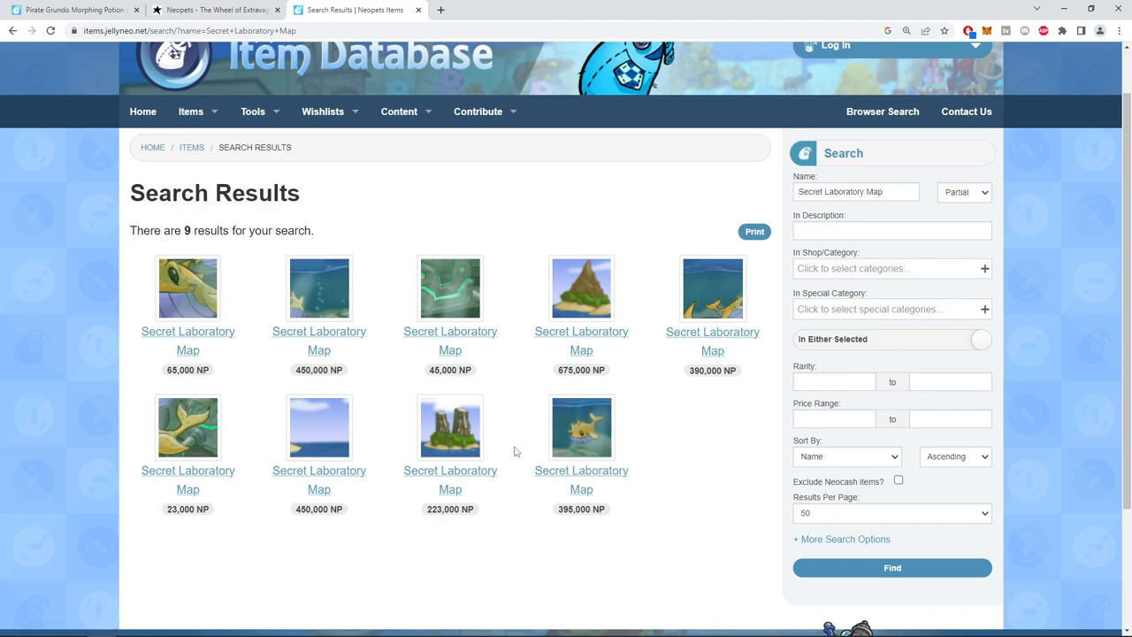
pyautogui.moveTo(531, 377)
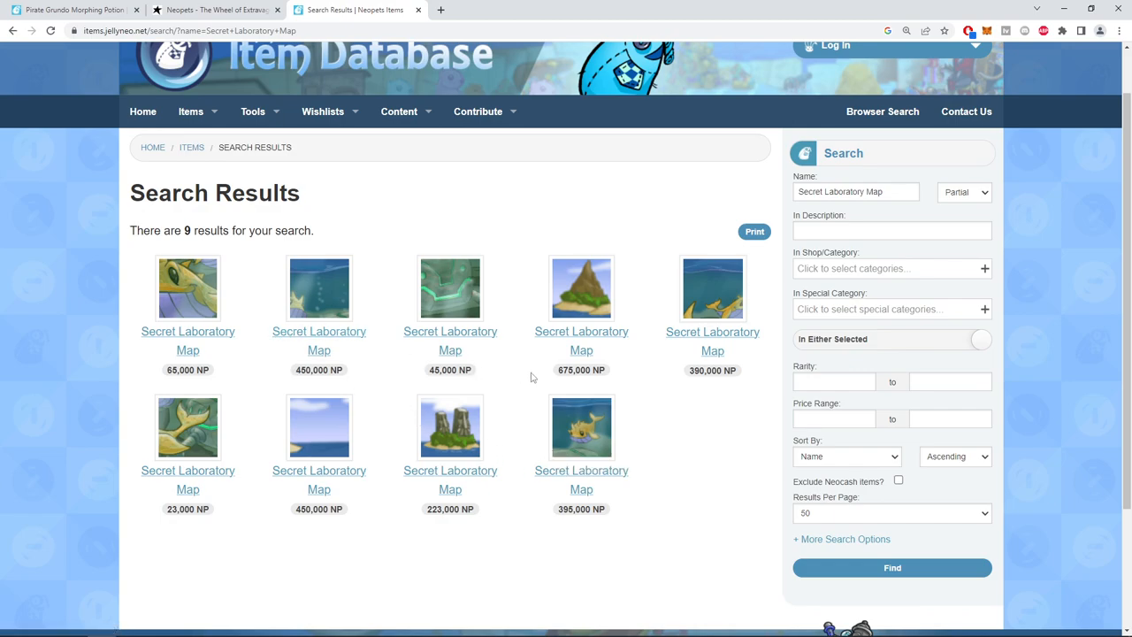
pyautogui.moveTo(391, 25)
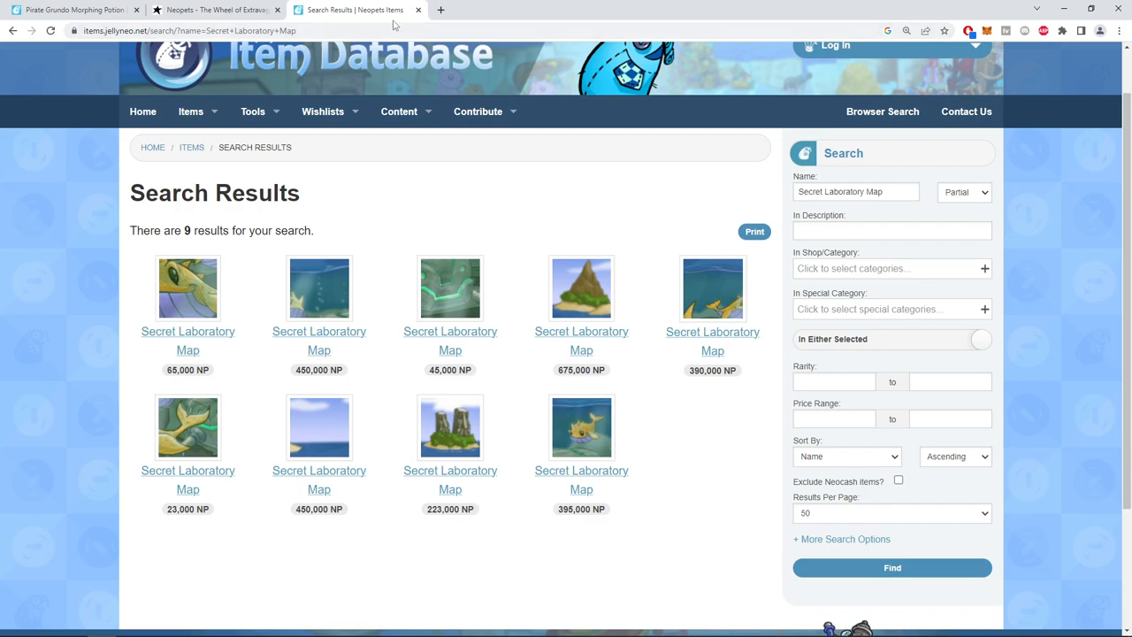
pyautogui.click(221, 10)
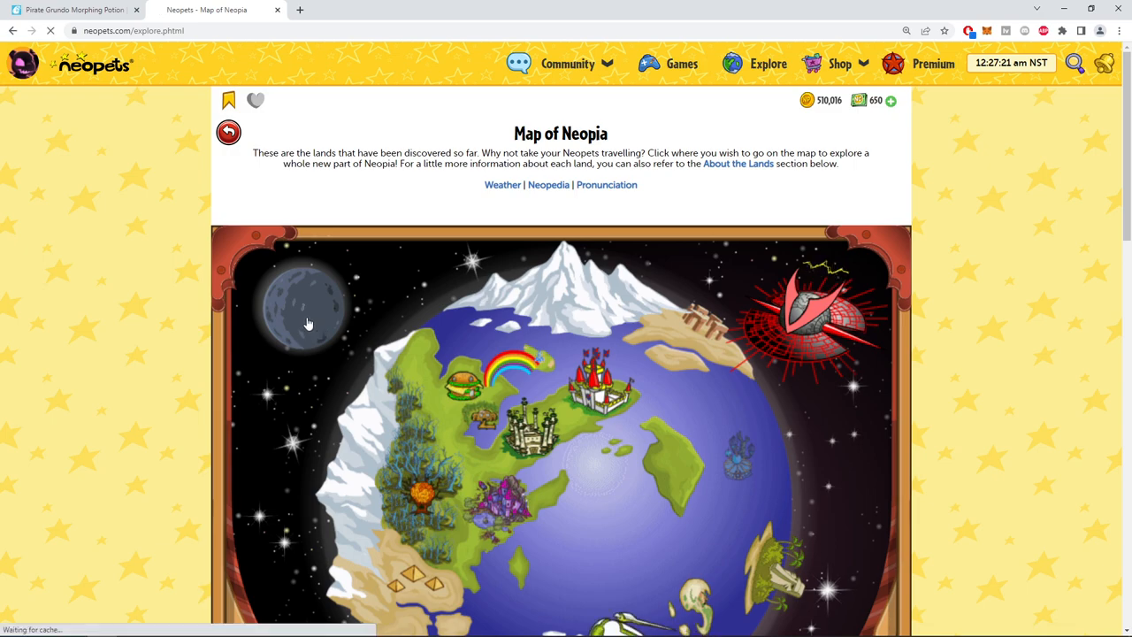
# Travel to Kreludor and spend two tokens at the Neocola Machine.
pyautogui.click(307, 309)
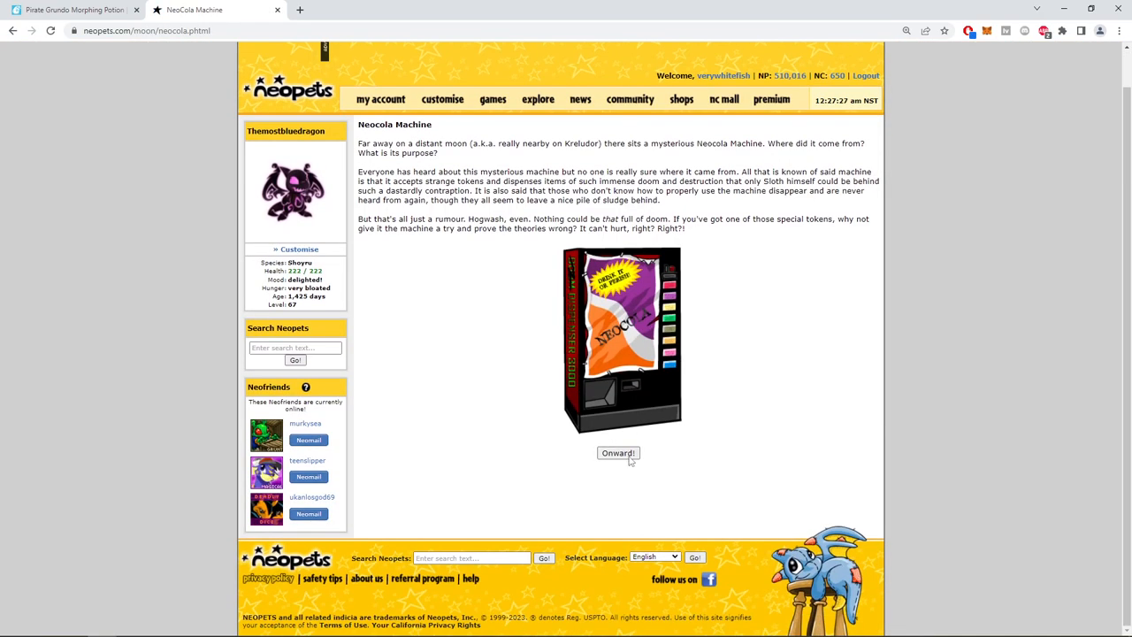
pyautogui.click(618, 453)
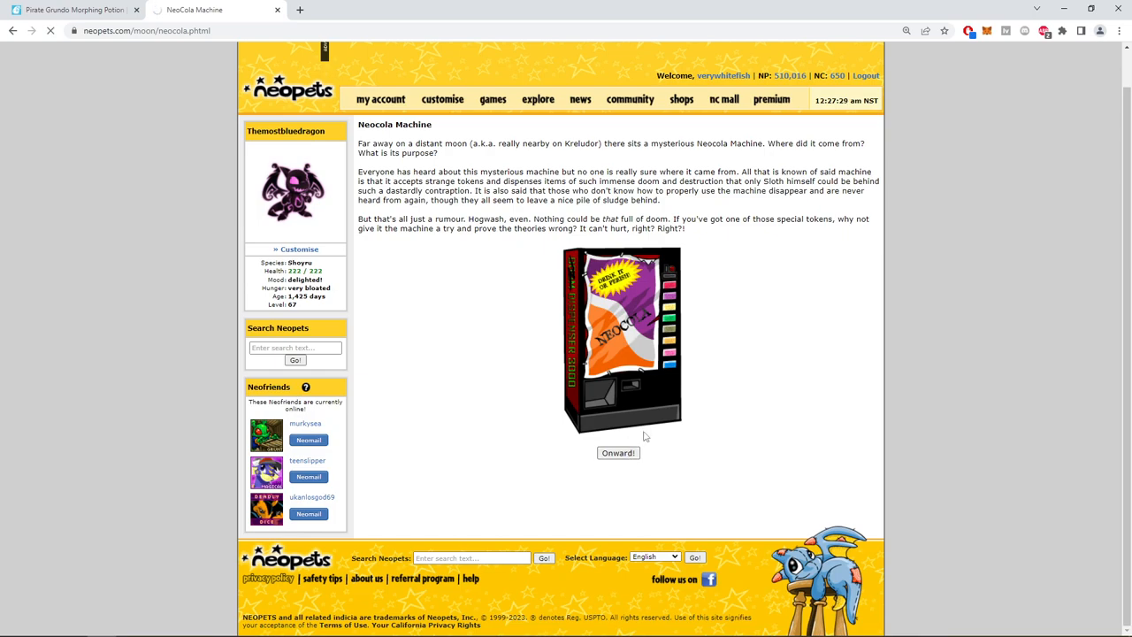
pyautogui.click(618, 452)
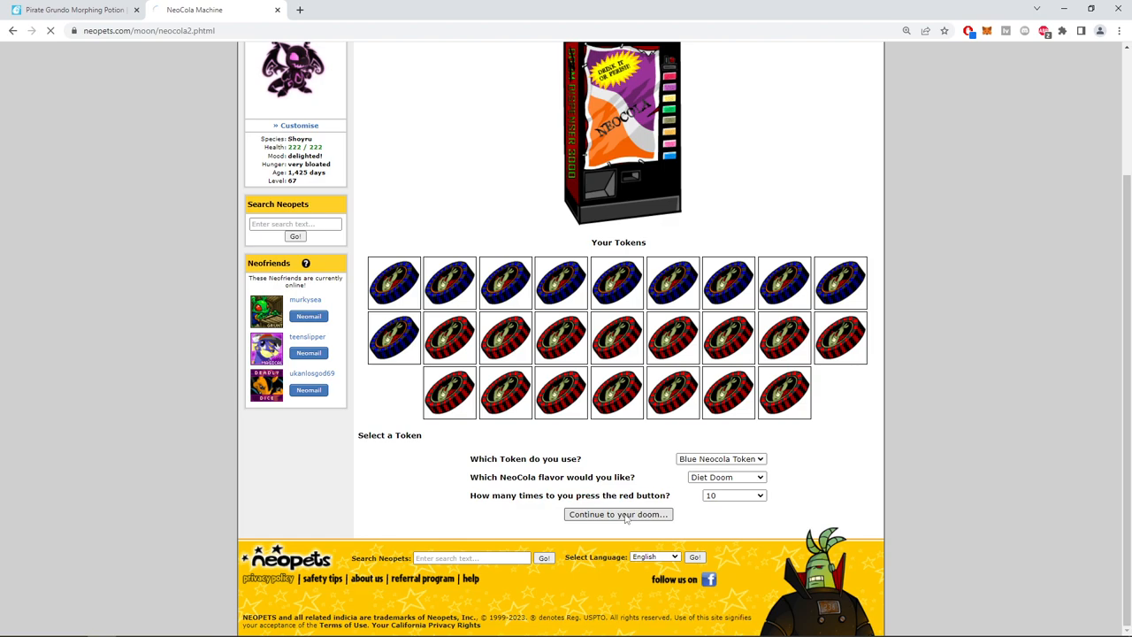
pyautogui.click(619, 514)
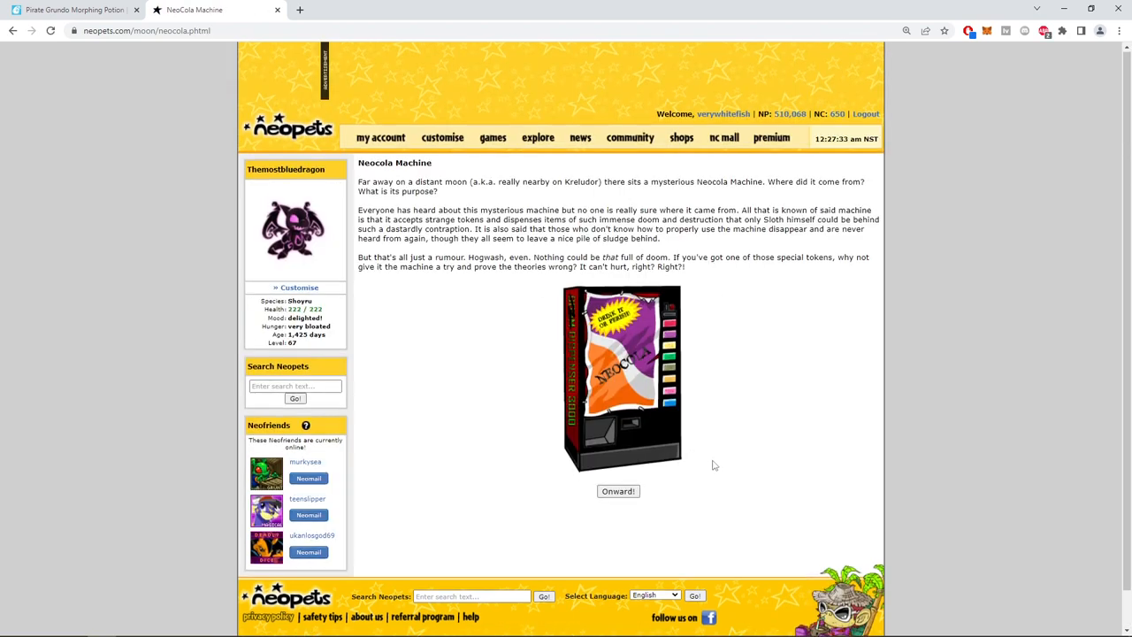
pyautogui.click(618, 491)
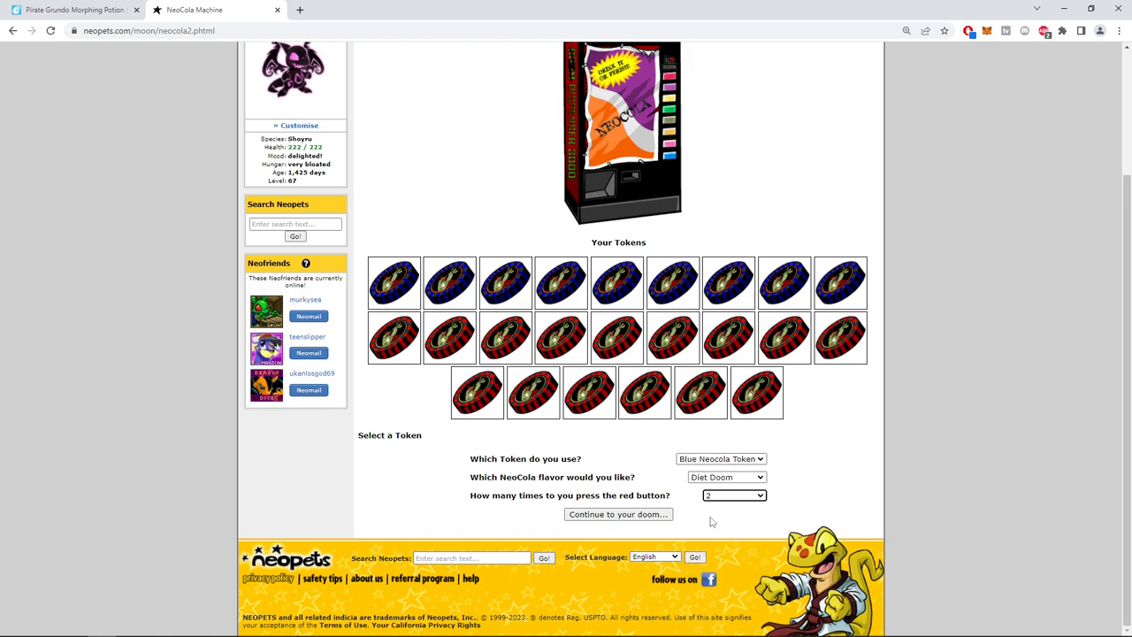
pyautogui.click(617, 514)
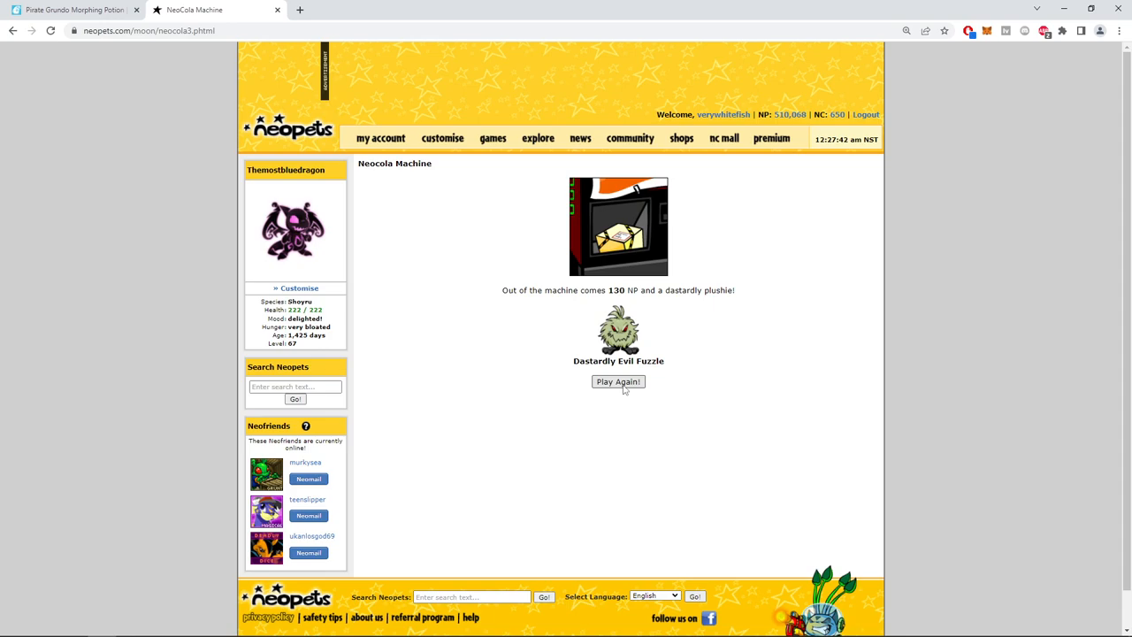
# Play the Neocola Machine twice more, setting the red button press count.
pyautogui.click(619, 382)
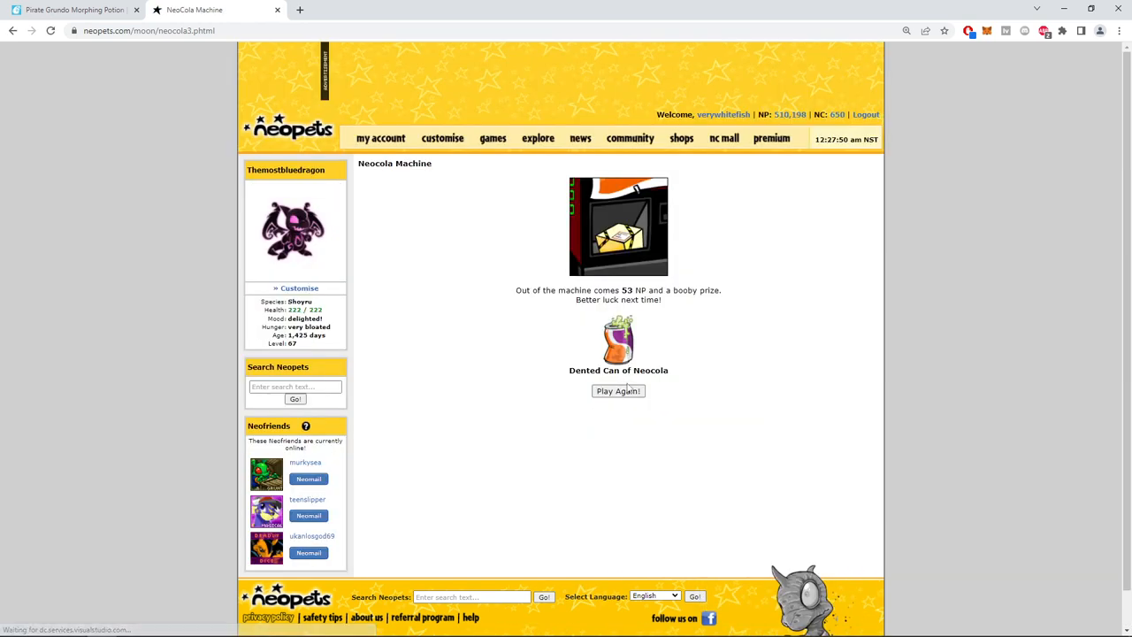
pyautogui.click(617, 391)
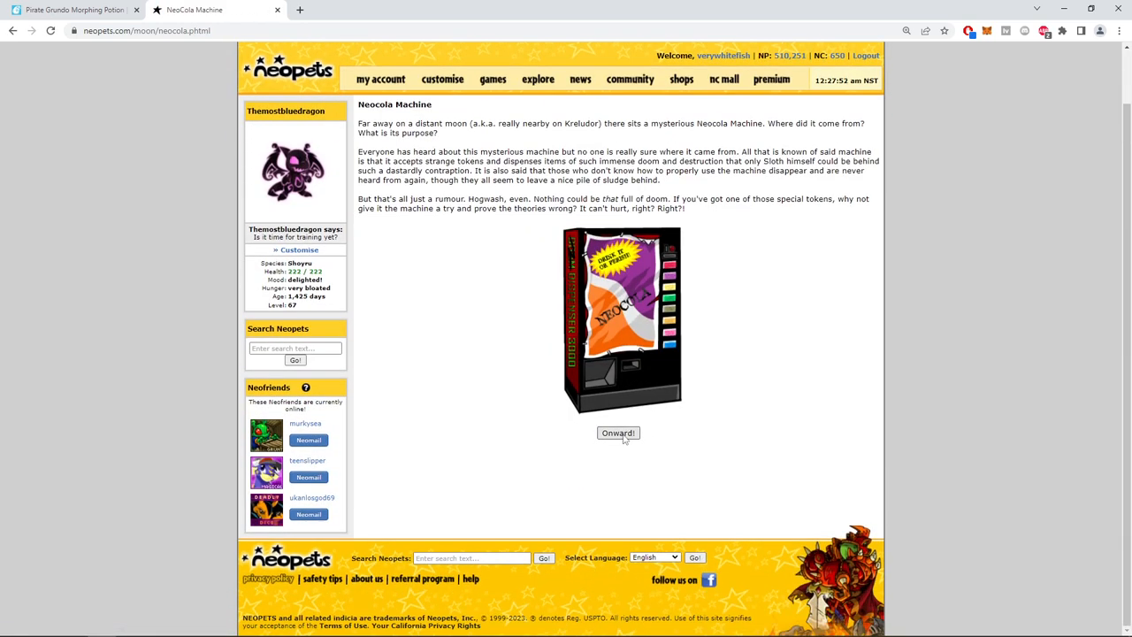
pyautogui.click(617, 434)
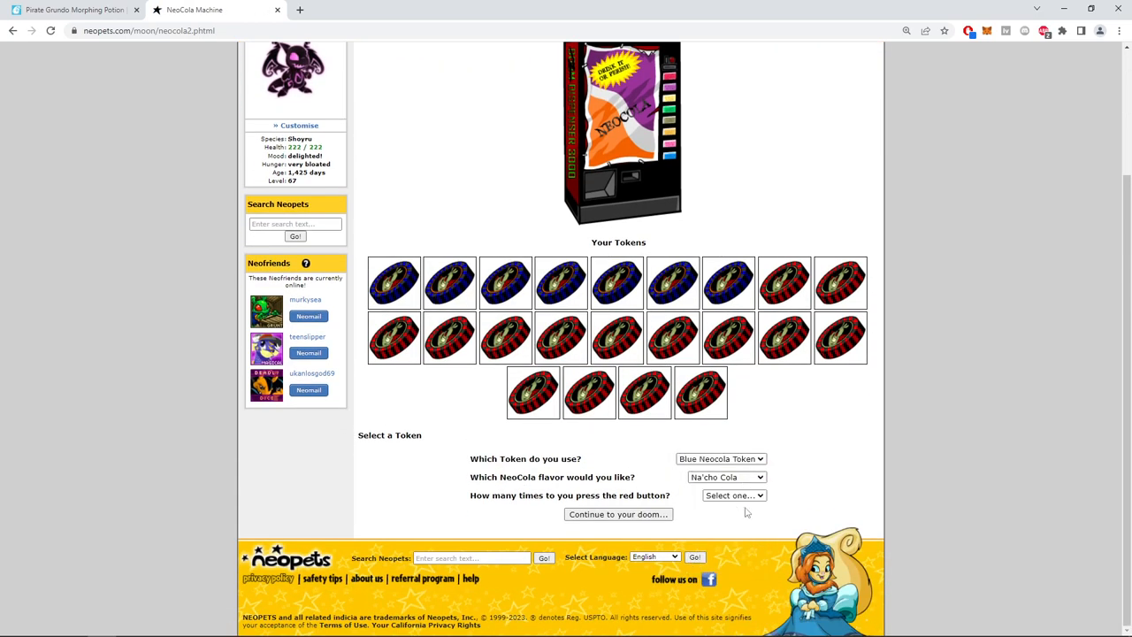
pyautogui.click(734, 496)
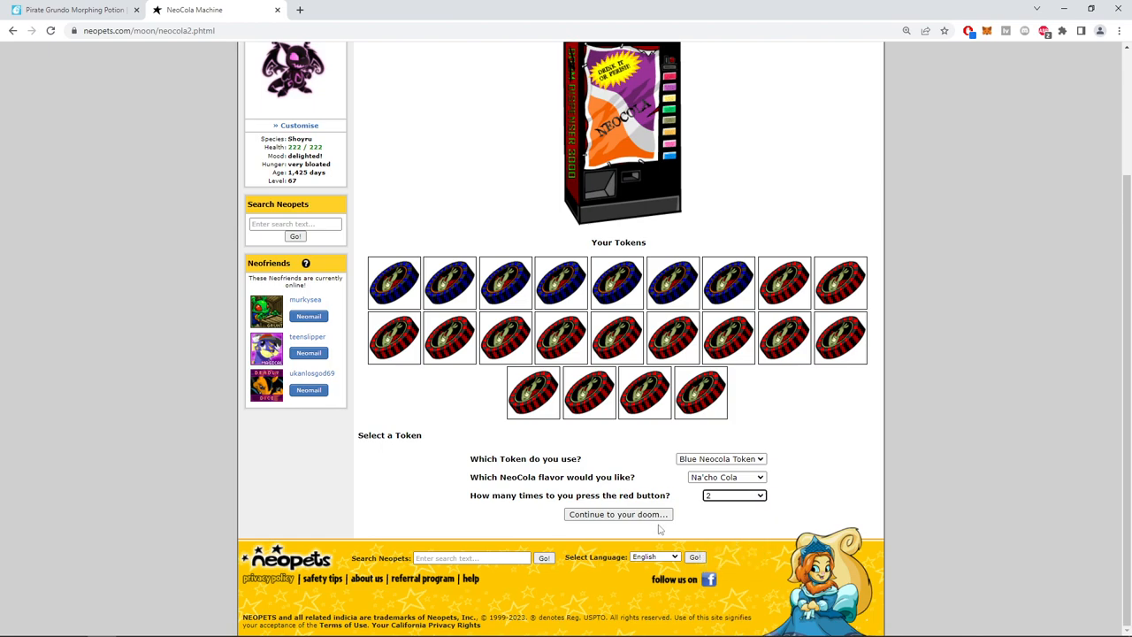
pyautogui.click(618, 514)
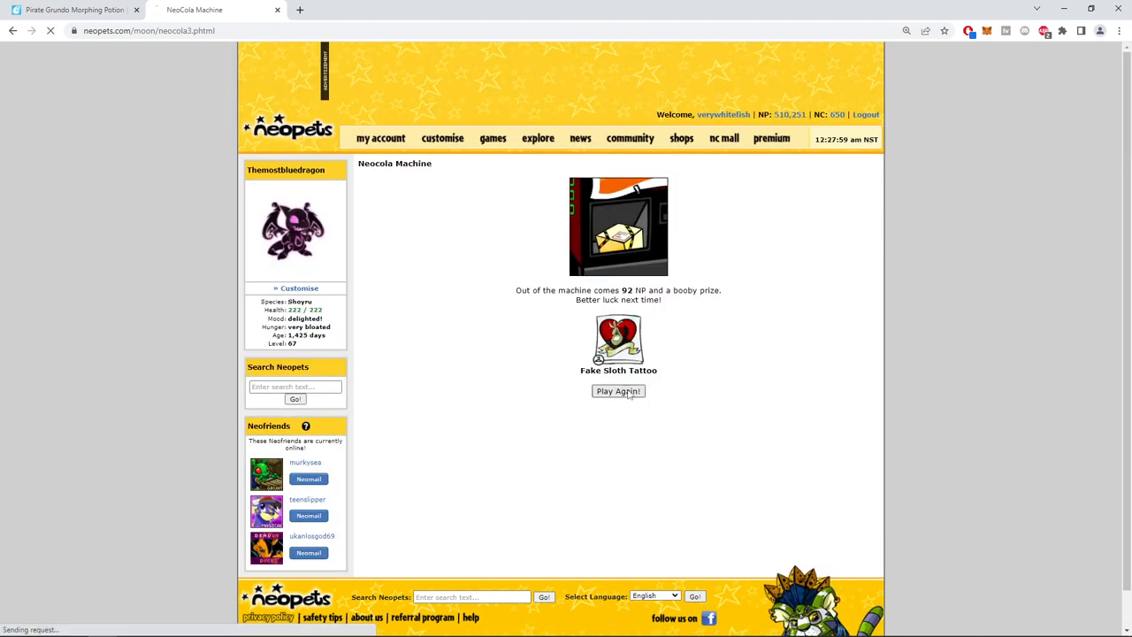
pyautogui.click(619, 391)
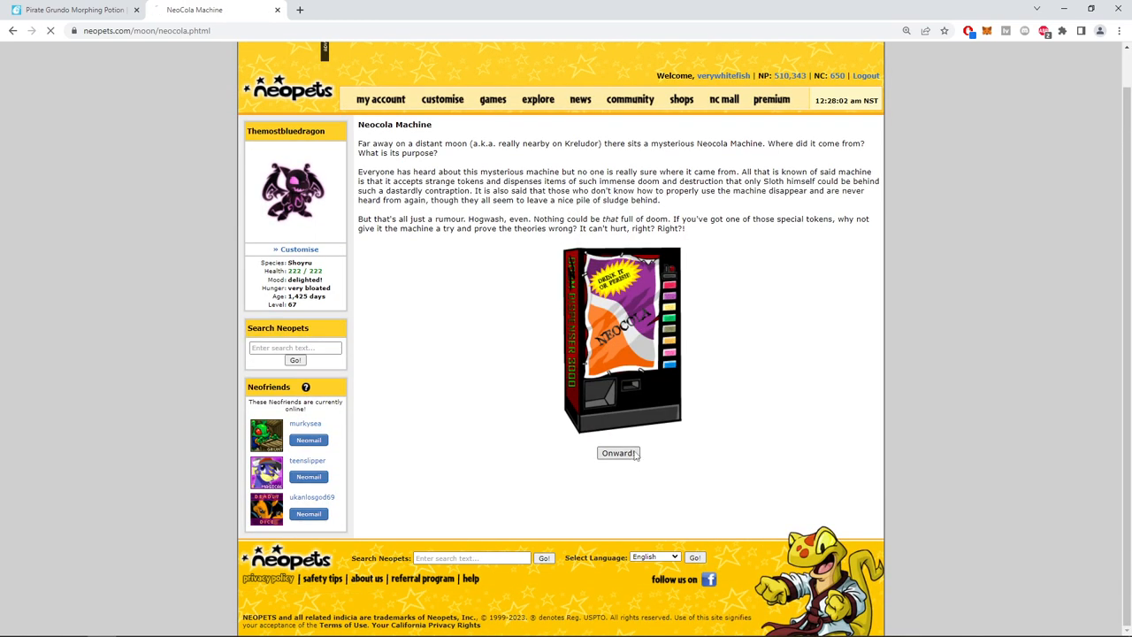
pyautogui.click(618, 453)
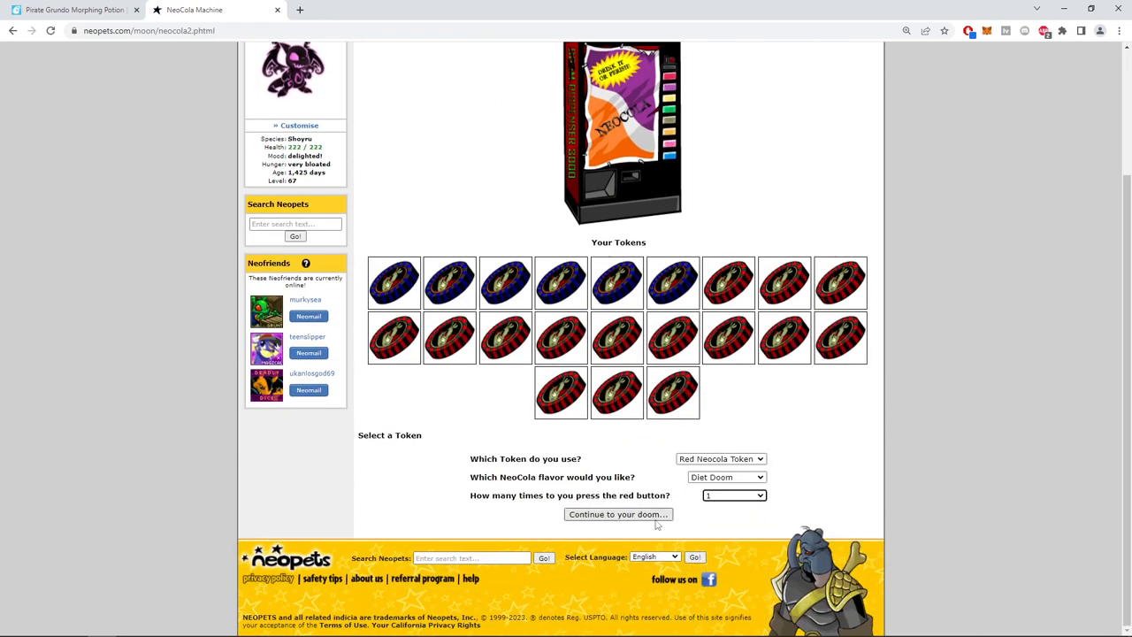
pyautogui.click(618, 514)
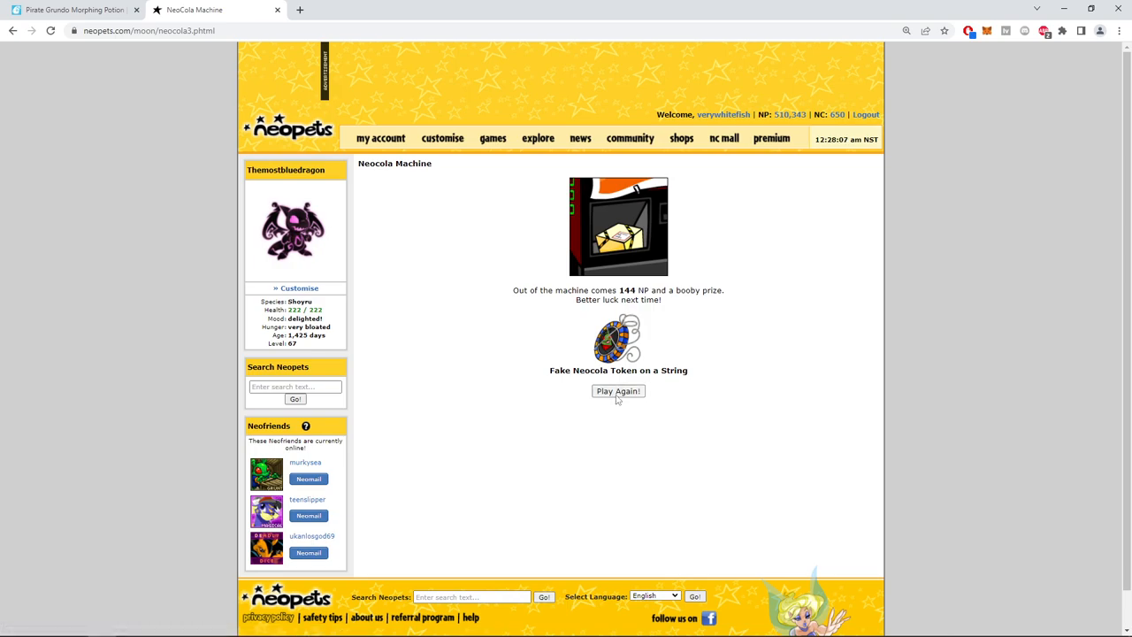
# Spend a Blue Neocola Token with Diet Doom flavour, winning a booby prize.
pyautogui.click(617, 391)
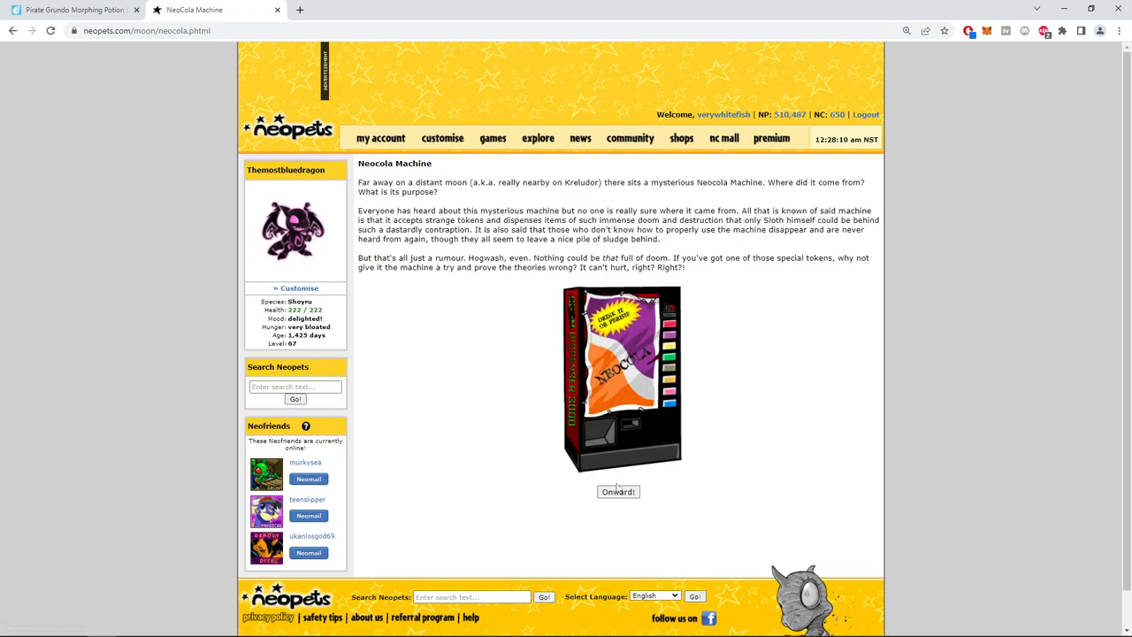
pyautogui.click(618, 492)
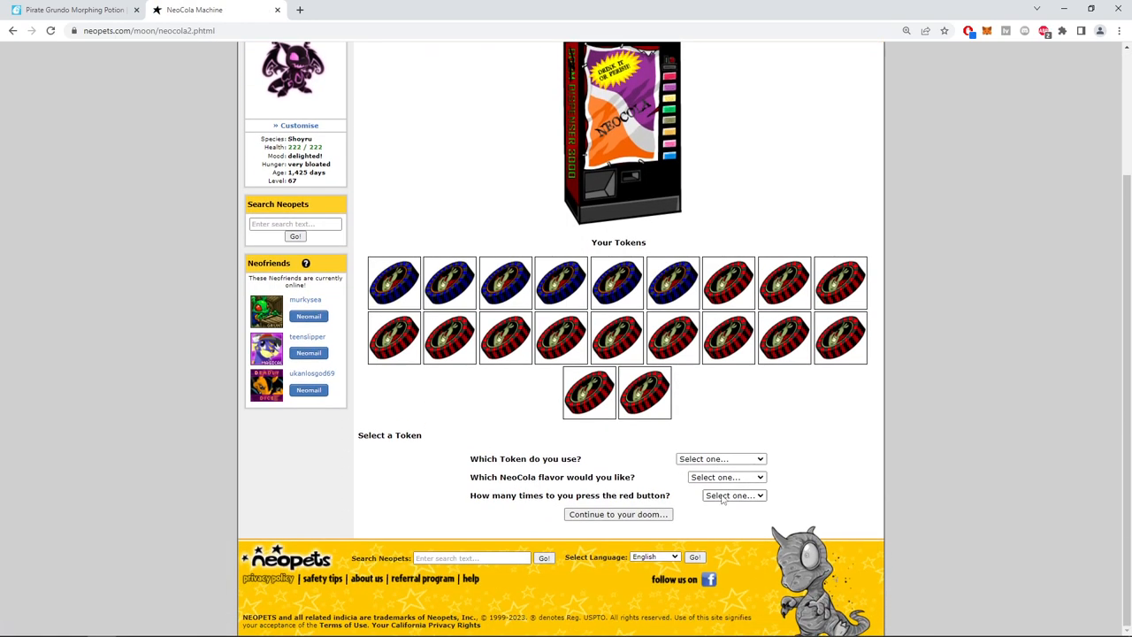
pyautogui.click(727, 477)
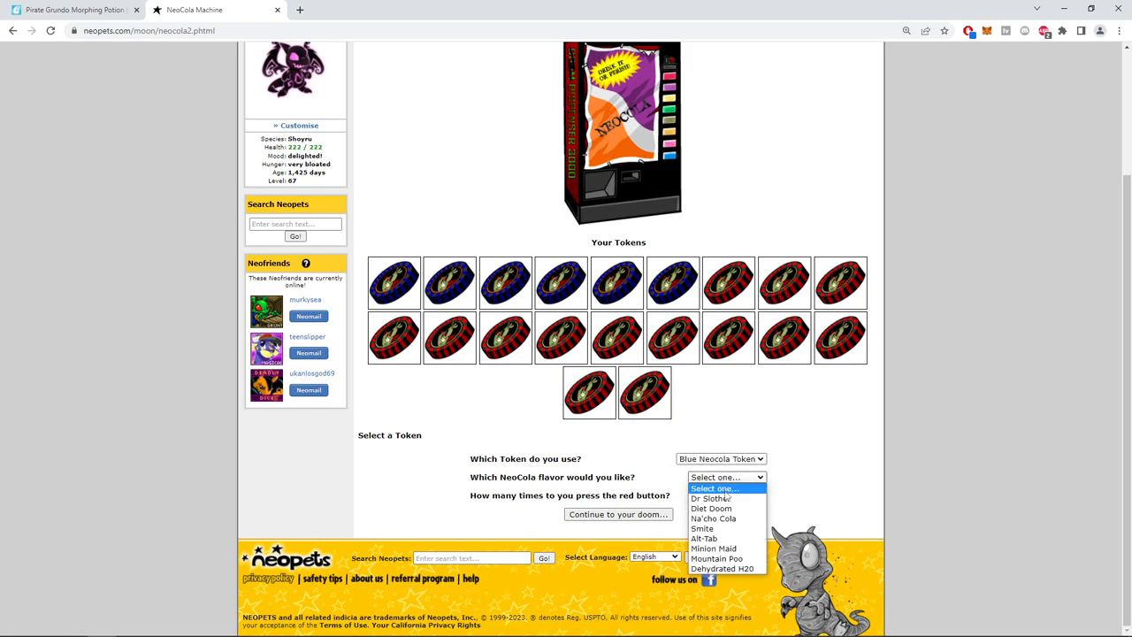
pyautogui.click(711, 508)
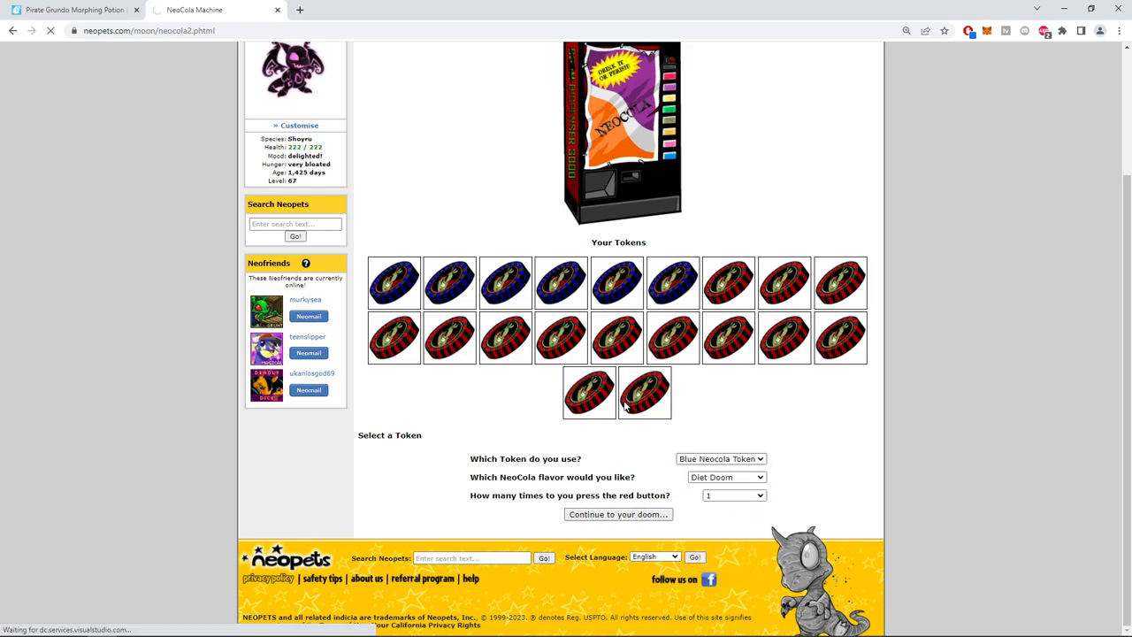
pyautogui.click(618, 514)
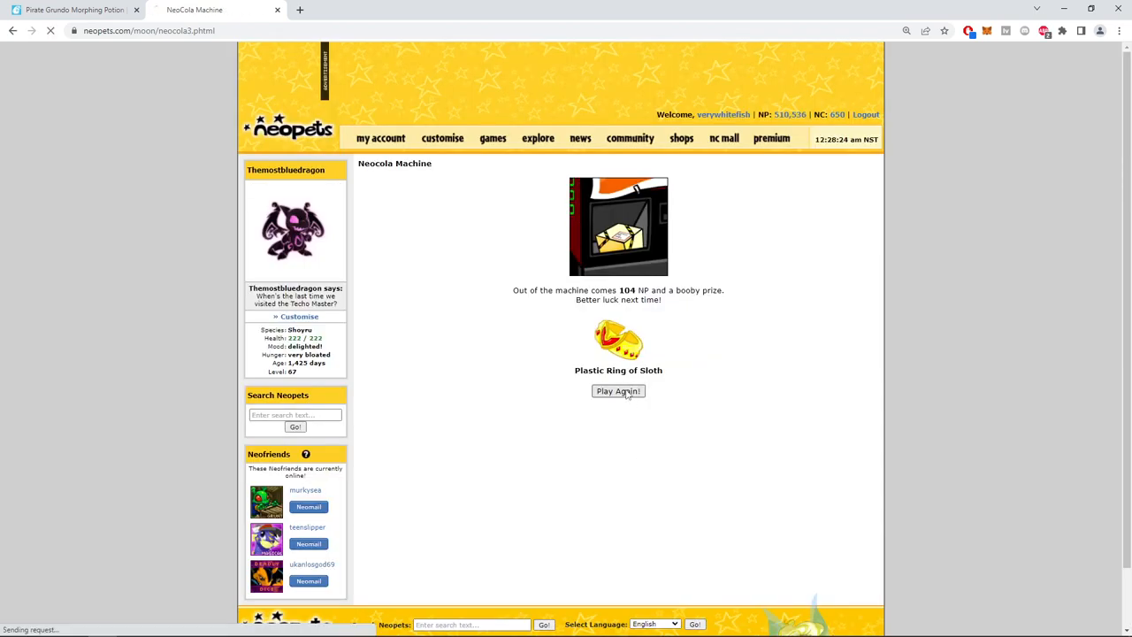
pyautogui.click(618, 391)
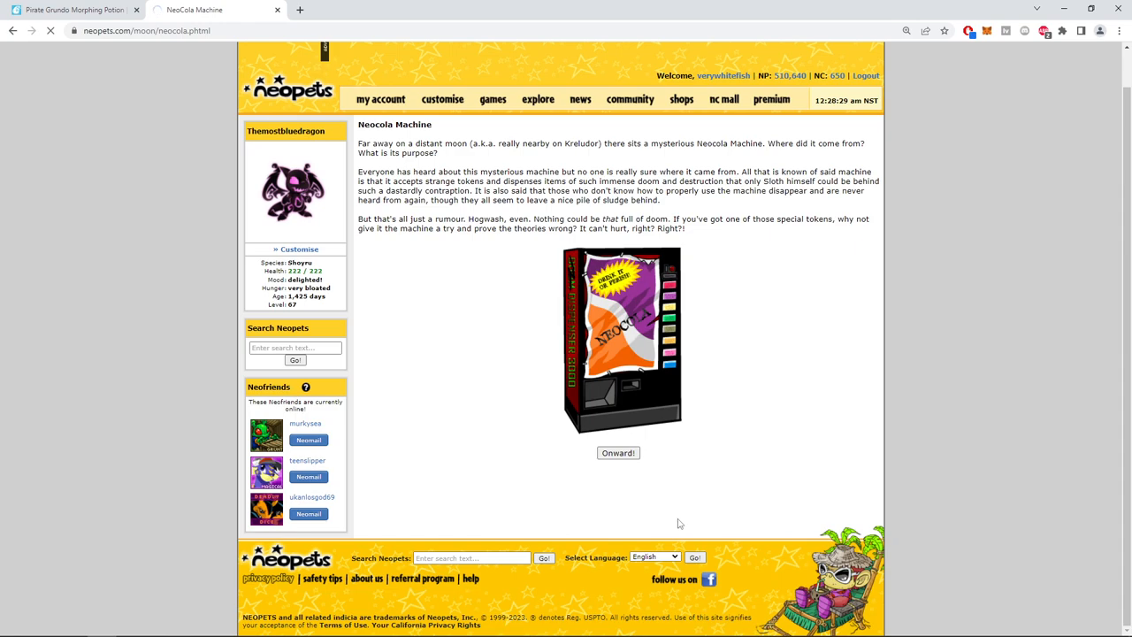
pyautogui.click(618, 453)
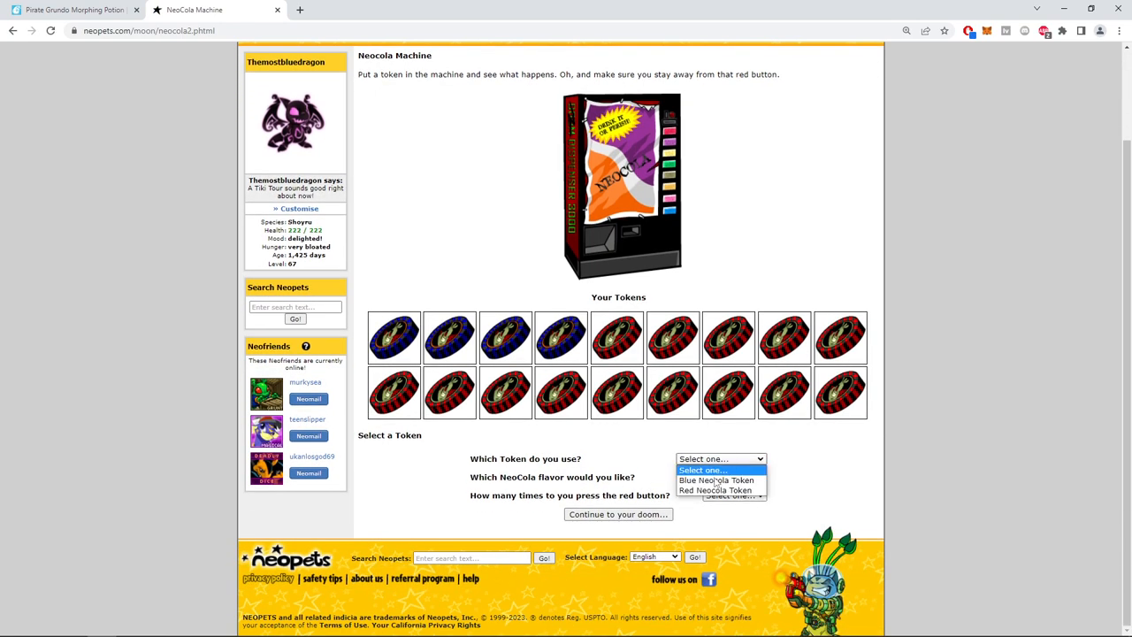
# Spend a Blue Neocola Token, then set up another play with Diet Doom flavour.
pyautogui.click(720, 480)
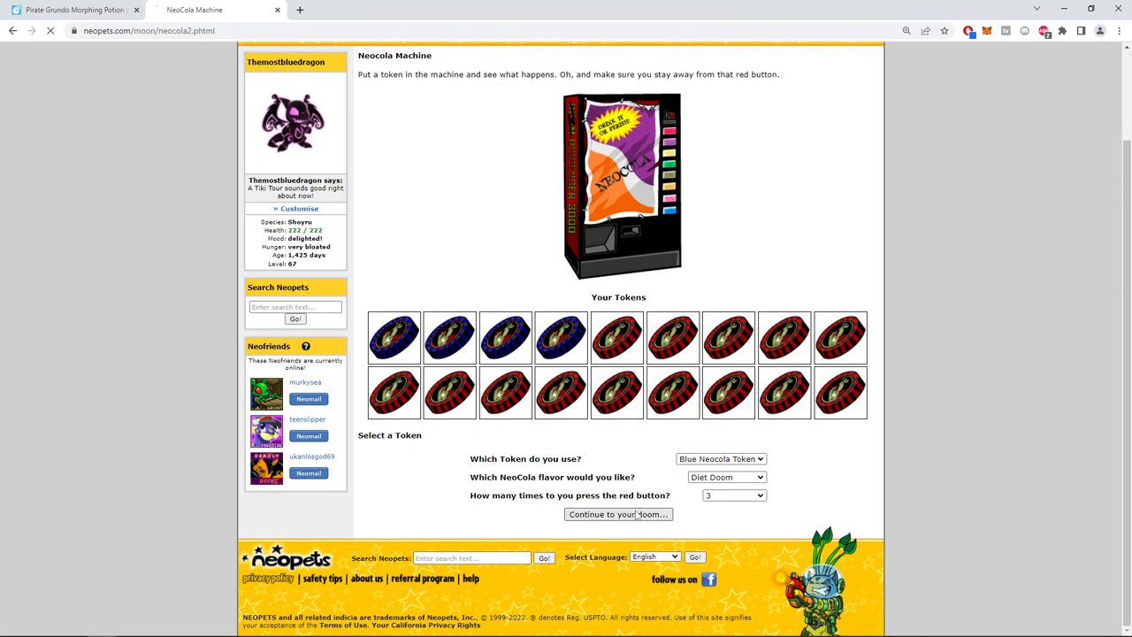
pyautogui.click(617, 514)
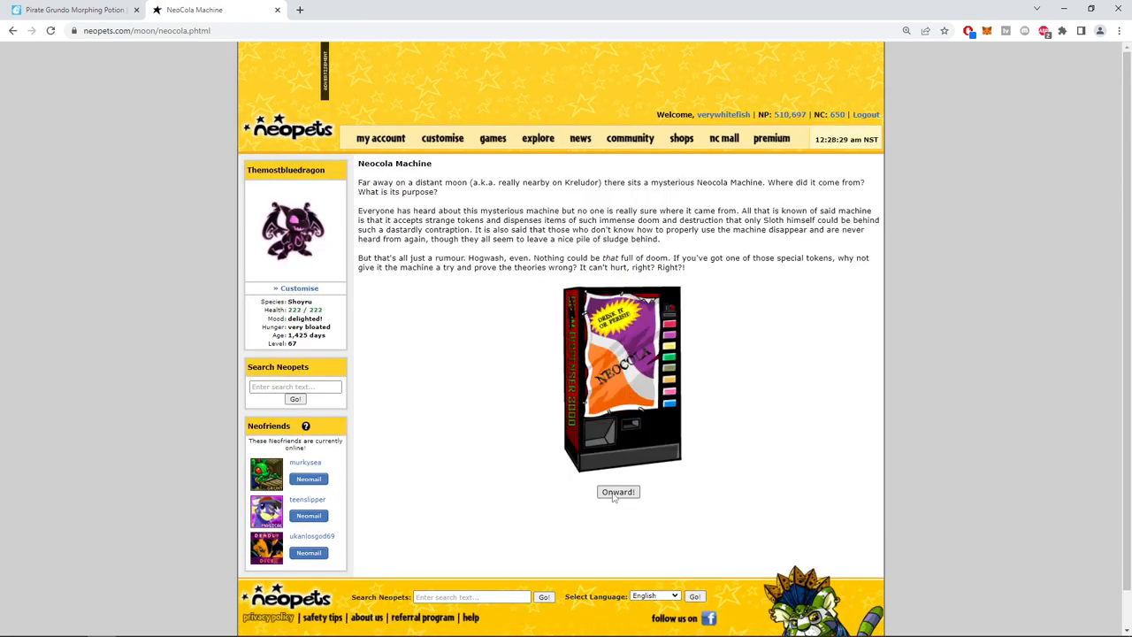
pyautogui.click(618, 492)
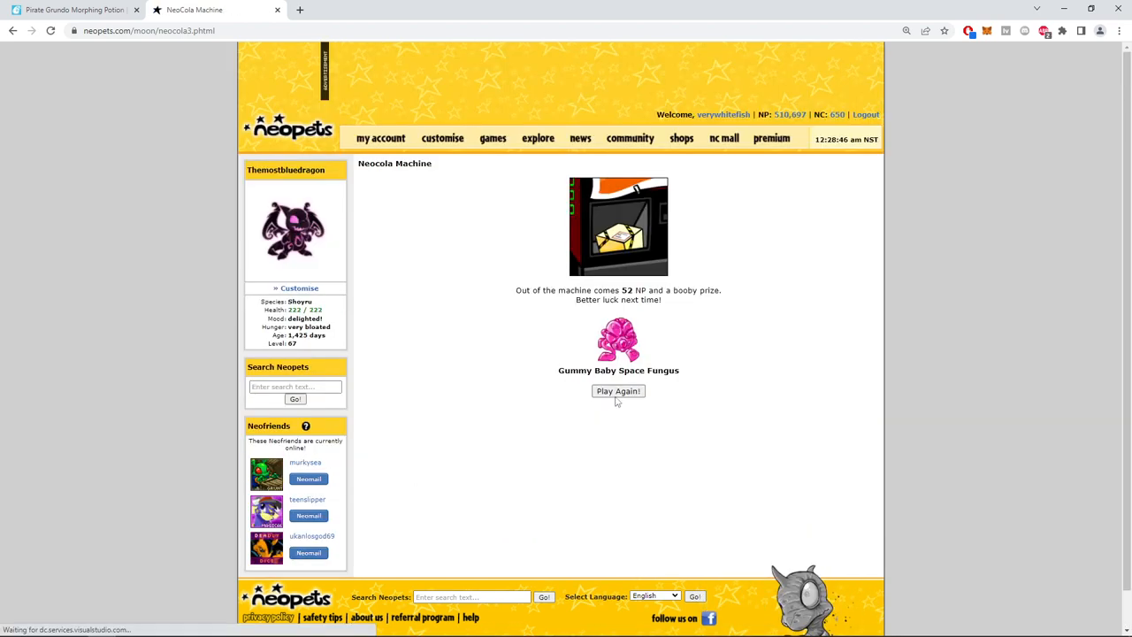
pyautogui.click(618, 391)
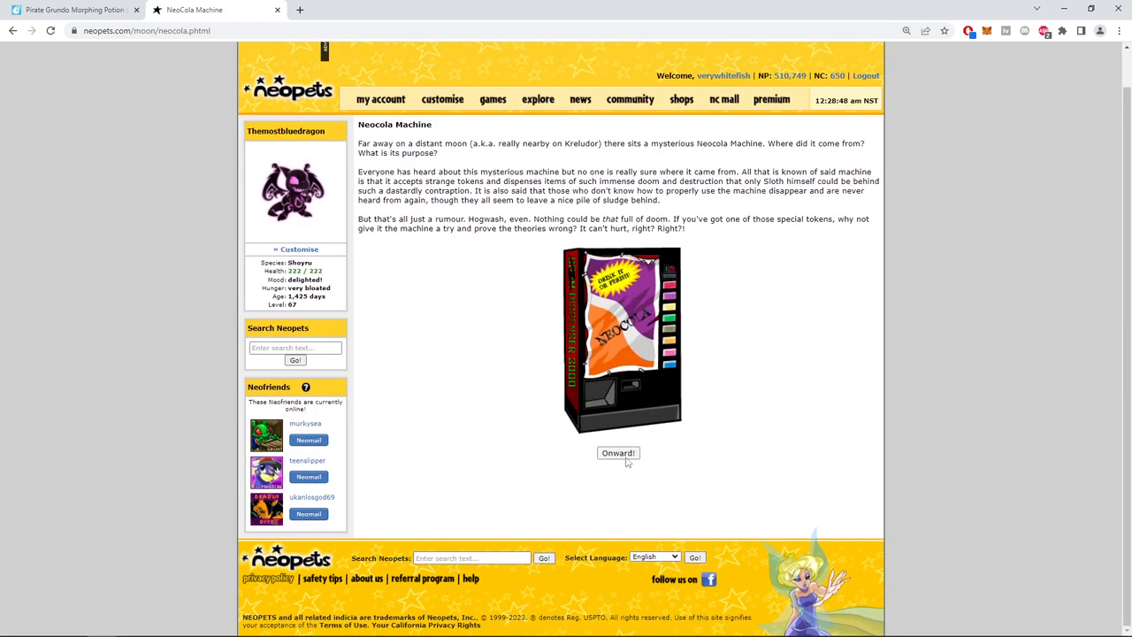
pyautogui.click(619, 453)
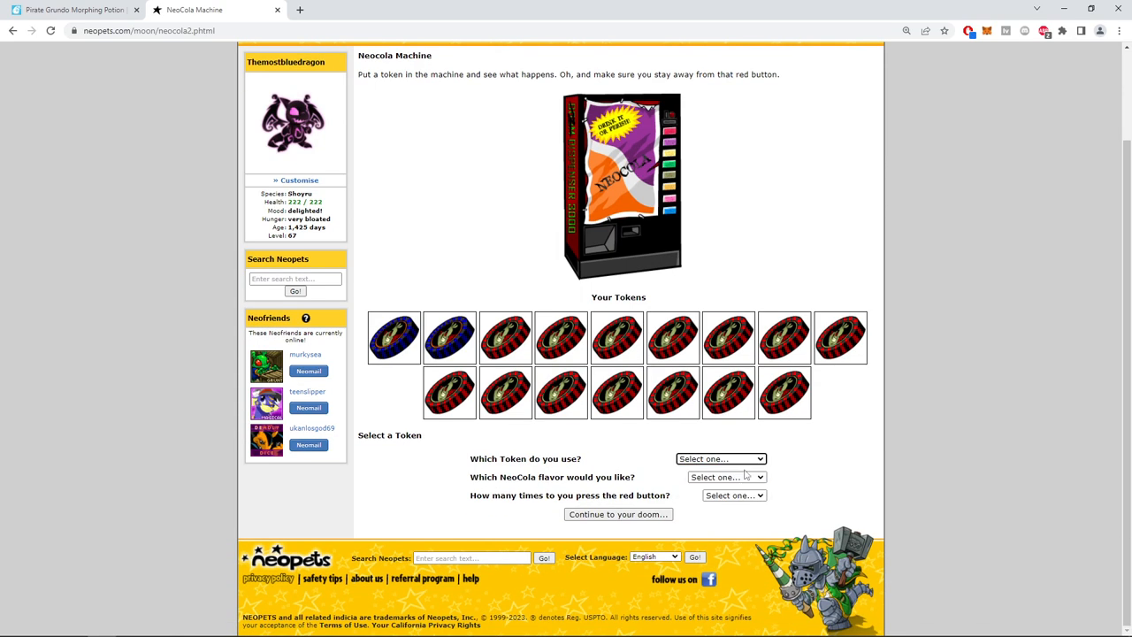
pyautogui.click(725, 477)
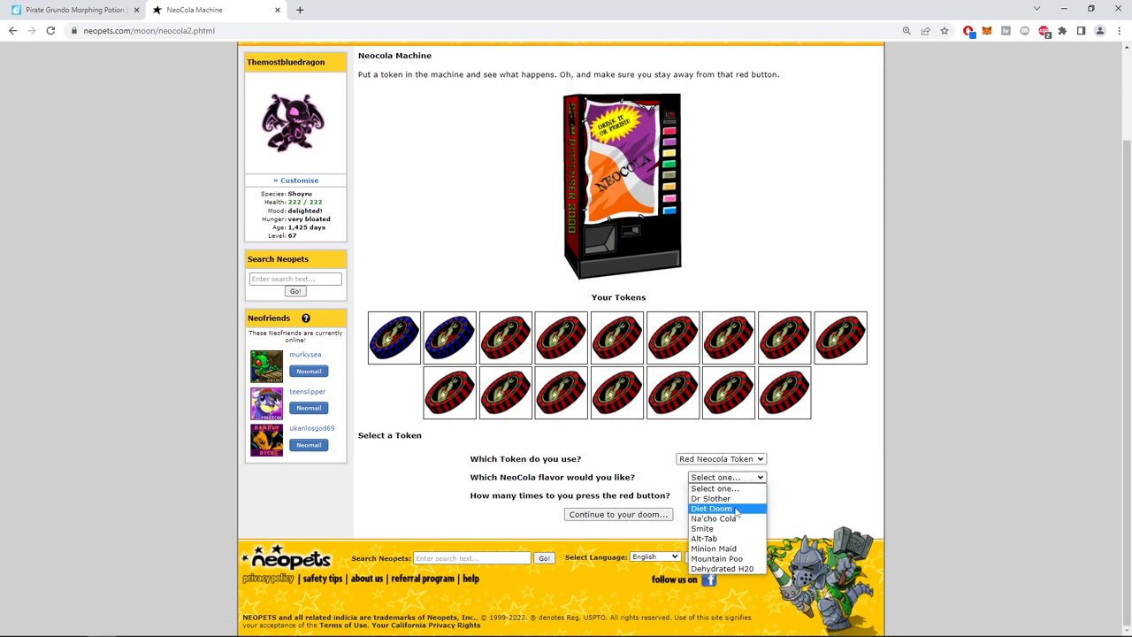
pyautogui.click(603, 514)
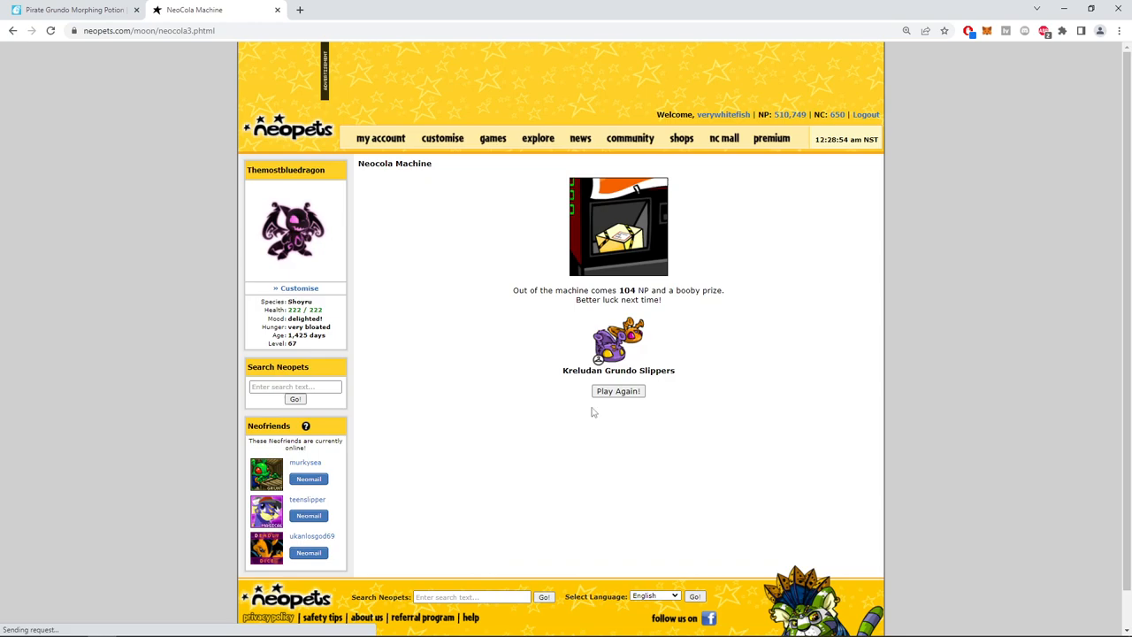
# Spend the final Blue Neocola Token, winning Kreludan Grundo Slippers.
pyautogui.click(617, 391)
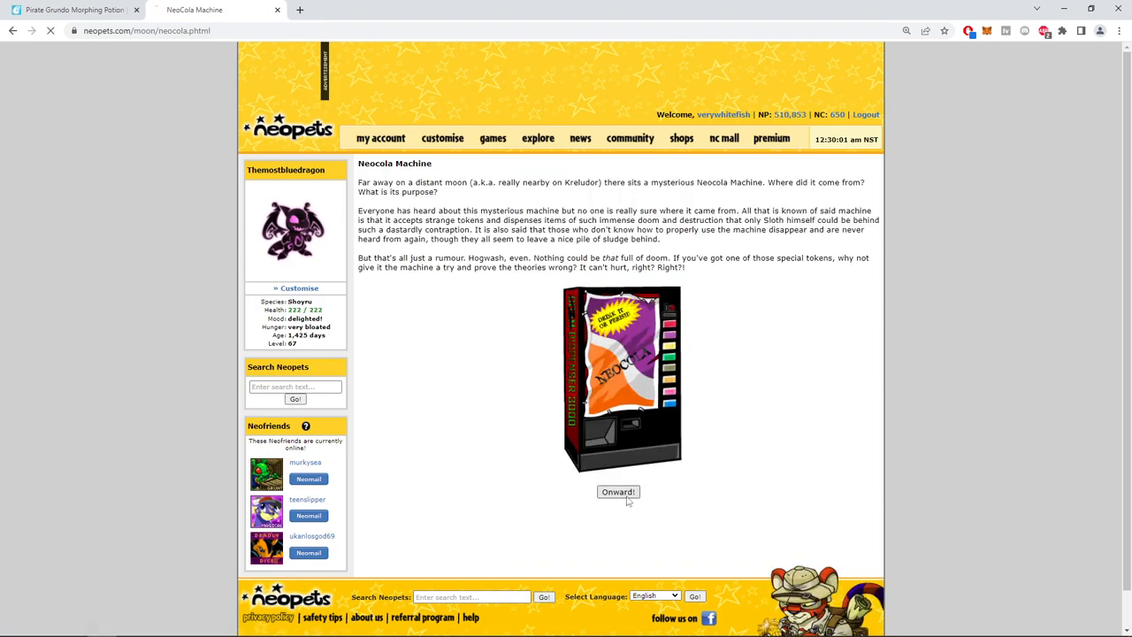
pyautogui.click(618, 491)
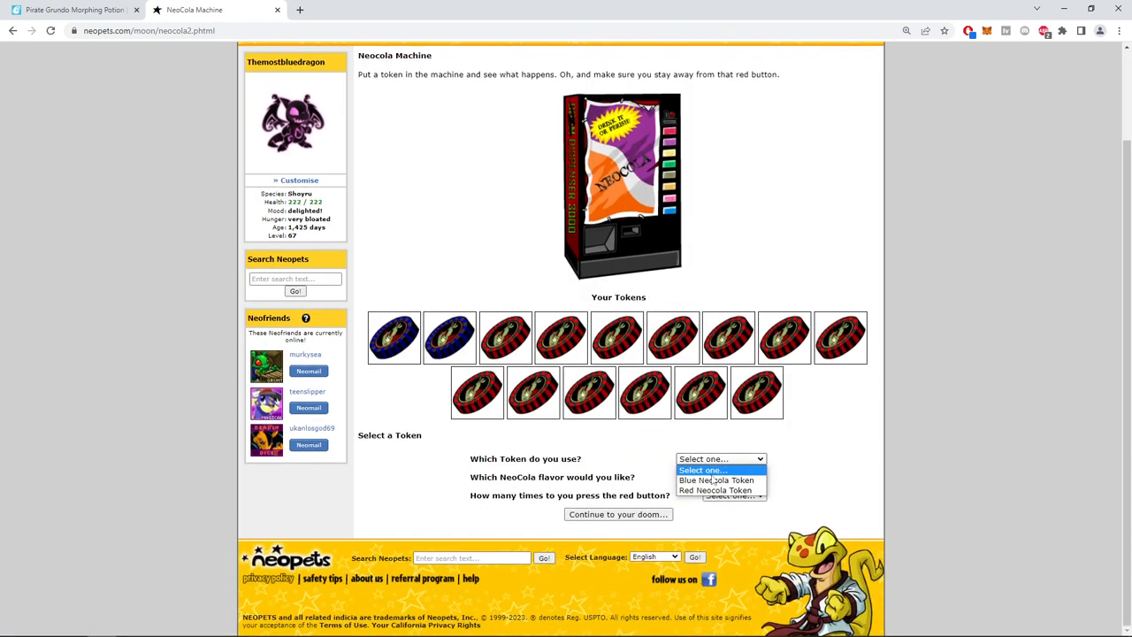
pyautogui.click(616, 514)
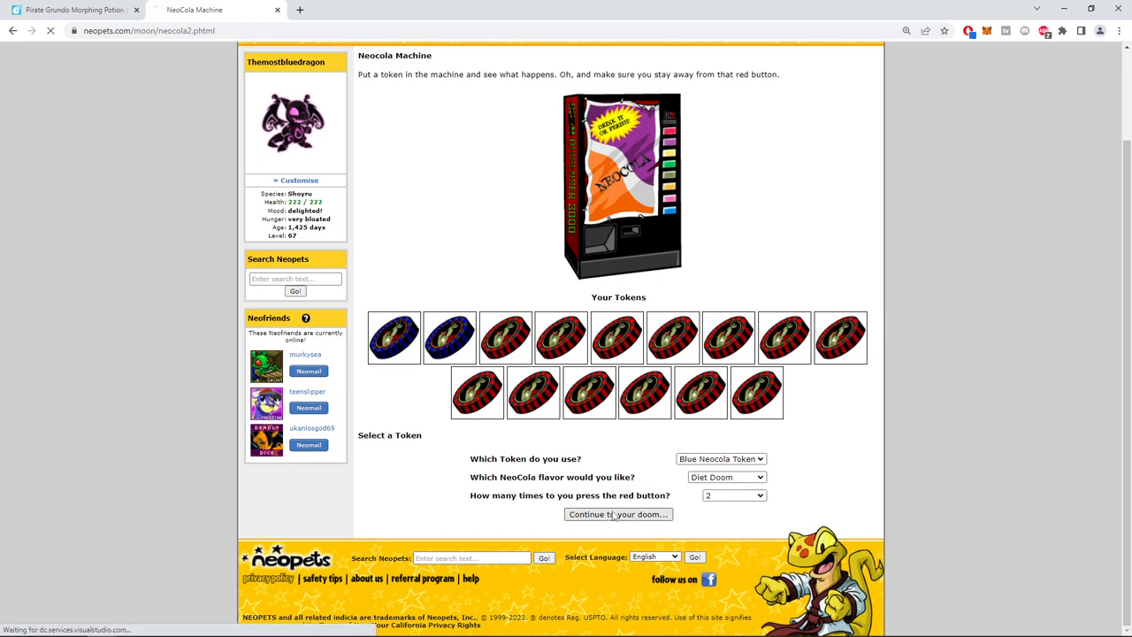
pyautogui.click(618, 514)
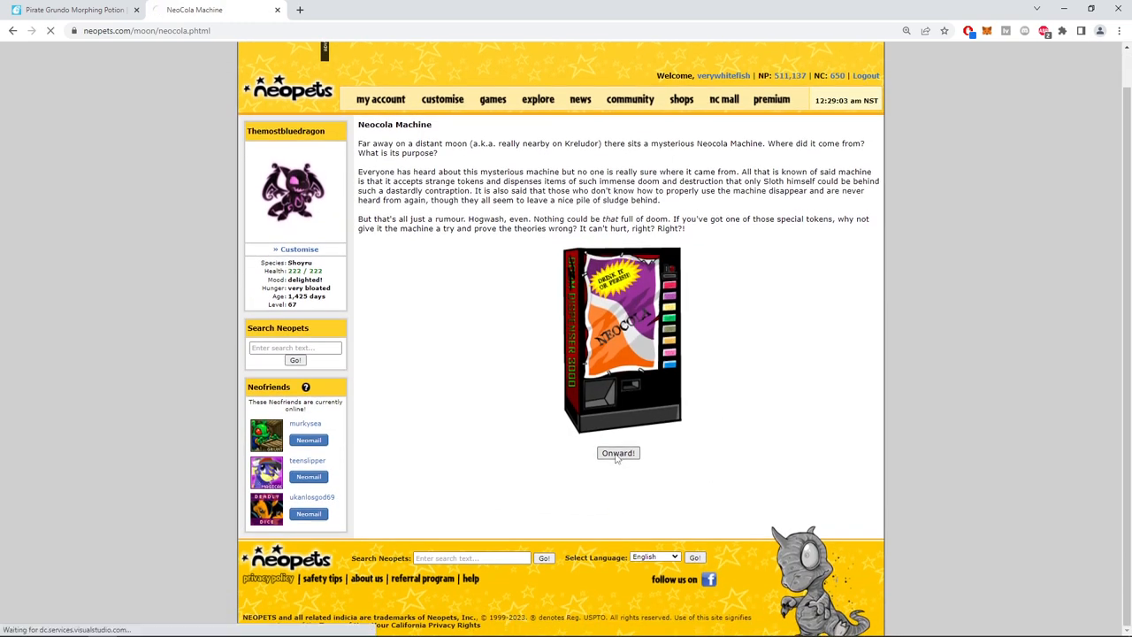
pyautogui.click(617, 453)
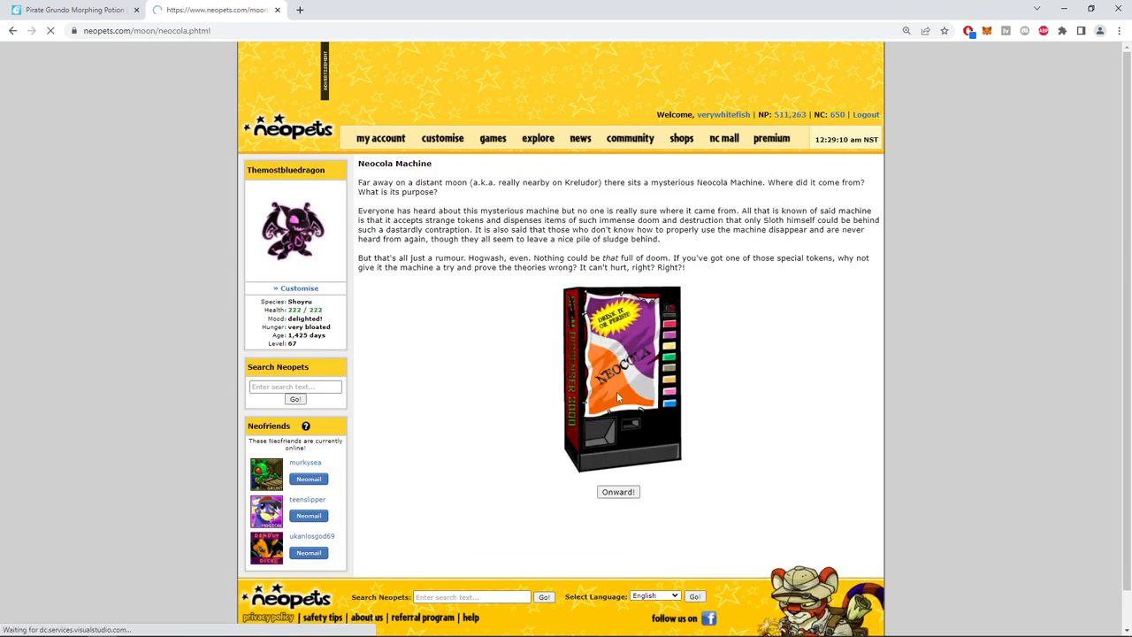
pyautogui.click(618, 491)
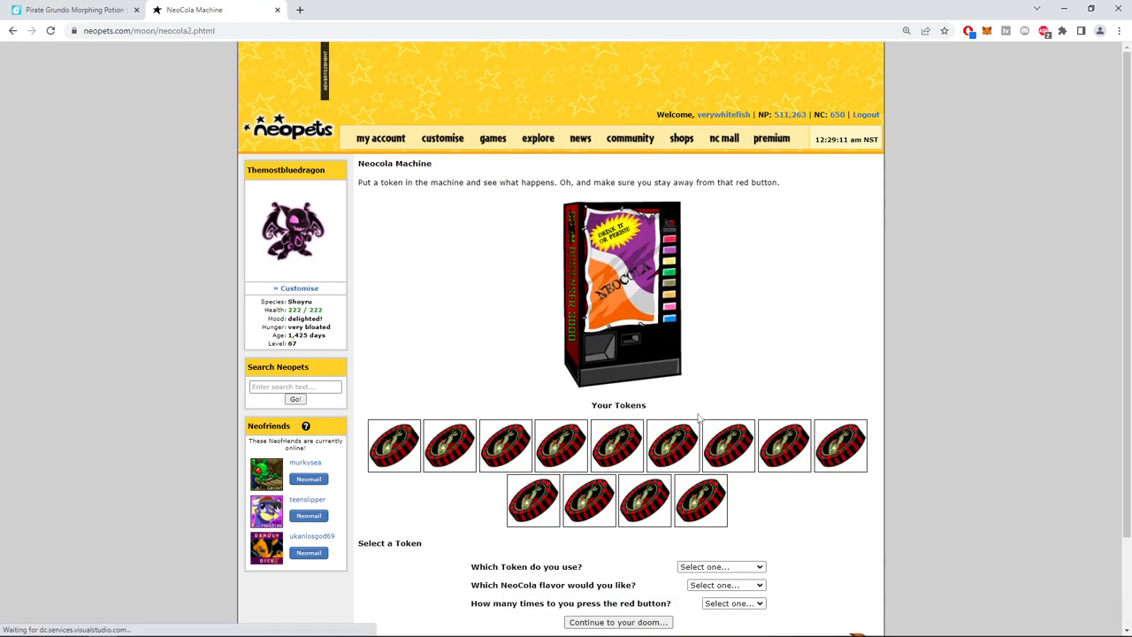
# Switch to the Red Neocola Token and spend two red tokens at the machine.
pyautogui.click(721, 459)
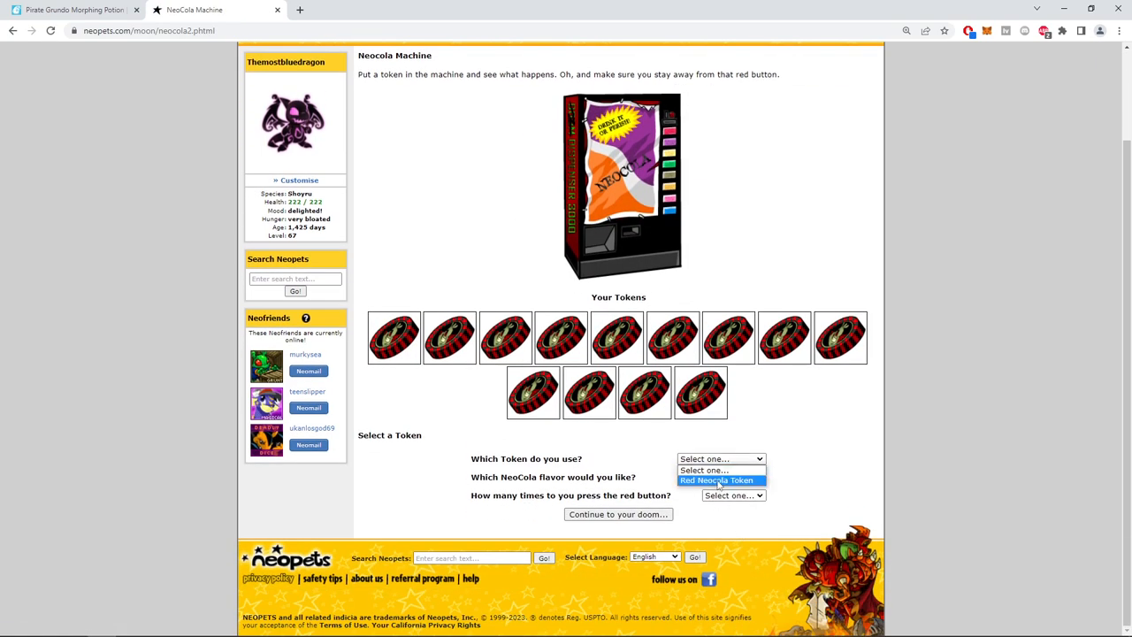
pyautogui.click(717, 480)
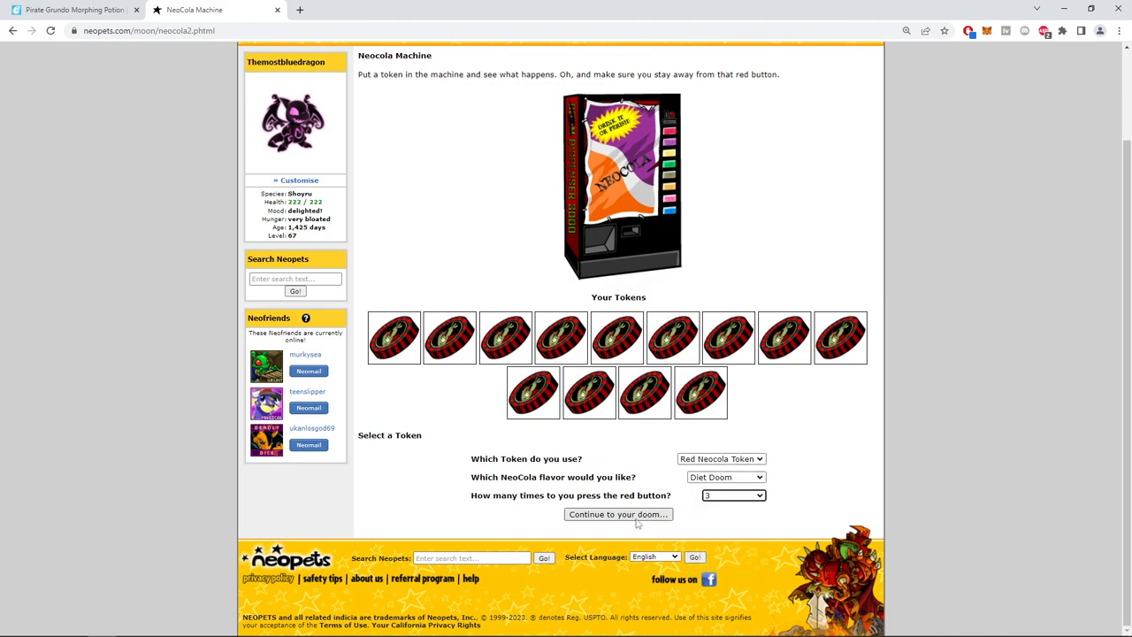
pyautogui.click(617, 514)
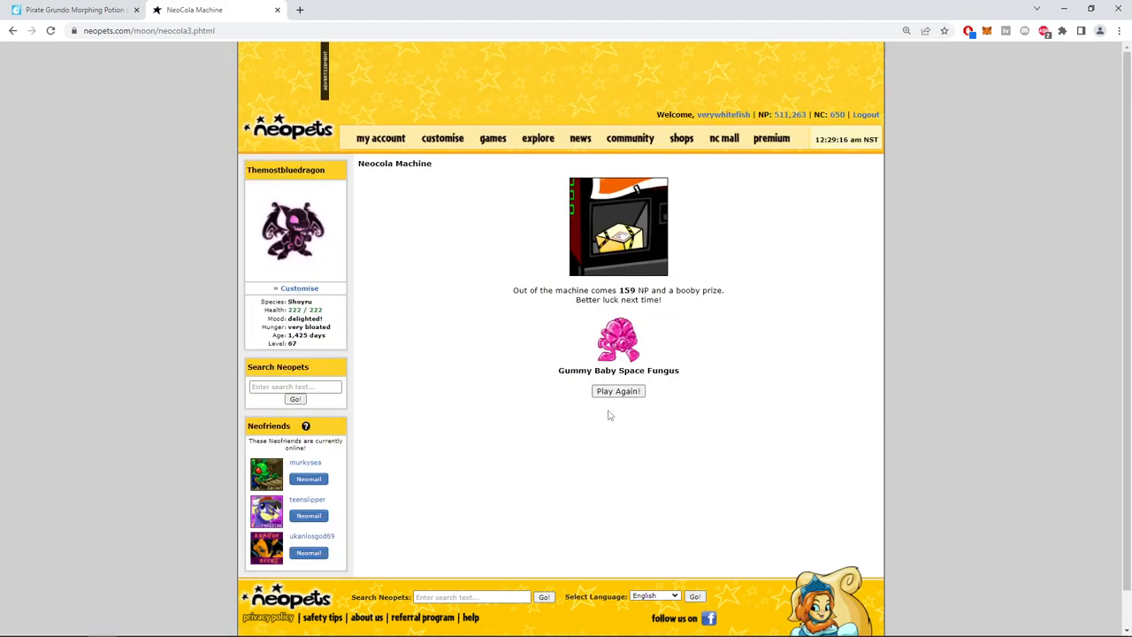
pyautogui.click(618, 391)
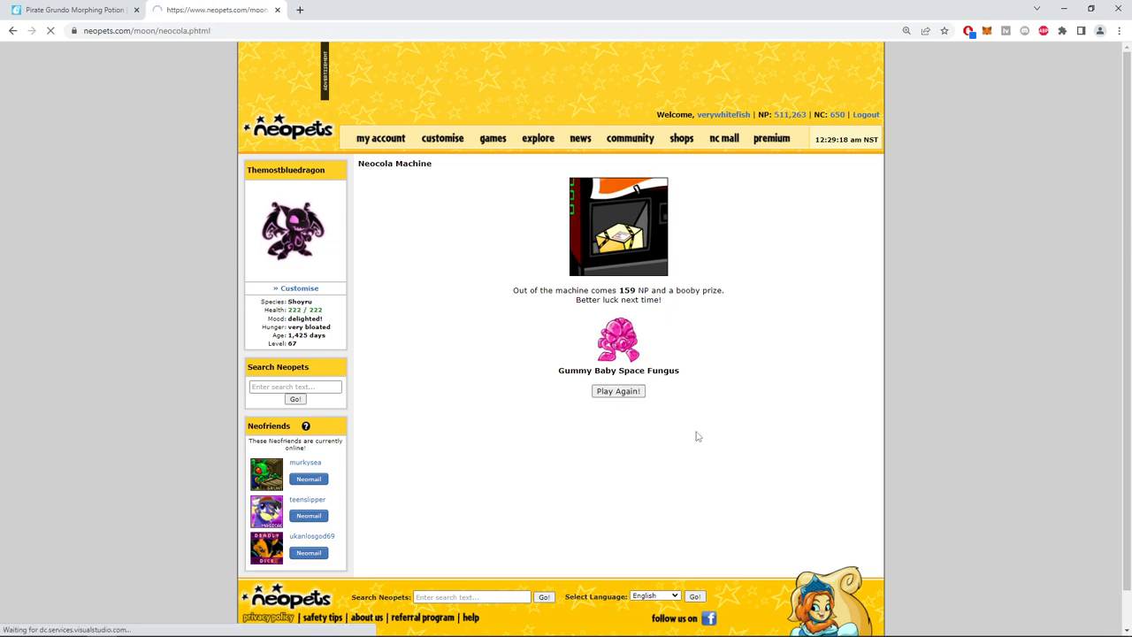
pyautogui.click(618, 391)
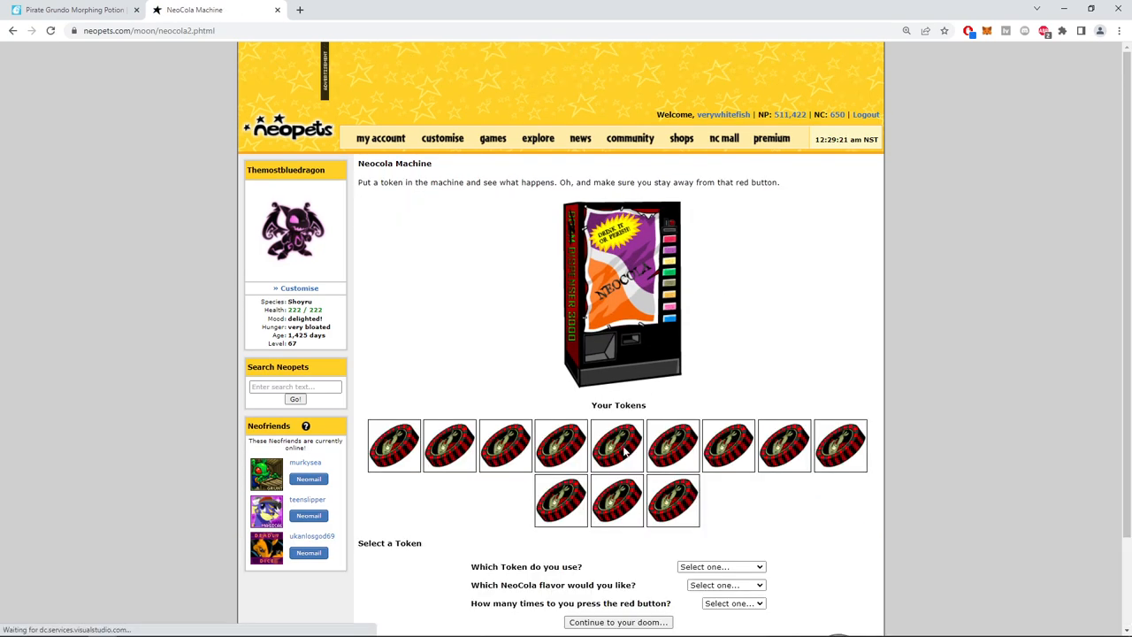
pyautogui.click(726, 477)
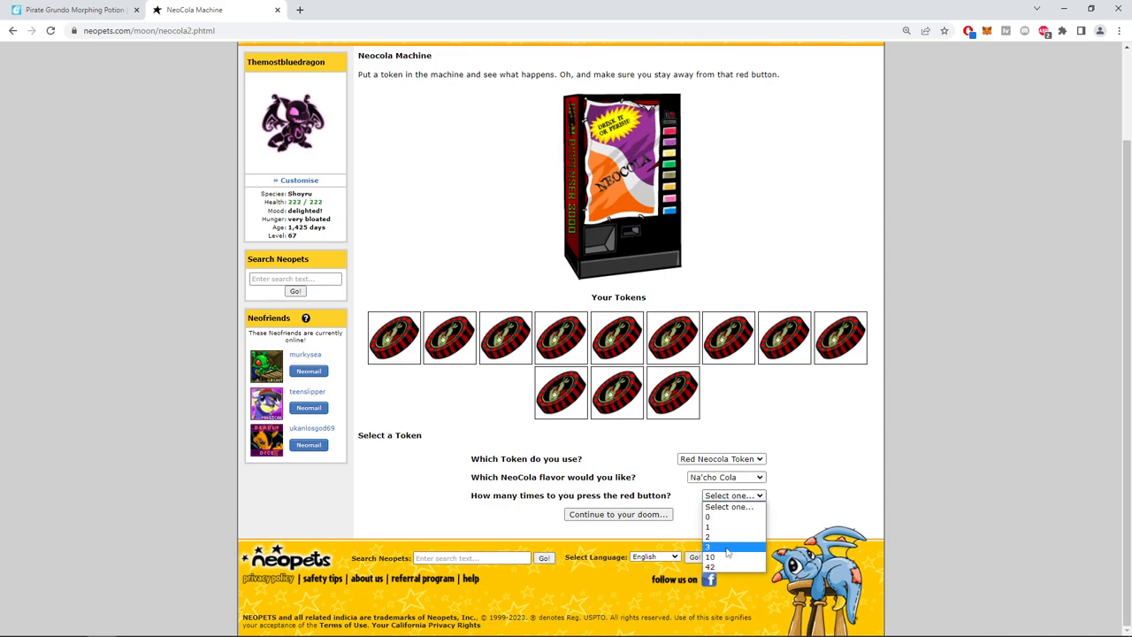
pyautogui.click(617, 514)
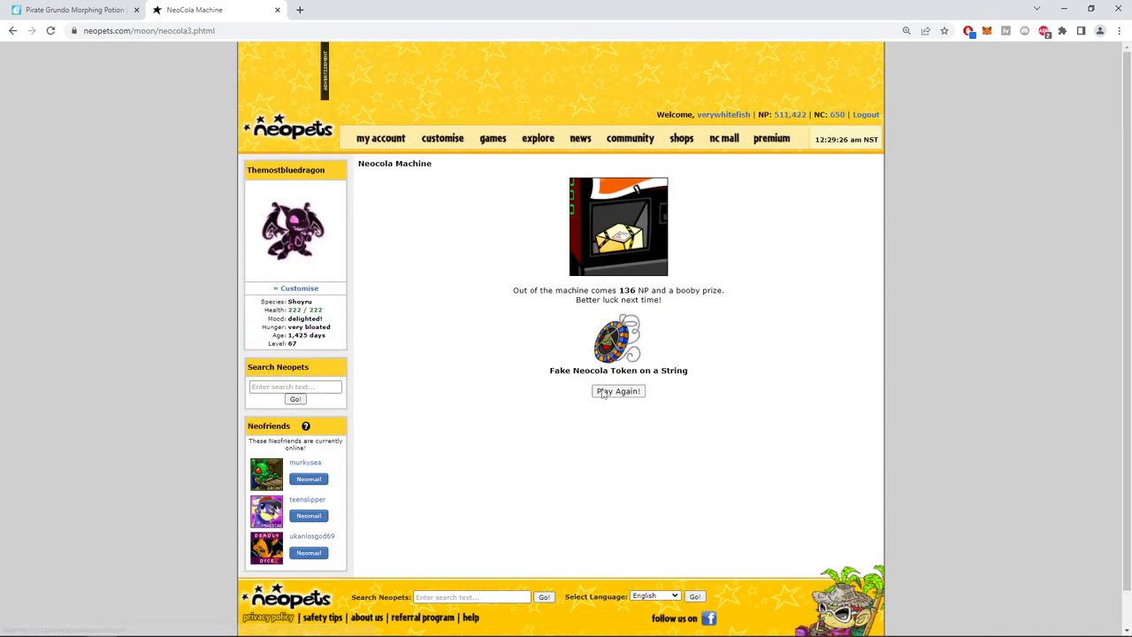
pyautogui.click(617, 391)
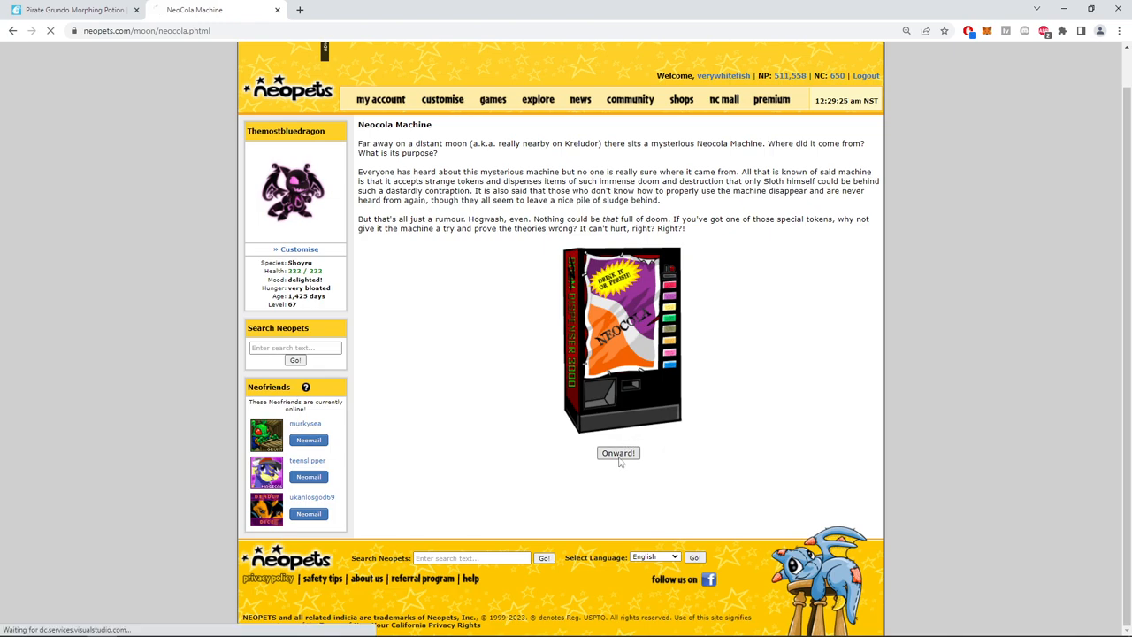
# Spend two more red tokens, one with two button presses.
pyautogui.click(618, 453)
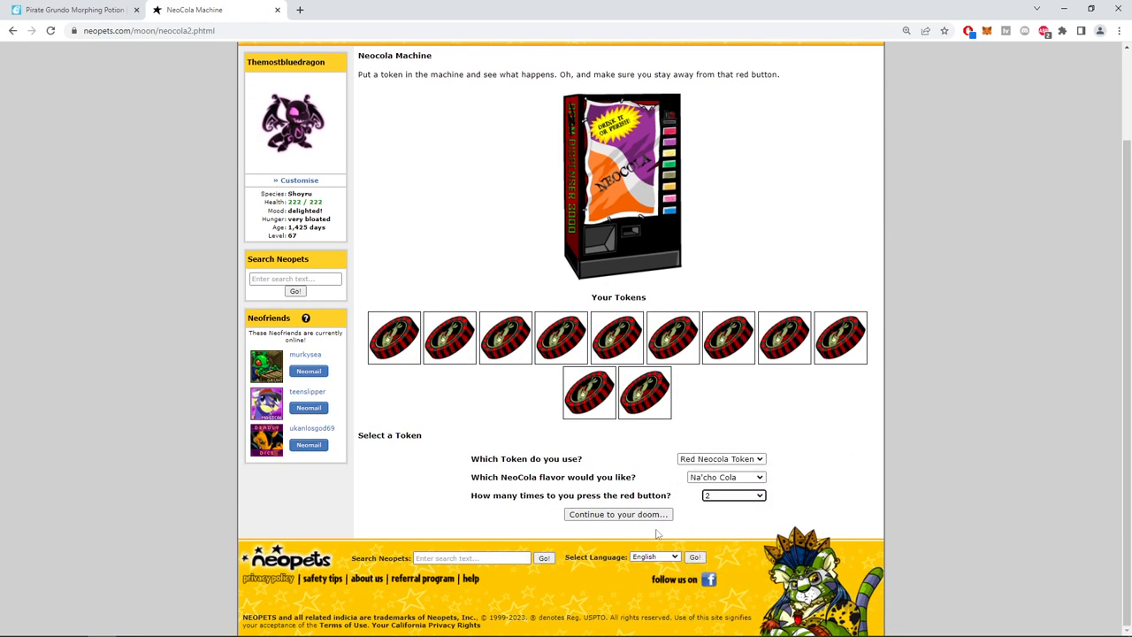
pyautogui.click(619, 514)
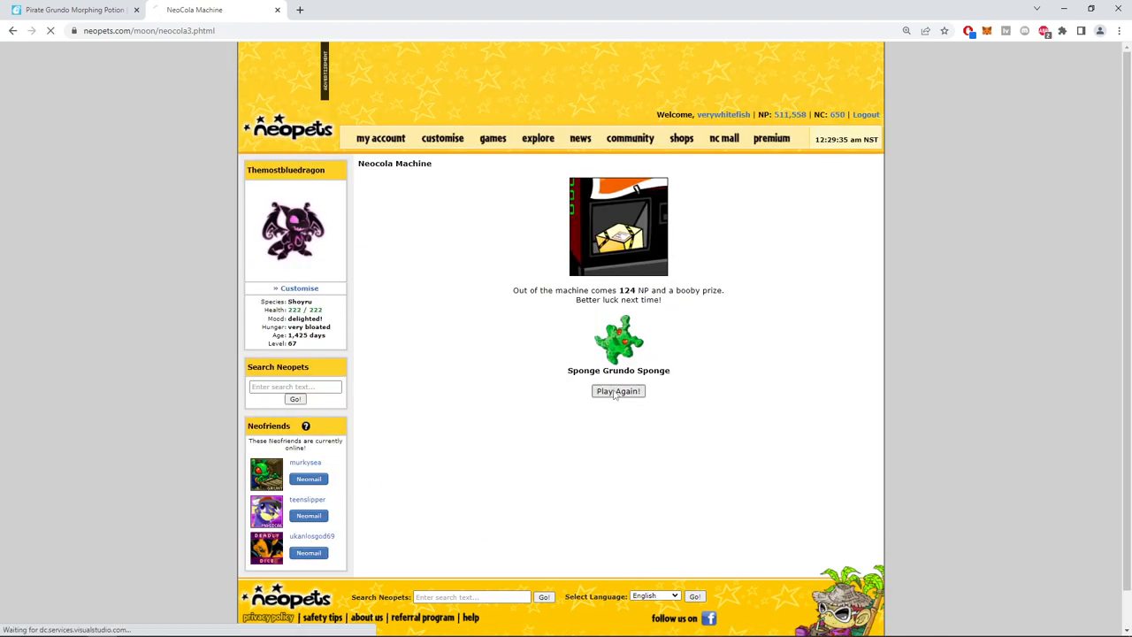
pyautogui.click(618, 391)
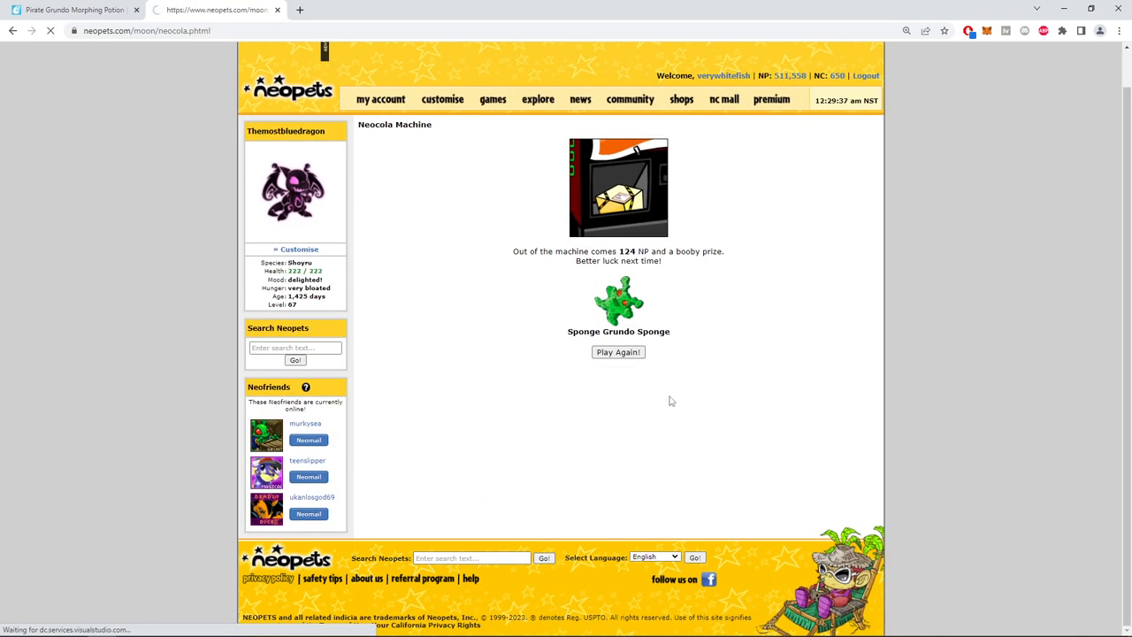
pyautogui.click(618, 353)
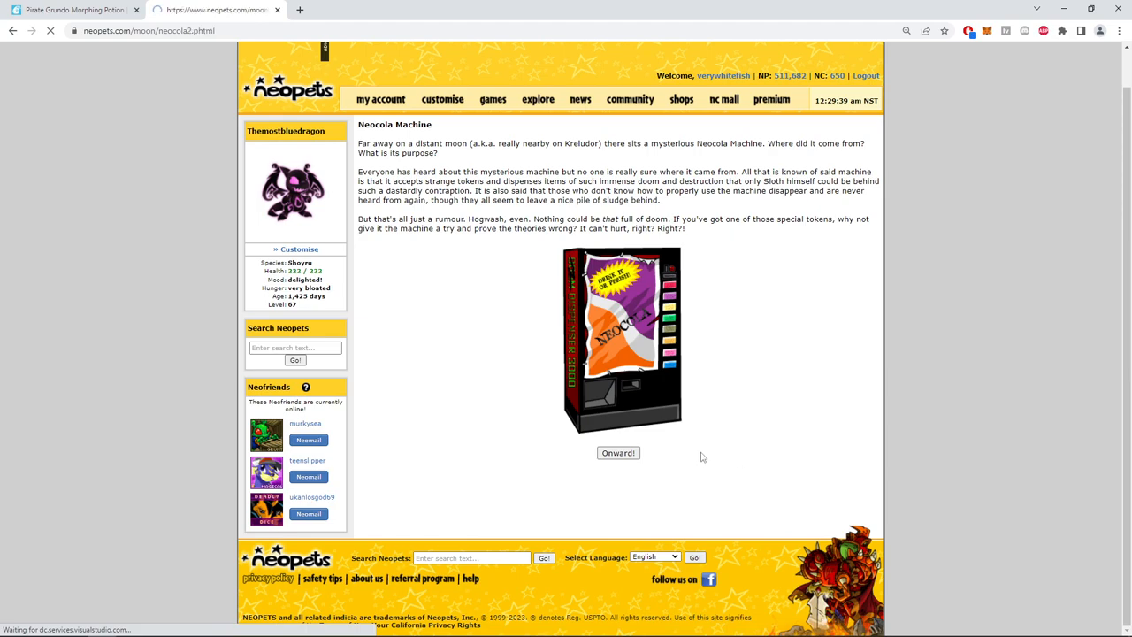
pyautogui.click(618, 453)
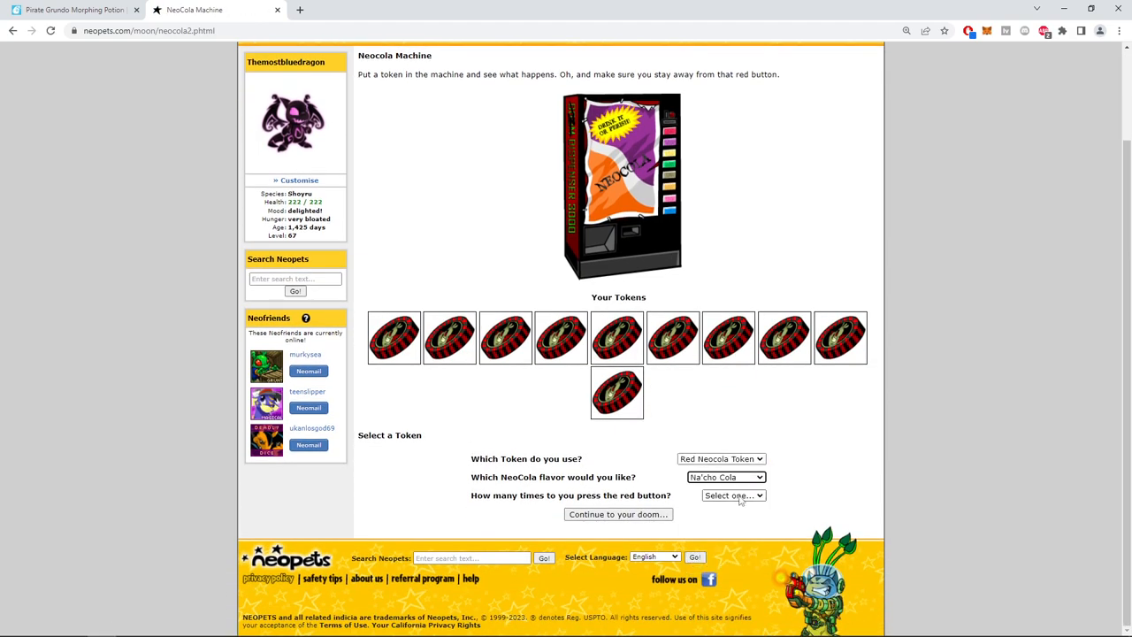
pyautogui.click(618, 514)
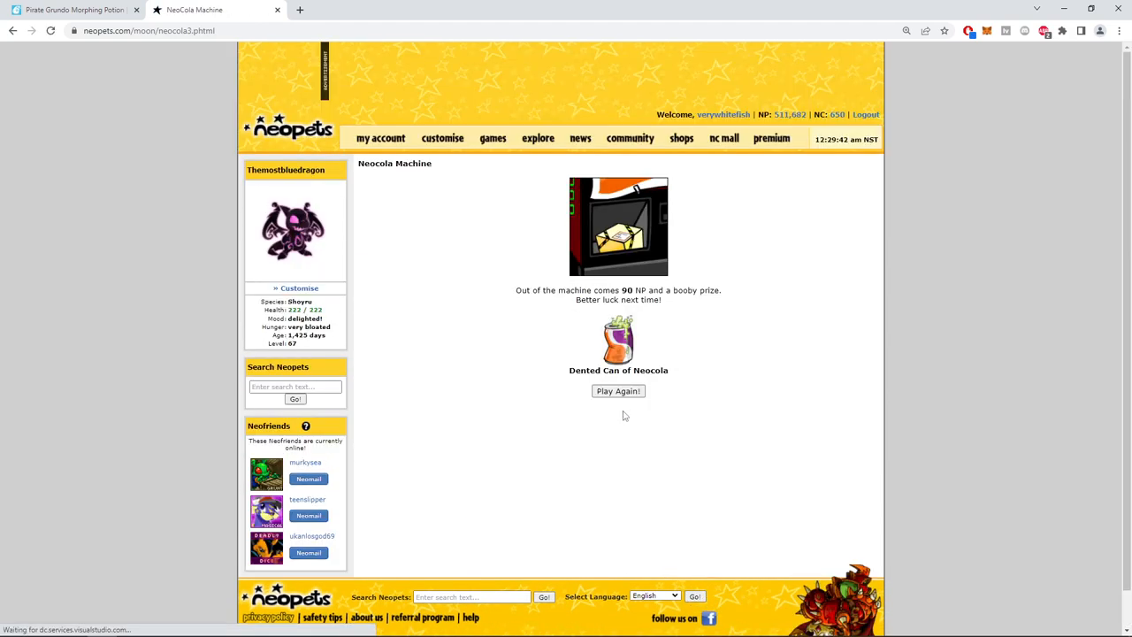
pyautogui.click(619, 391)
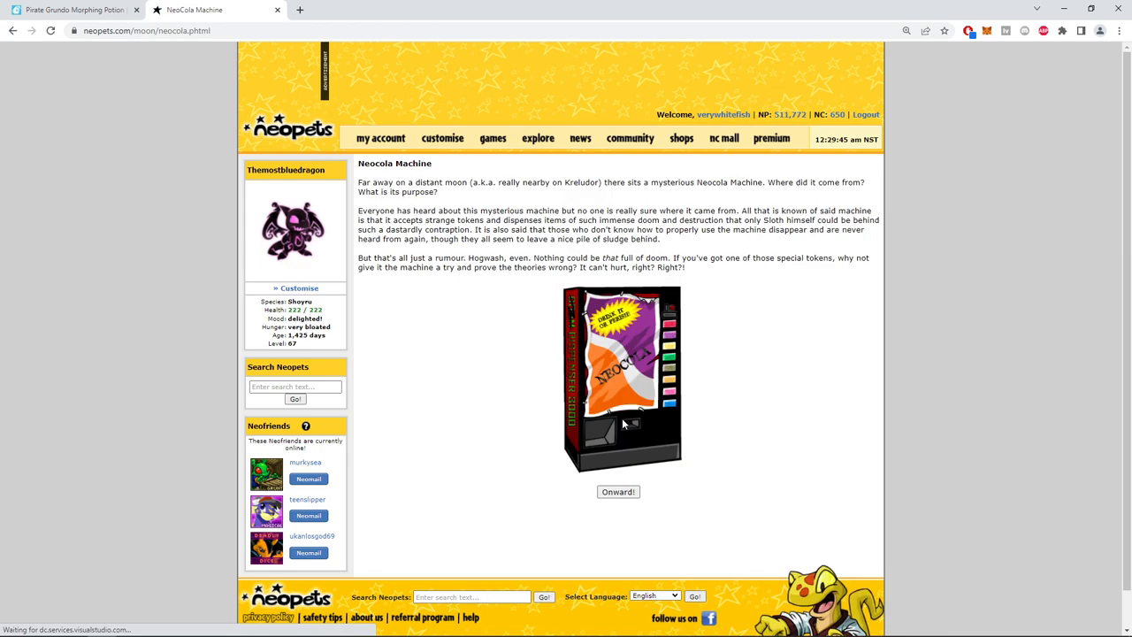
# Spend three more red tokens, one with Diet Doom flavour and a chosen press count.
pyautogui.click(618, 492)
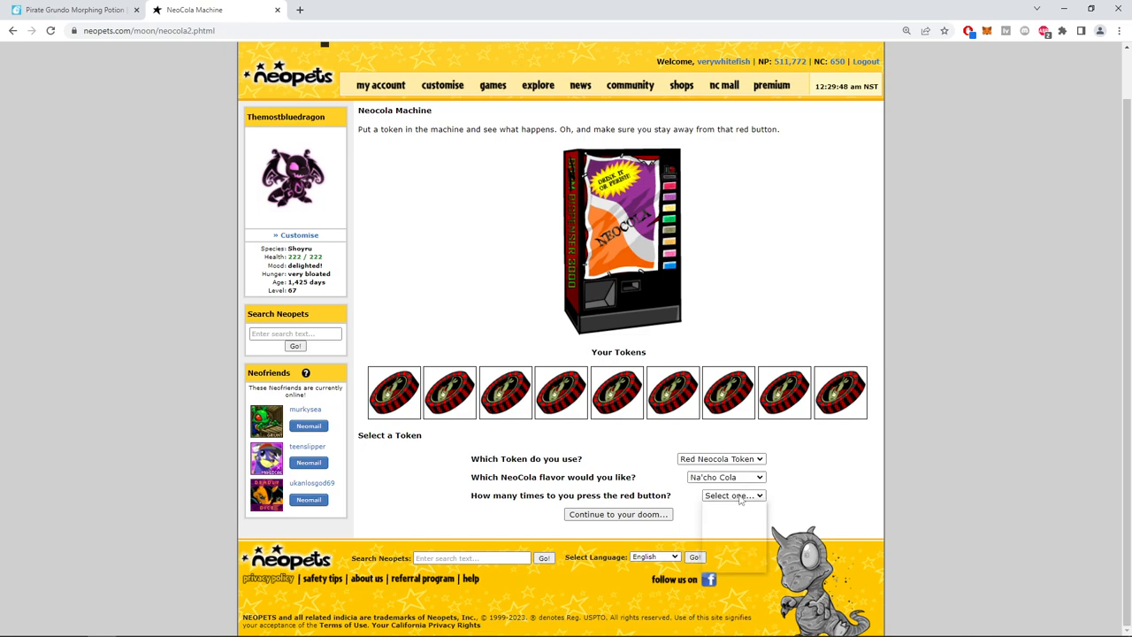
pyautogui.click(617, 514)
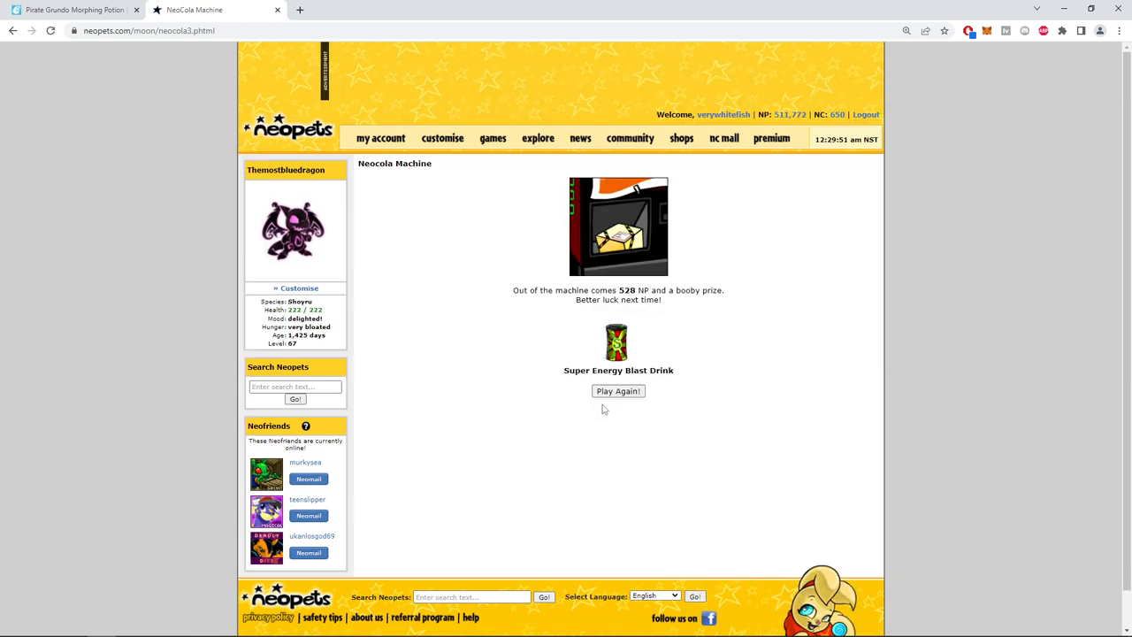
pyautogui.click(617, 391)
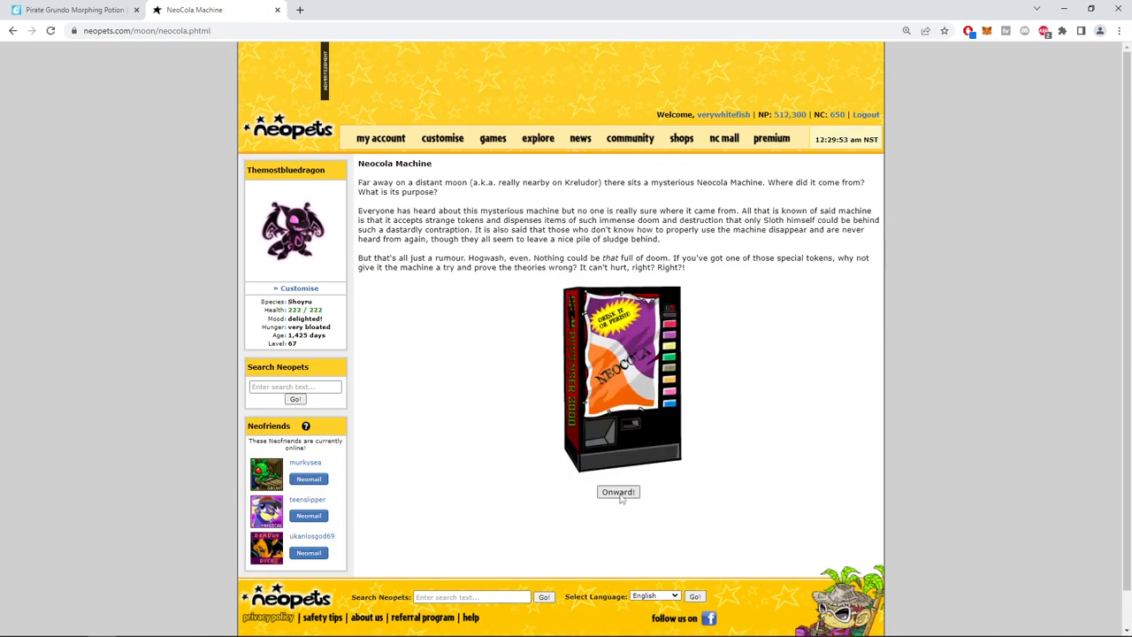
pyautogui.click(618, 492)
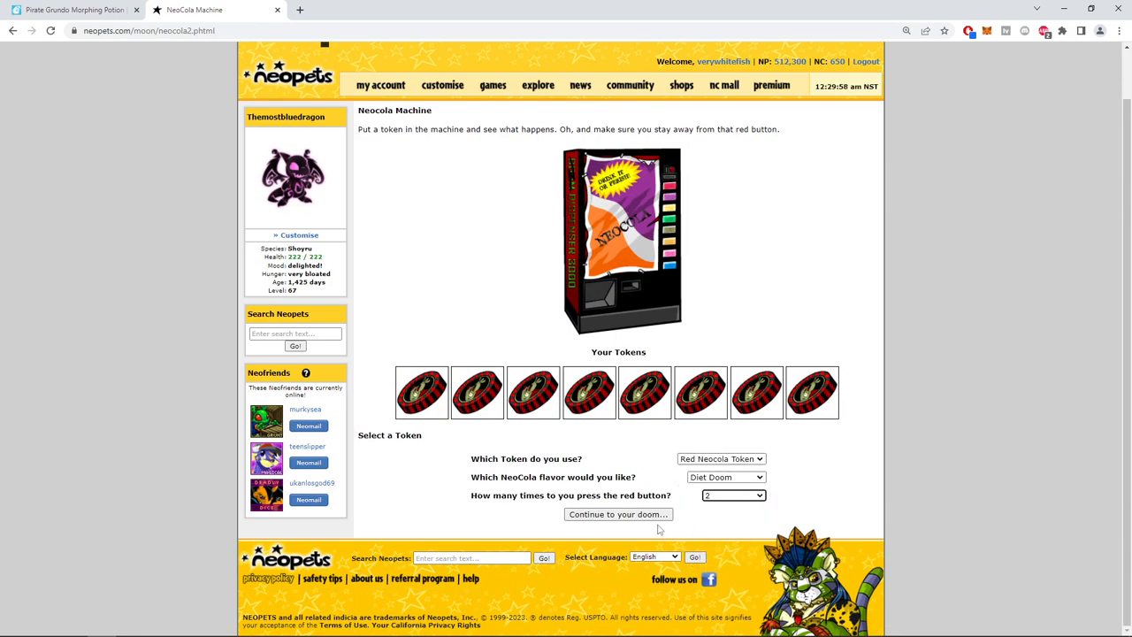
pyautogui.click(617, 514)
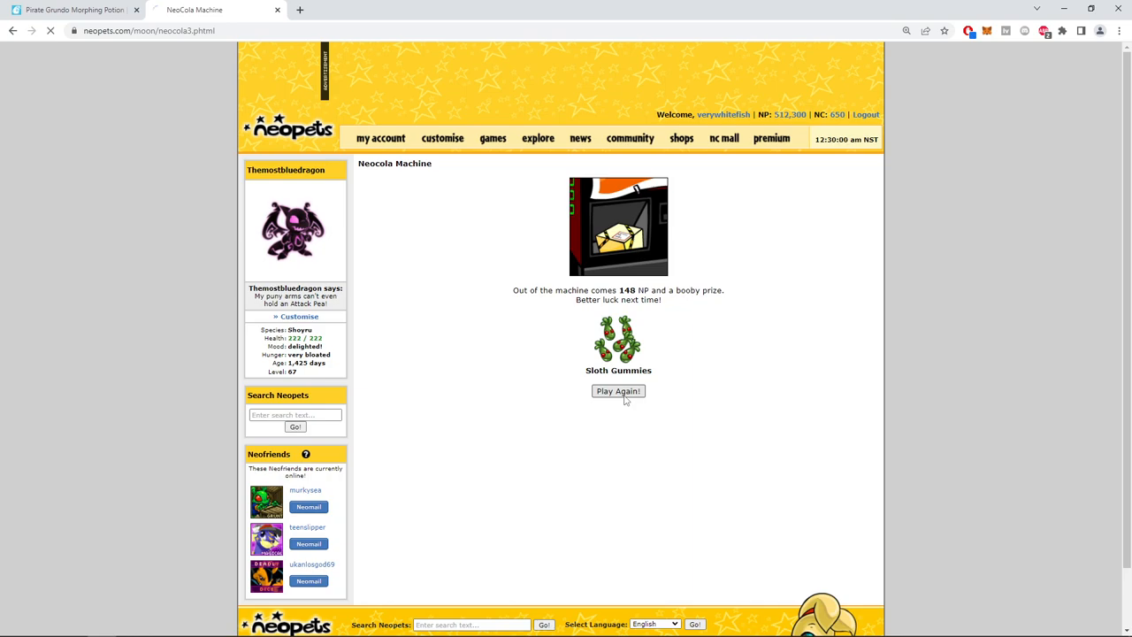
pyautogui.click(617, 391)
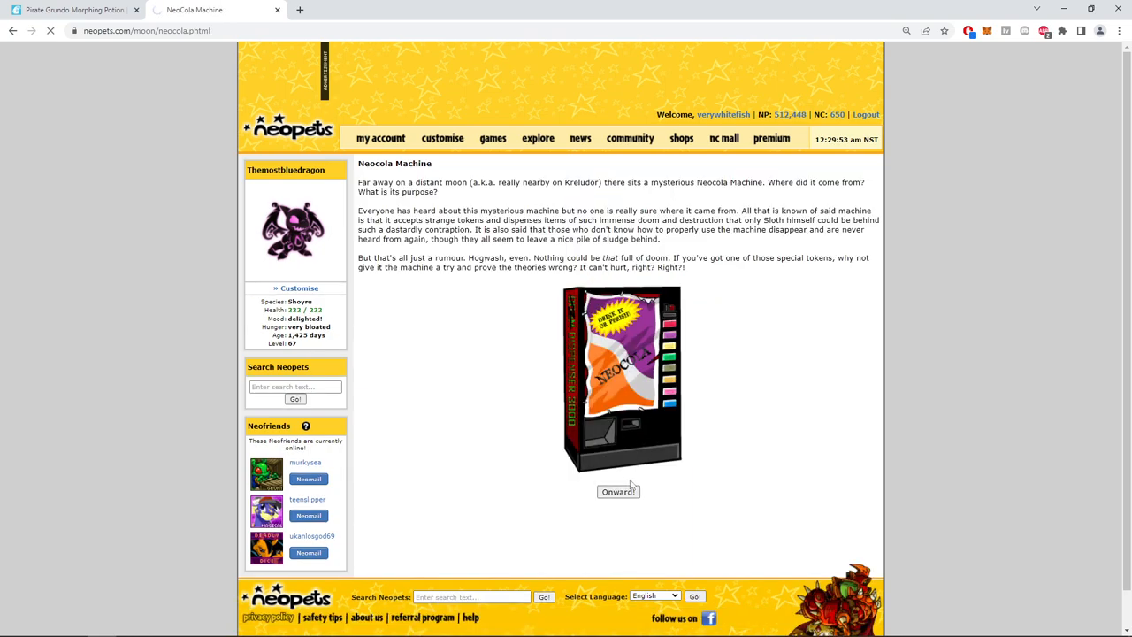
pyautogui.click(617, 491)
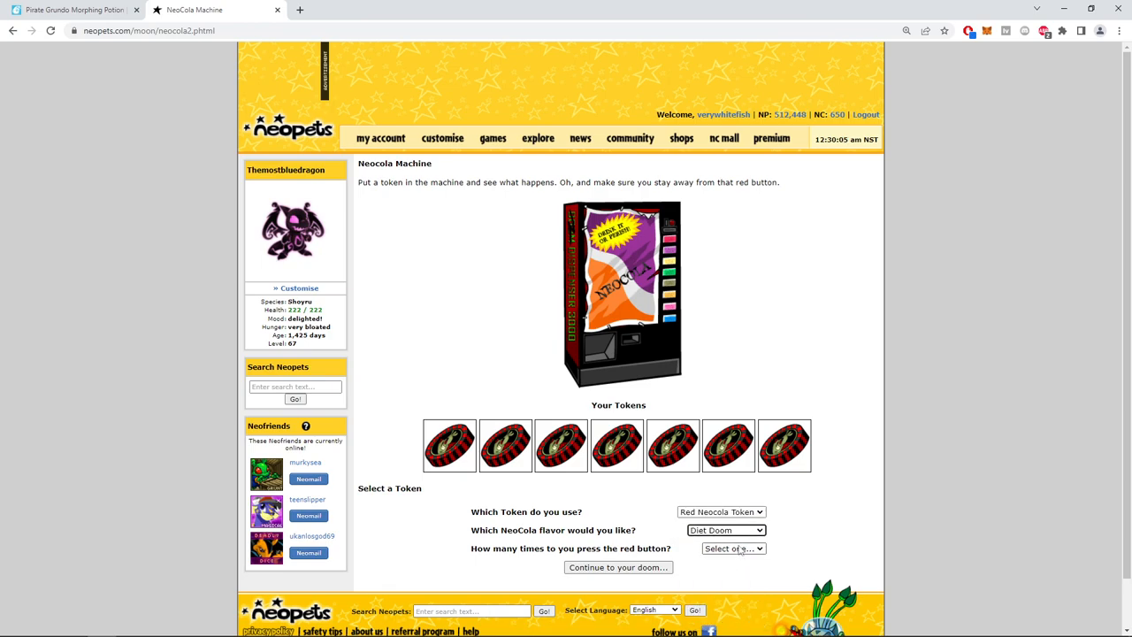
pyautogui.click(617, 567)
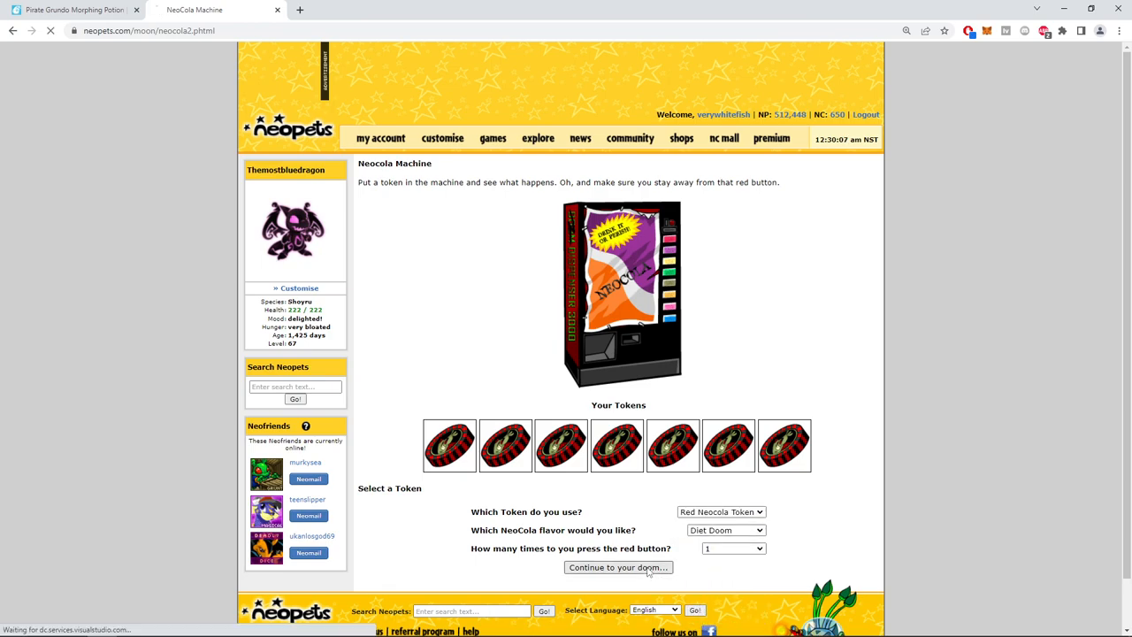
pyautogui.click(616, 568)
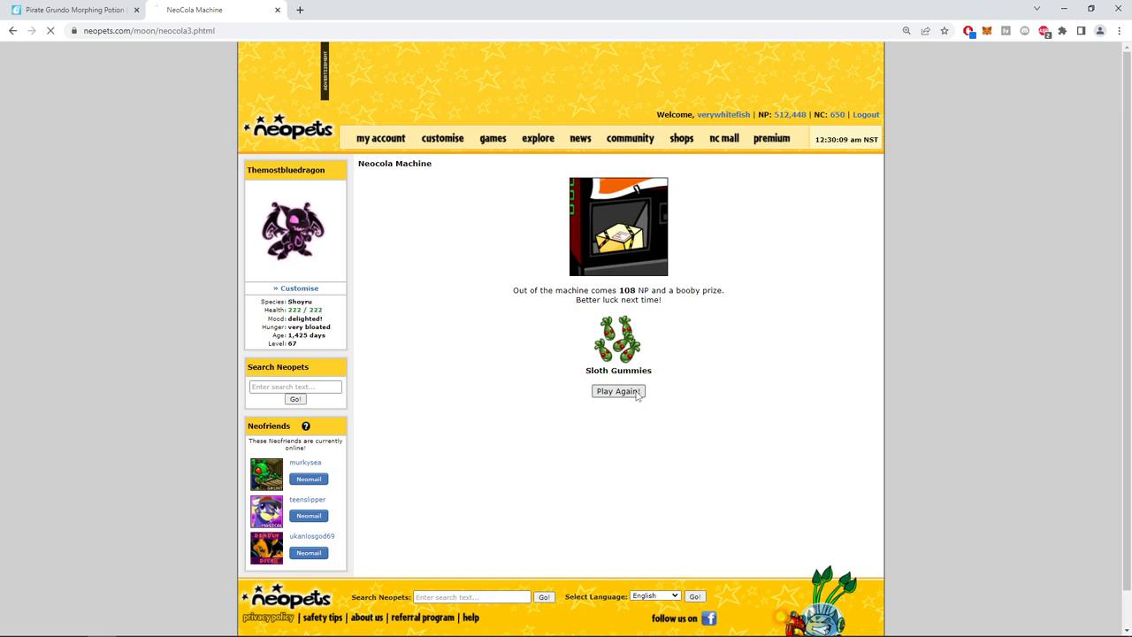
# Spend the last red tokens, one with two presses, bringing Neopoints to 514,020.
pyautogui.click(618, 391)
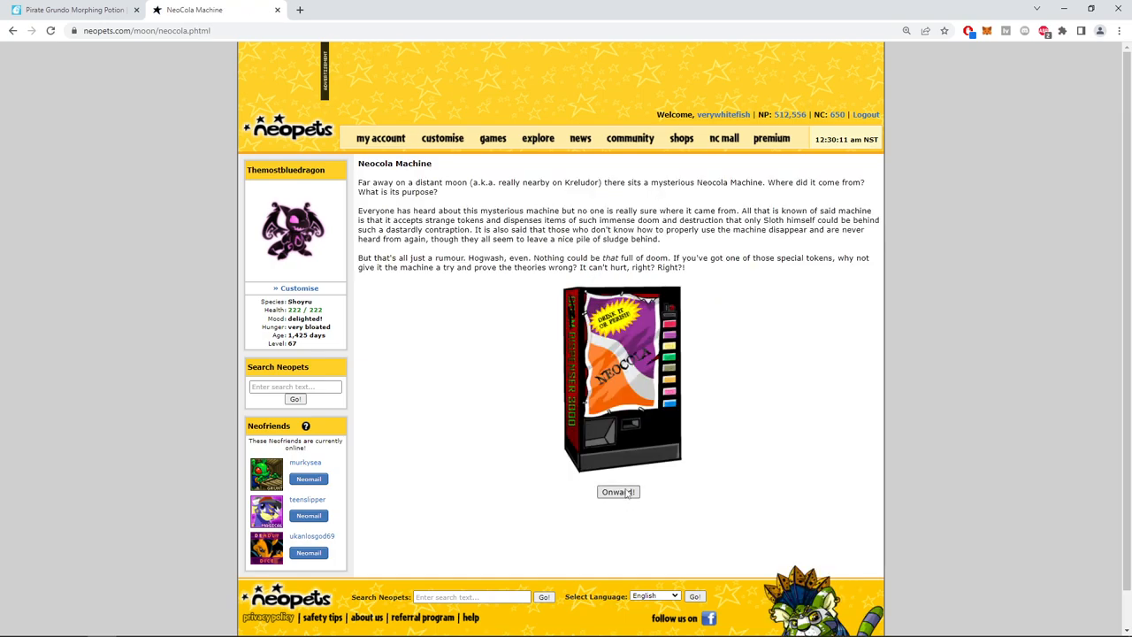
pyautogui.click(619, 492)
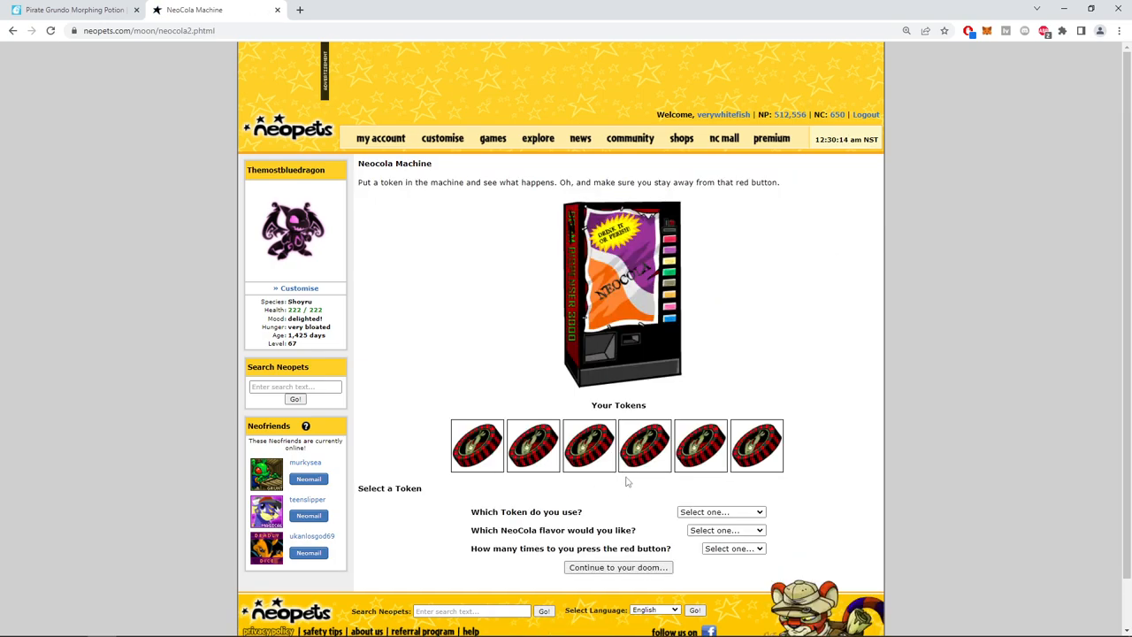
pyautogui.click(732, 548)
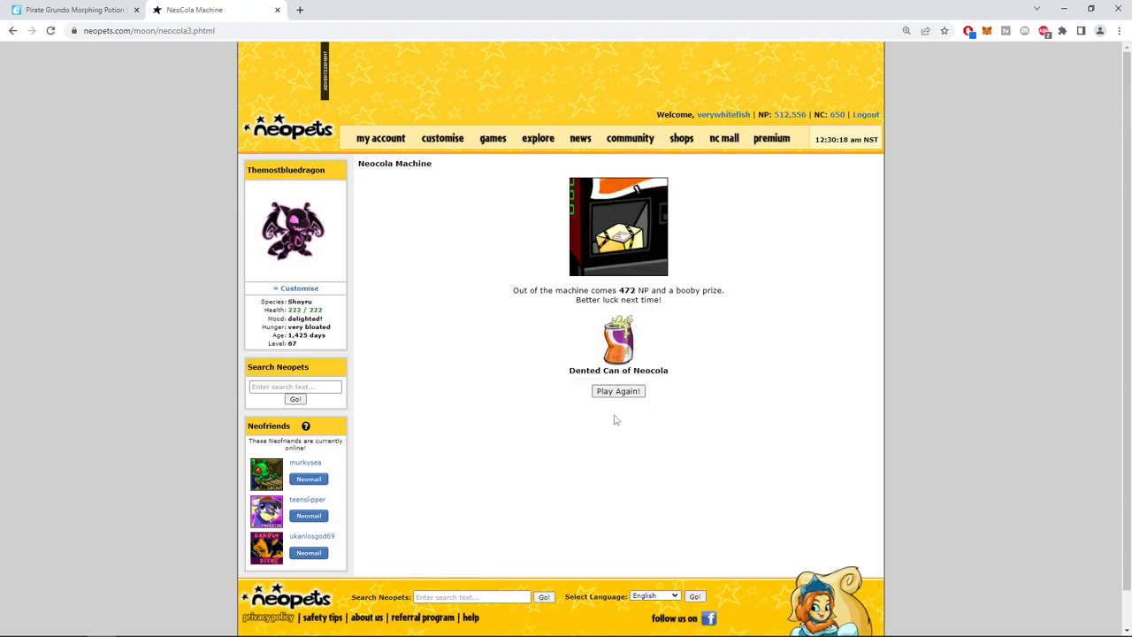
pyautogui.click(617, 391)
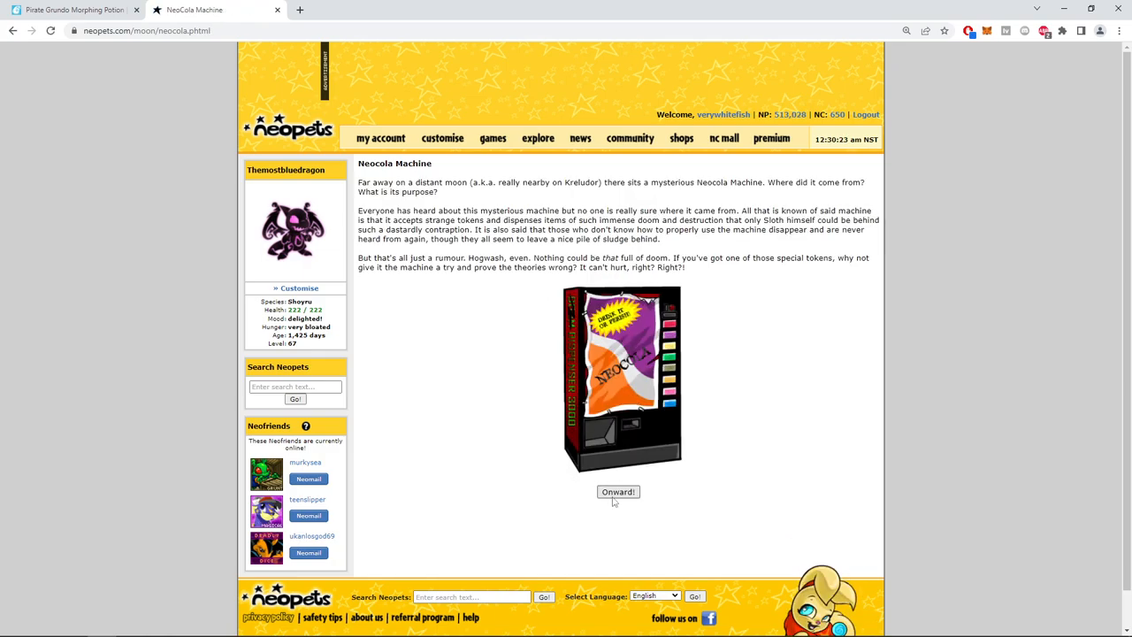
pyautogui.click(618, 491)
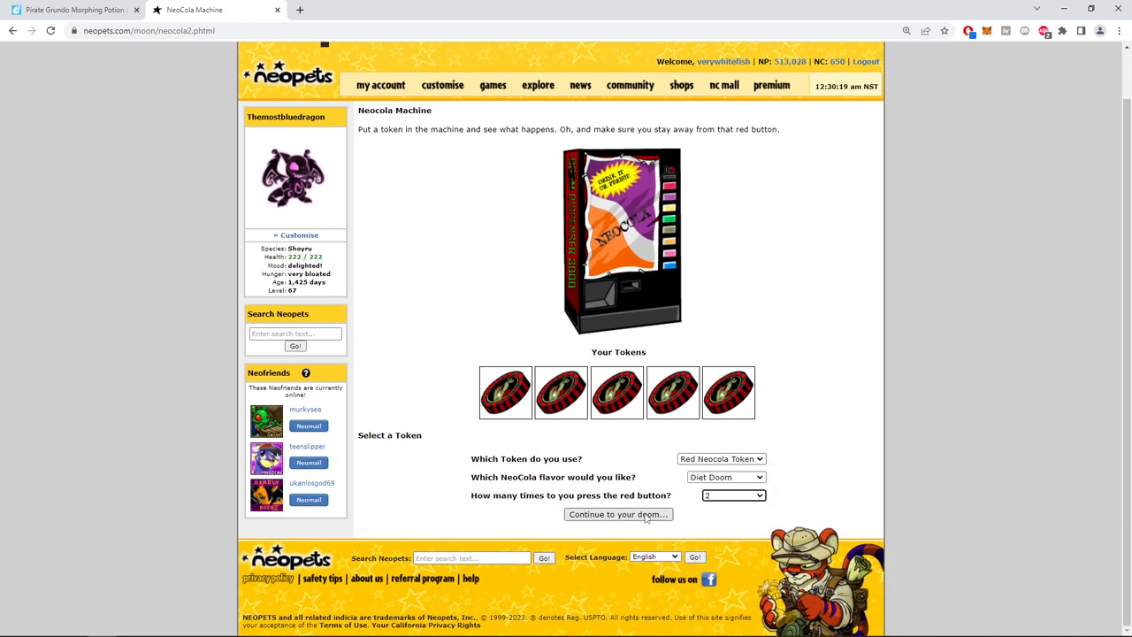
pyautogui.click(618, 514)
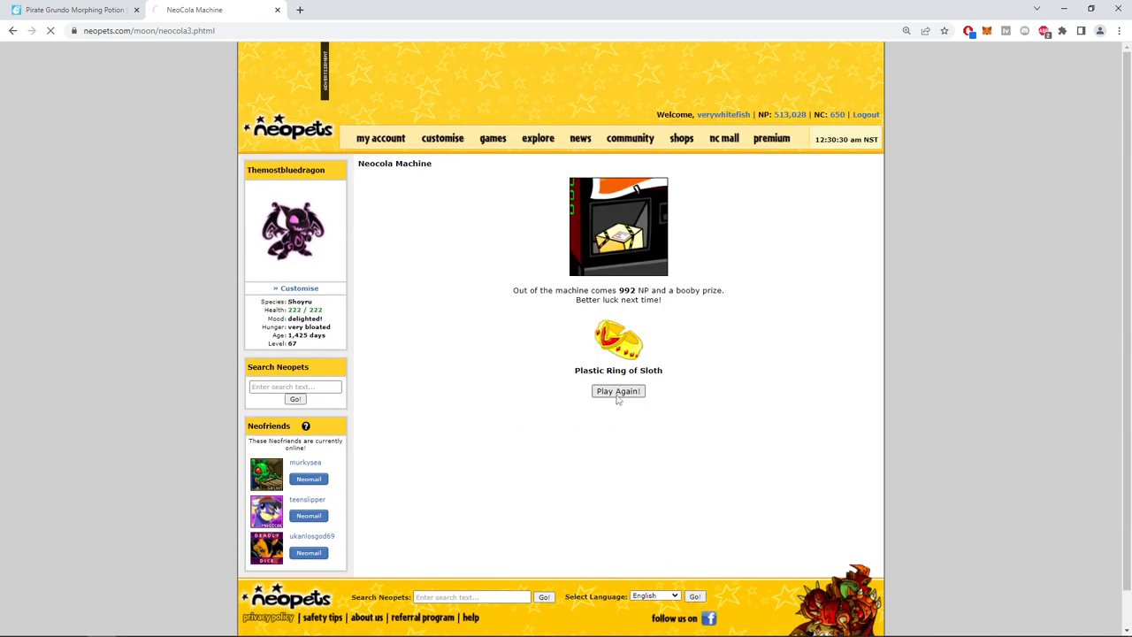
pyautogui.click(618, 391)
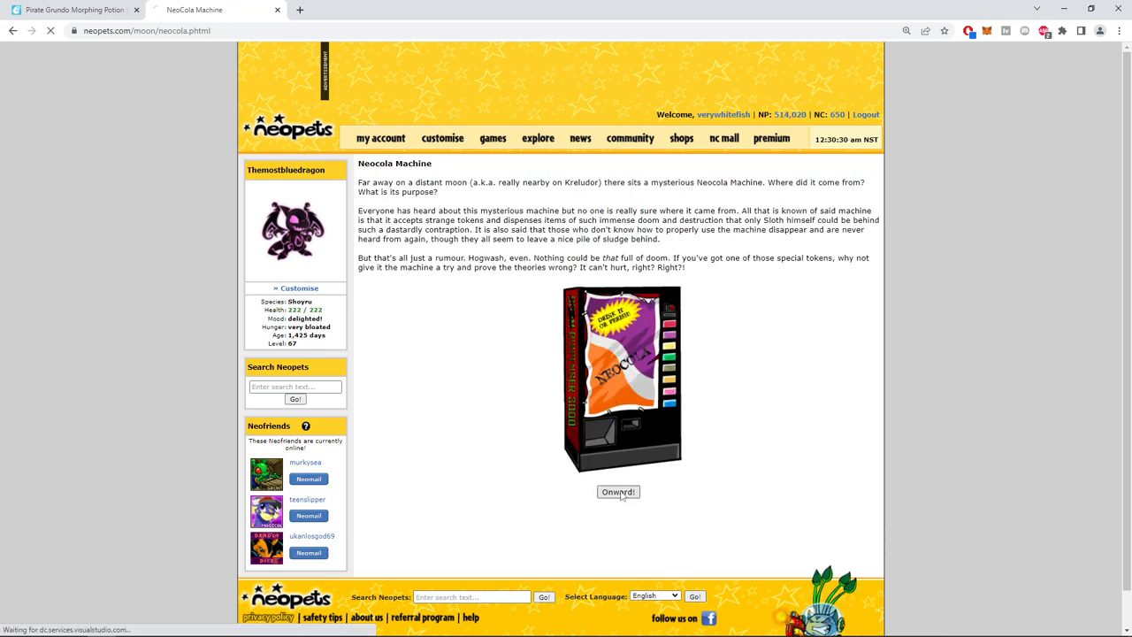
# Feed a red token into the Neocola Machine, winning 68 NP with Sloth Gummies.
pyautogui.click(617, 492)
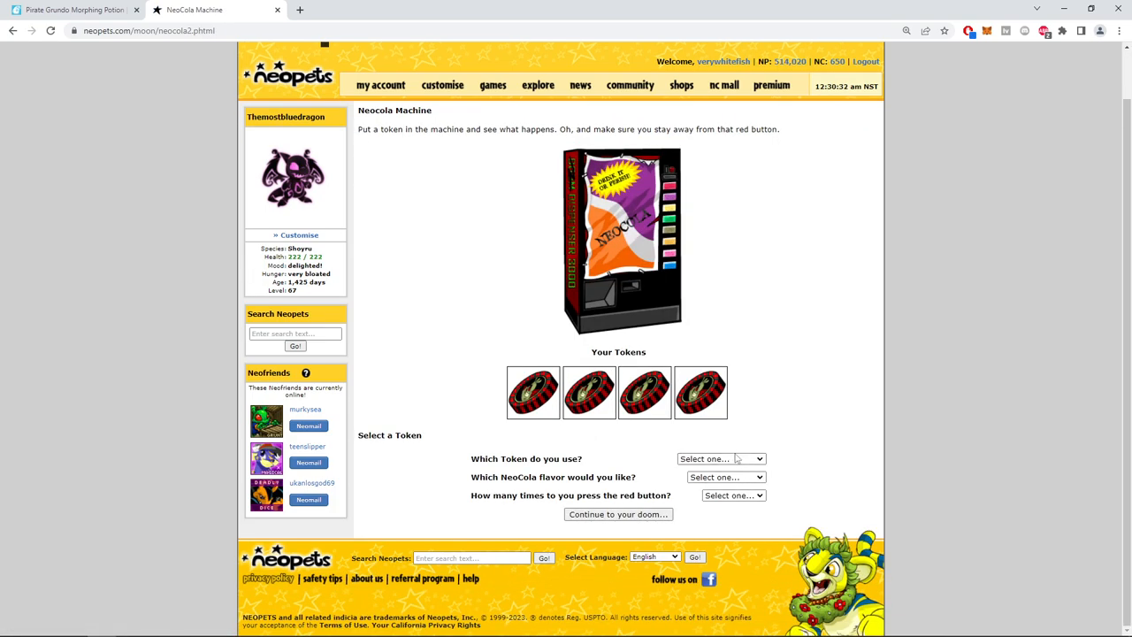
pyautogui.click(734, 496)
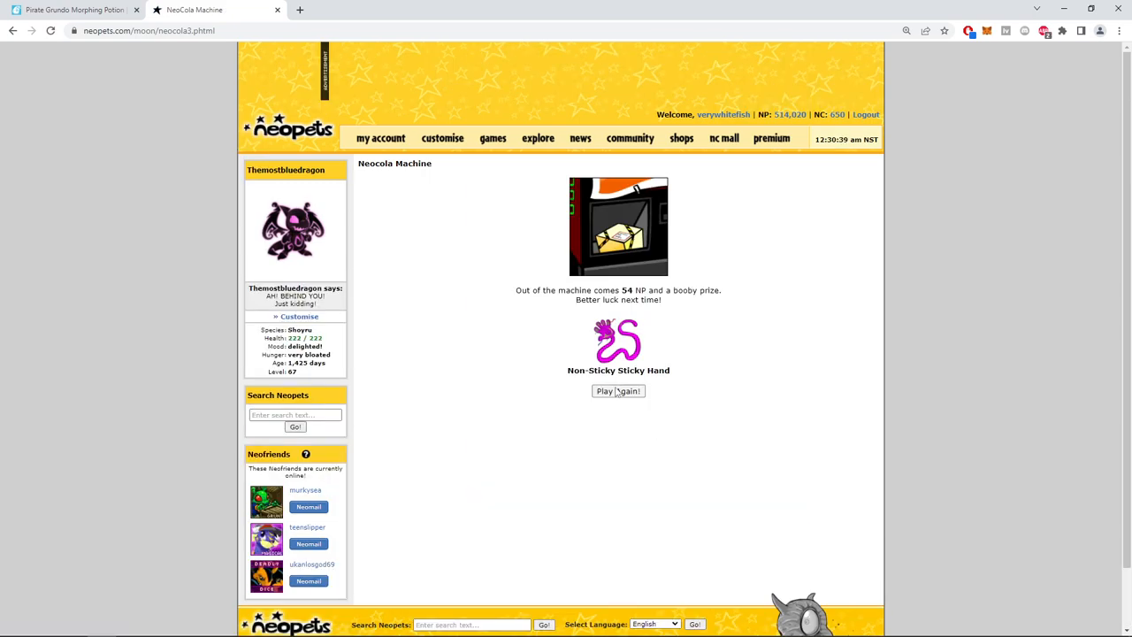
pyautogui.click(618, 391)
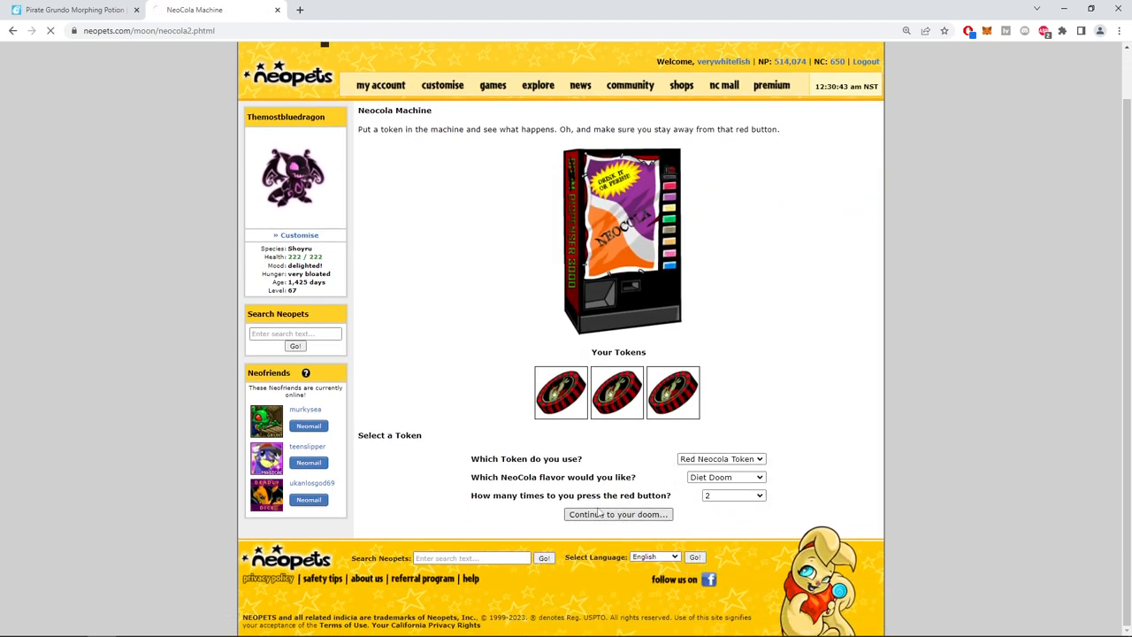
pyautogui.click(617, 514)
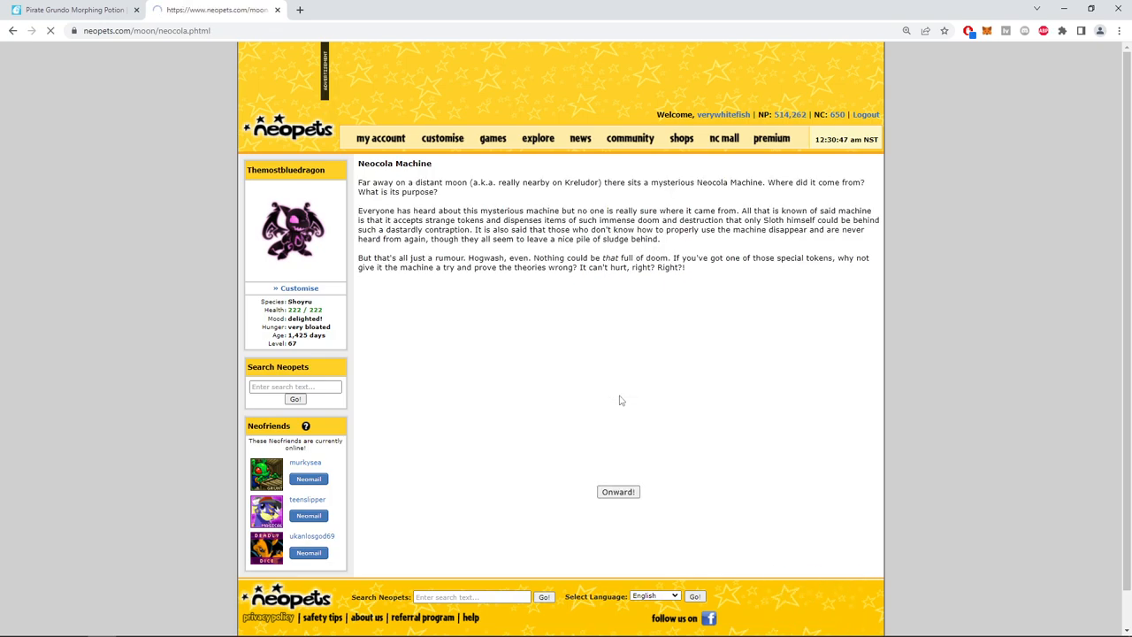
pyautogui.click(618, 492)
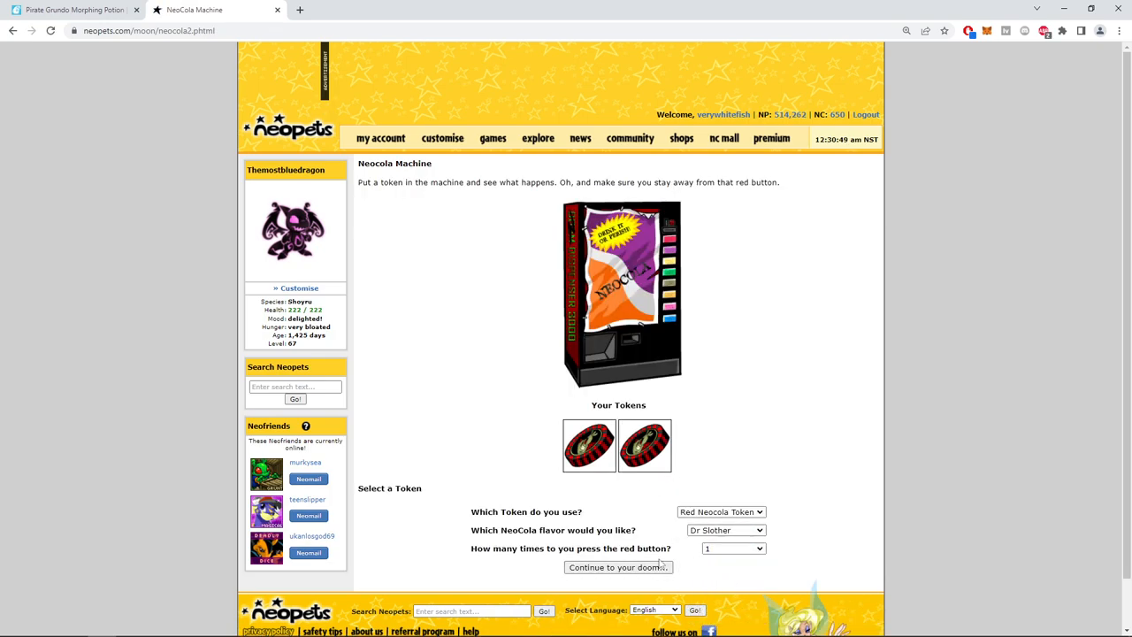
pyautogui.click(617, 567)
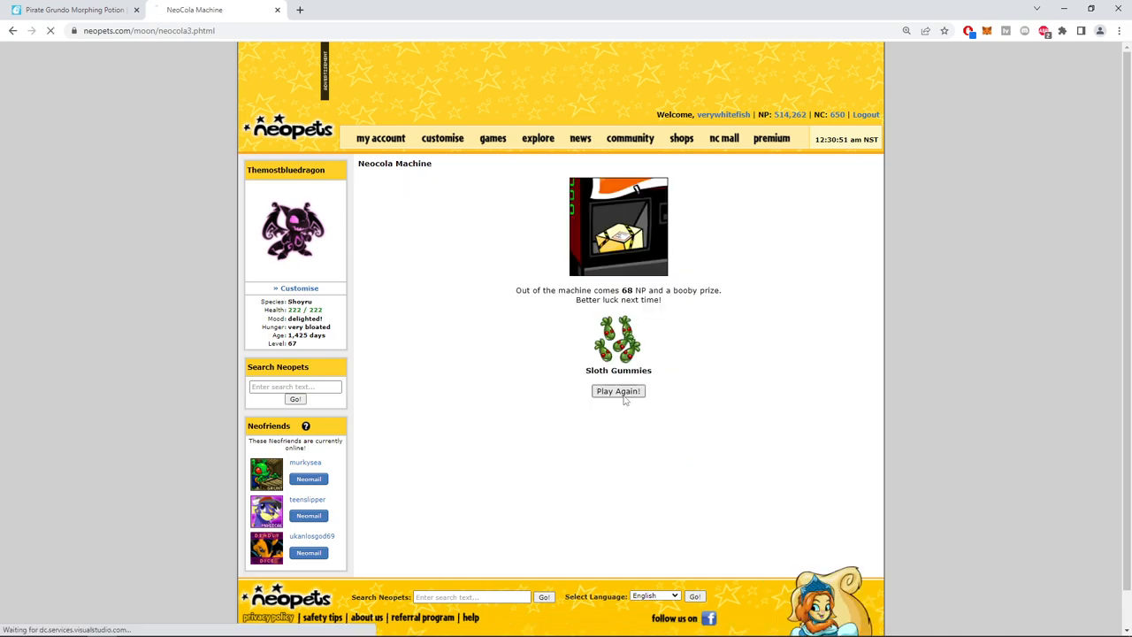
# Play again with Na'cho Cola flavour, winning 88 NP and a Dented Can of Neocola.
pyautogui.click(618, 391)
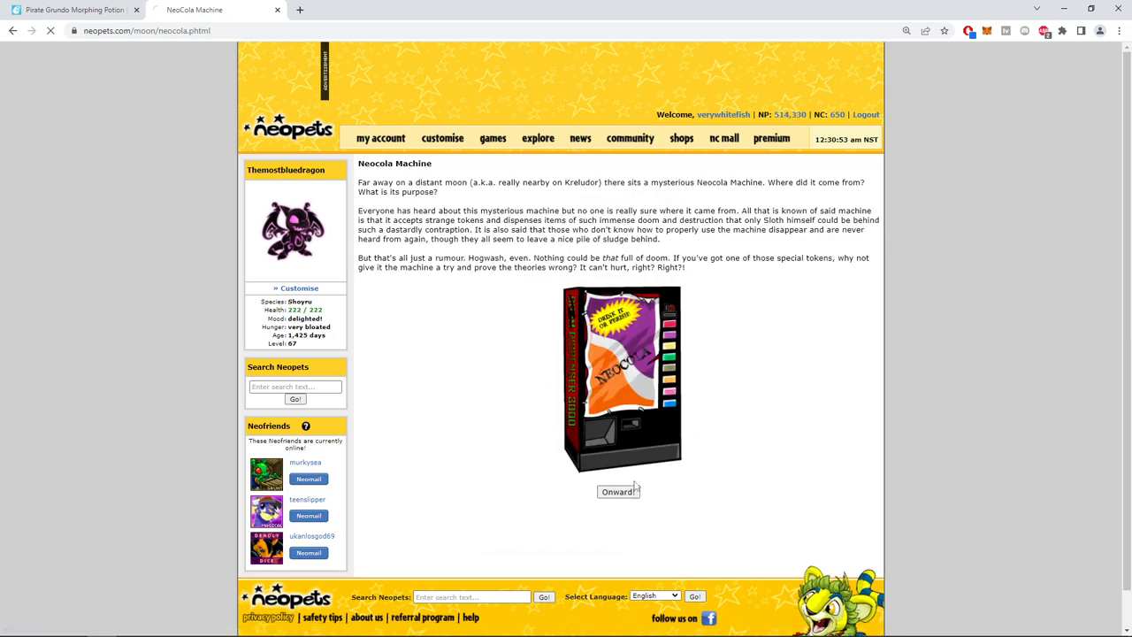
pyautogui.click(618, 491)
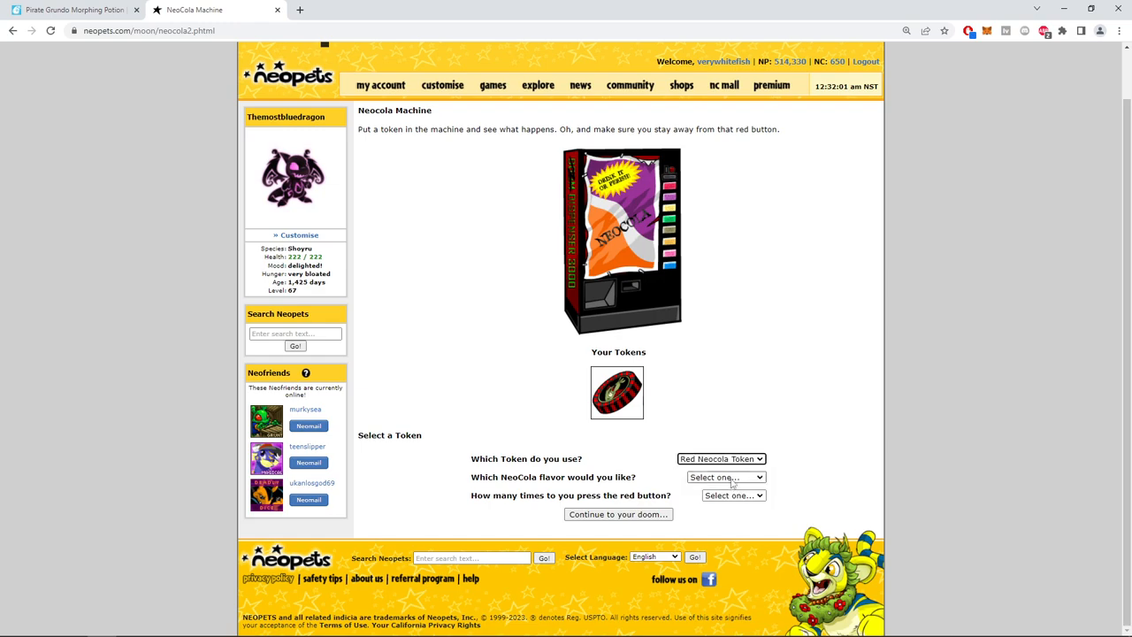
pyautogui.click(725, 477)
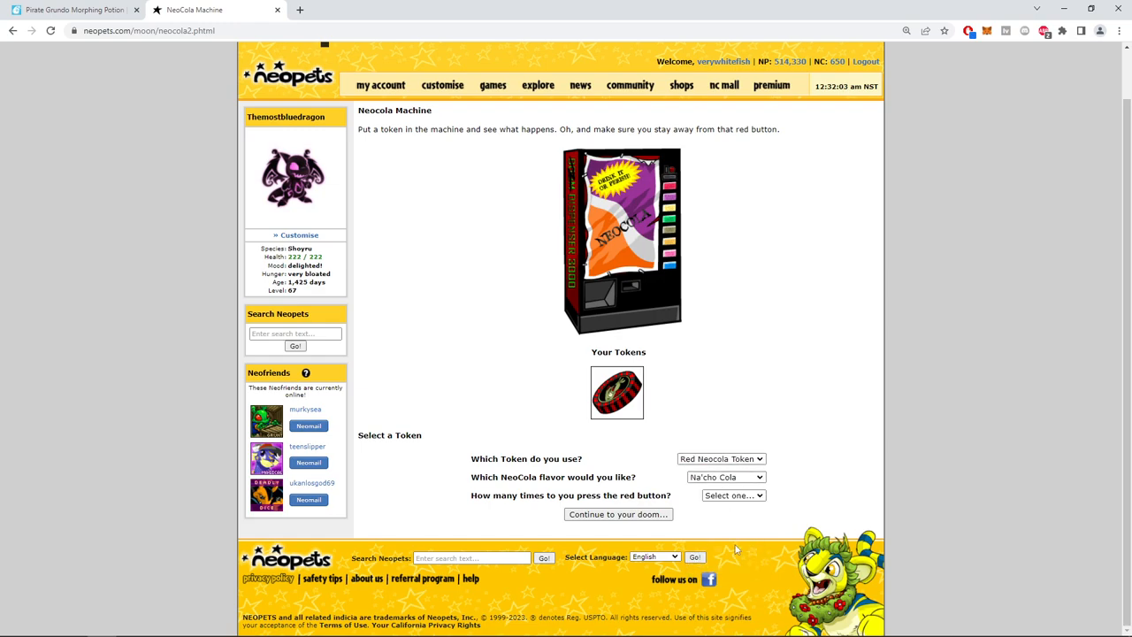
pyautogui.click(733, 495)
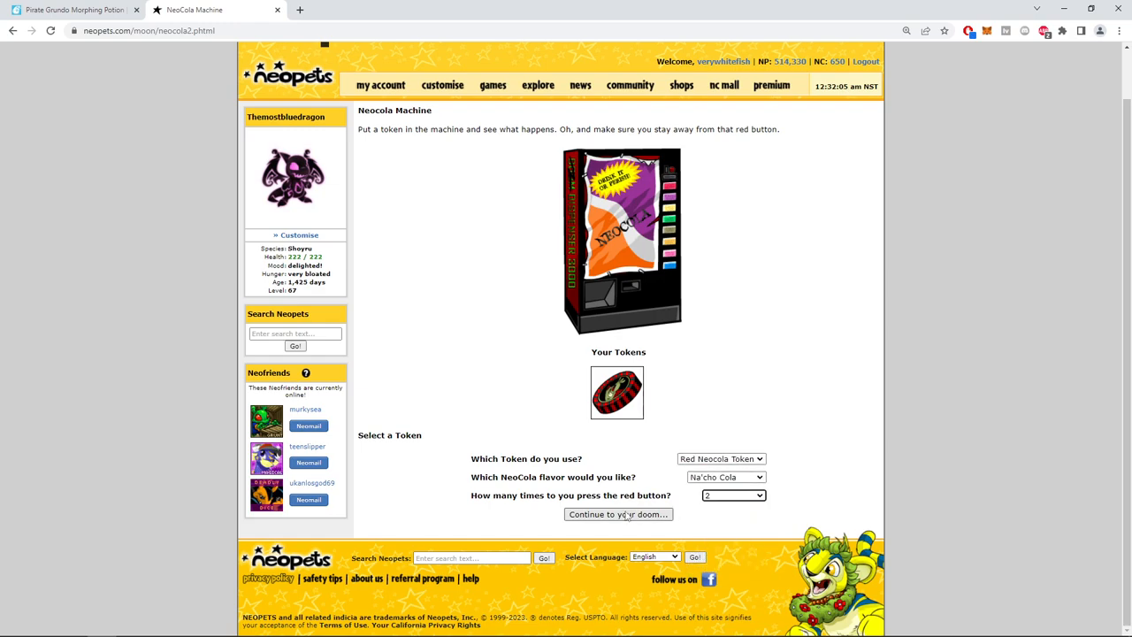
pyautogui.click(617, 514)
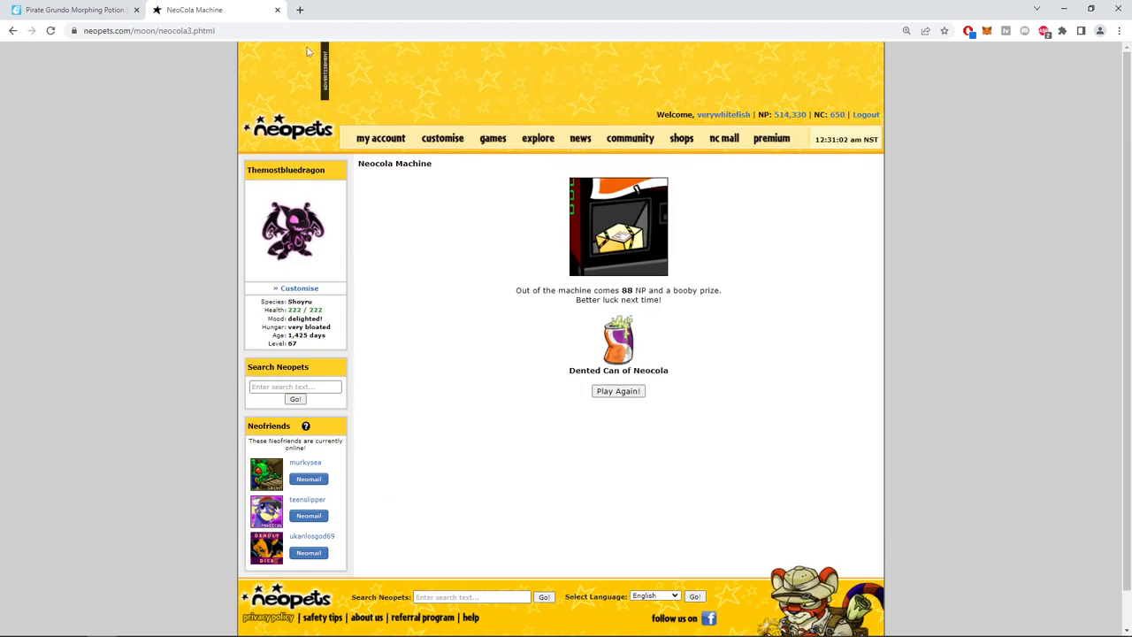
pyautogui.moveTo(299, 37)
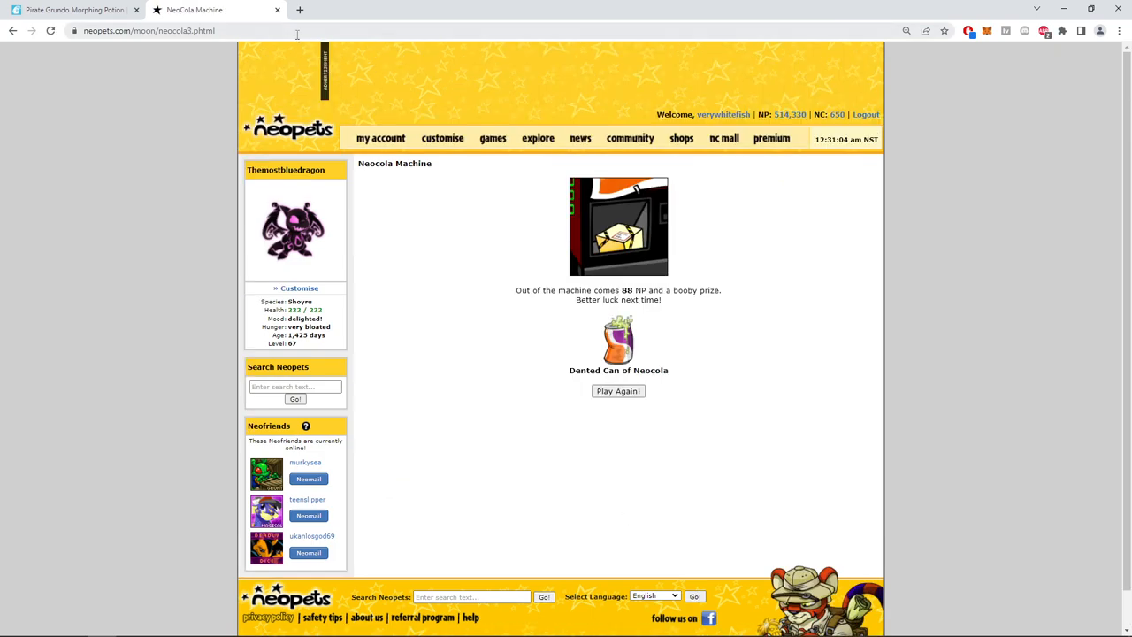
# Search Jellyneo for Discovered Treasure Chest and open its 10,600 NP item page.
pyautogui.click(80, 10)
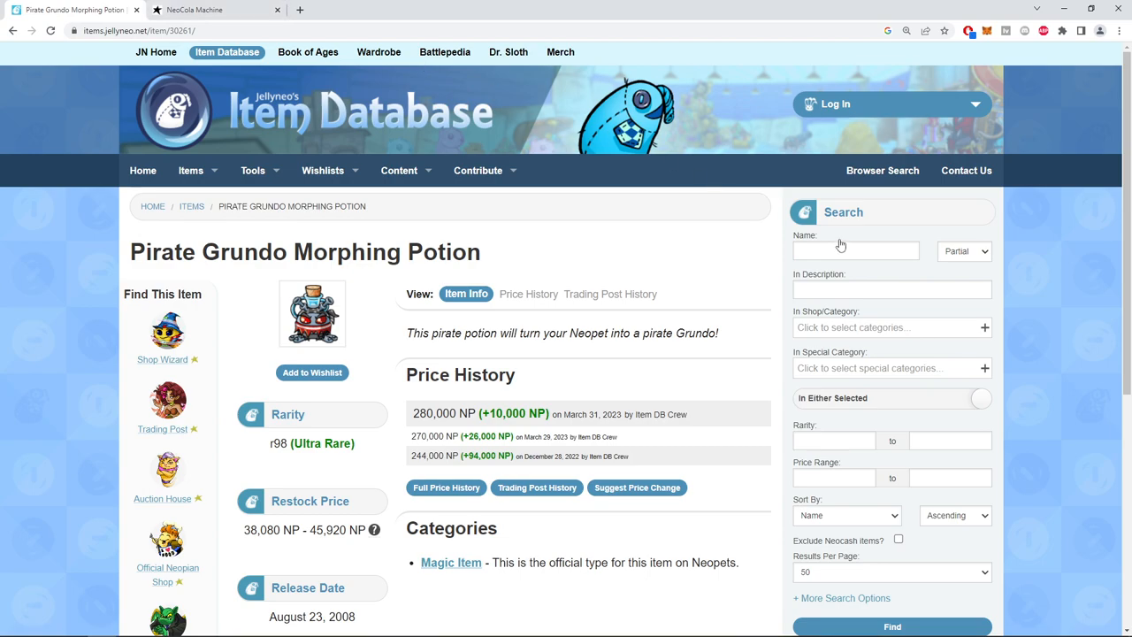
pyautogui.write('d')
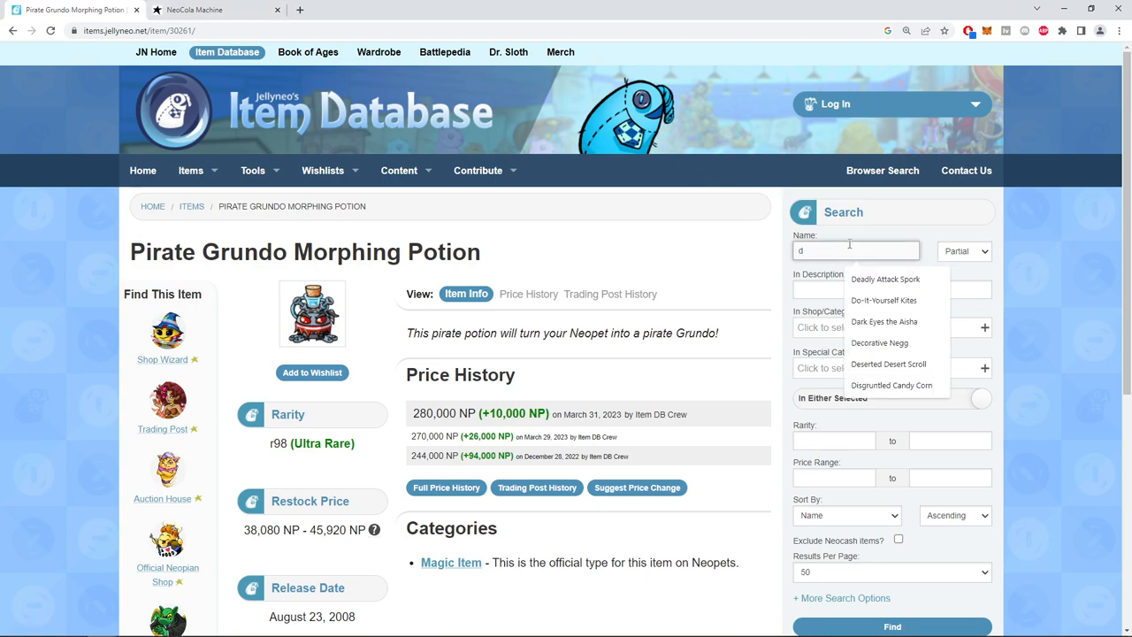
pyautogui.write('Discarded Cloud Krawk Pli')
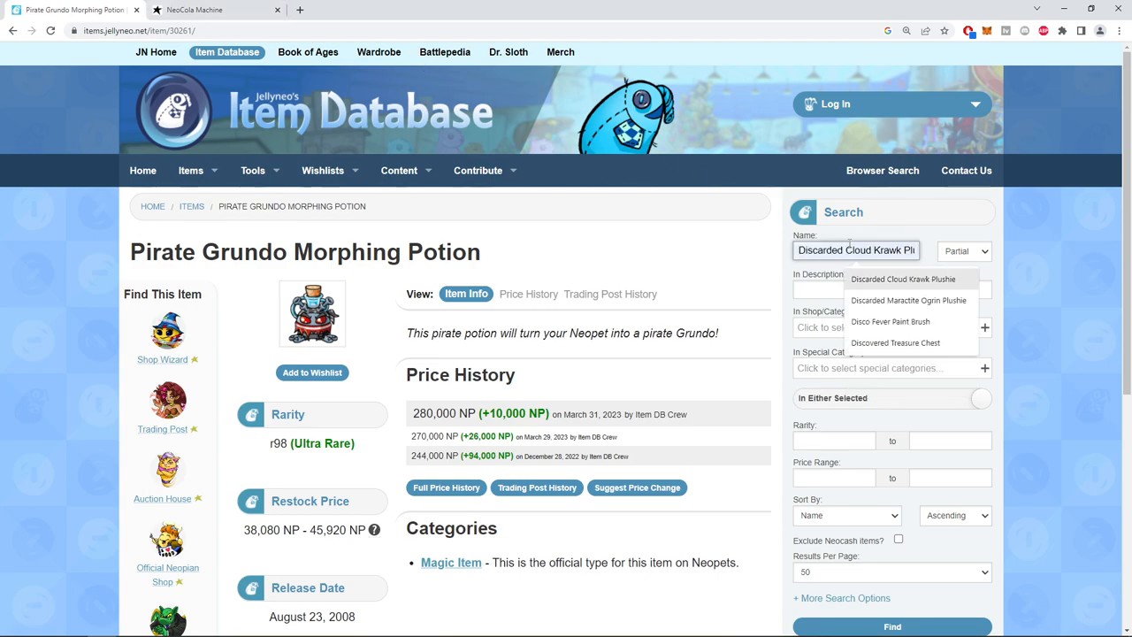
pyautogui.click(896, 342)
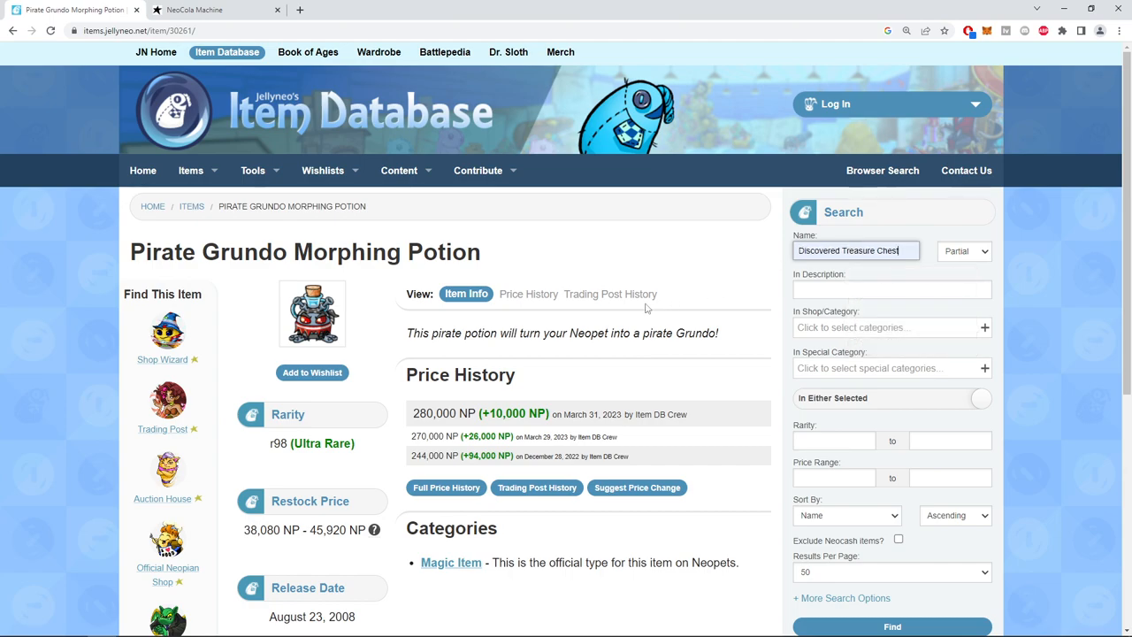
pyautogui.moveTo(417, 237)
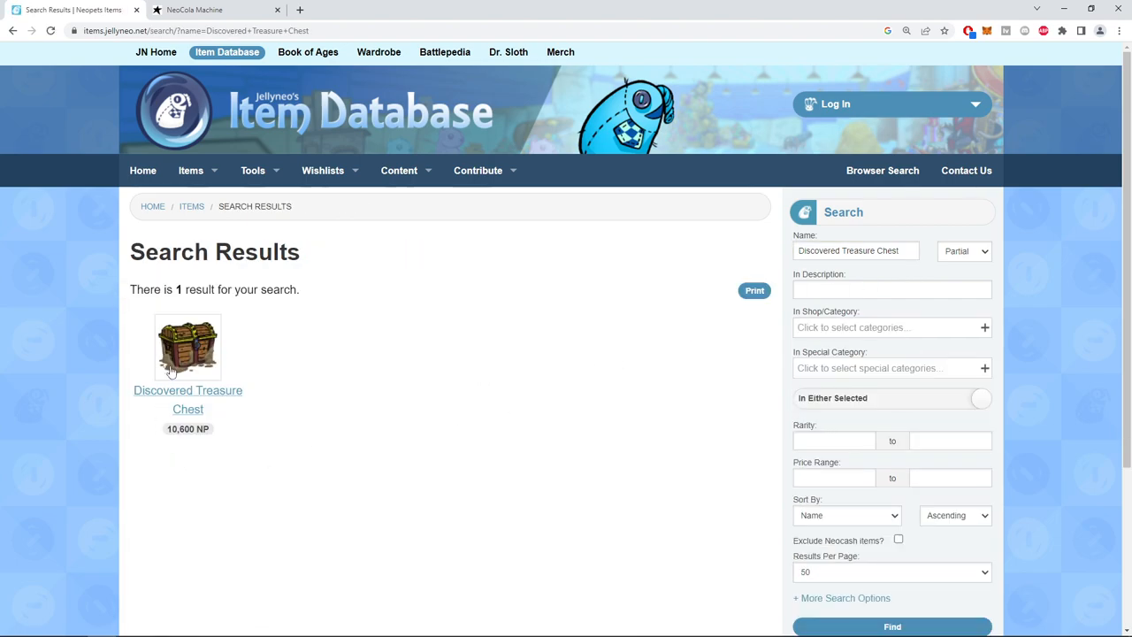
pyautogui.click(188, 348)
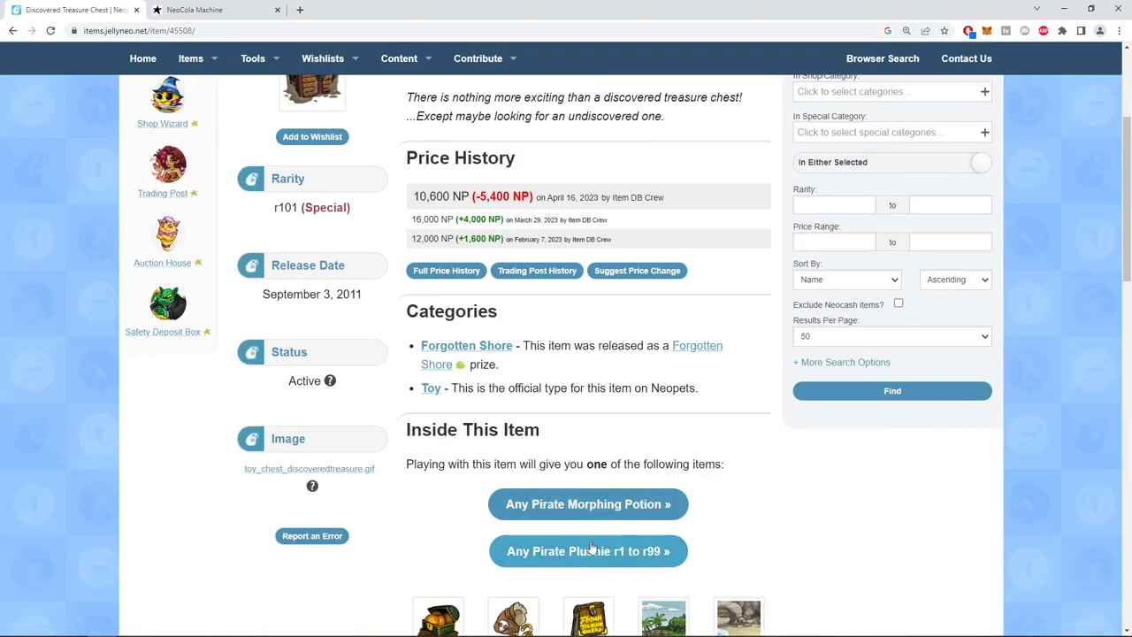
# List Any Pirate Morphing Potion results capped at 250,000 NP, showing nine potions.
pyautogui.click(587, 504)
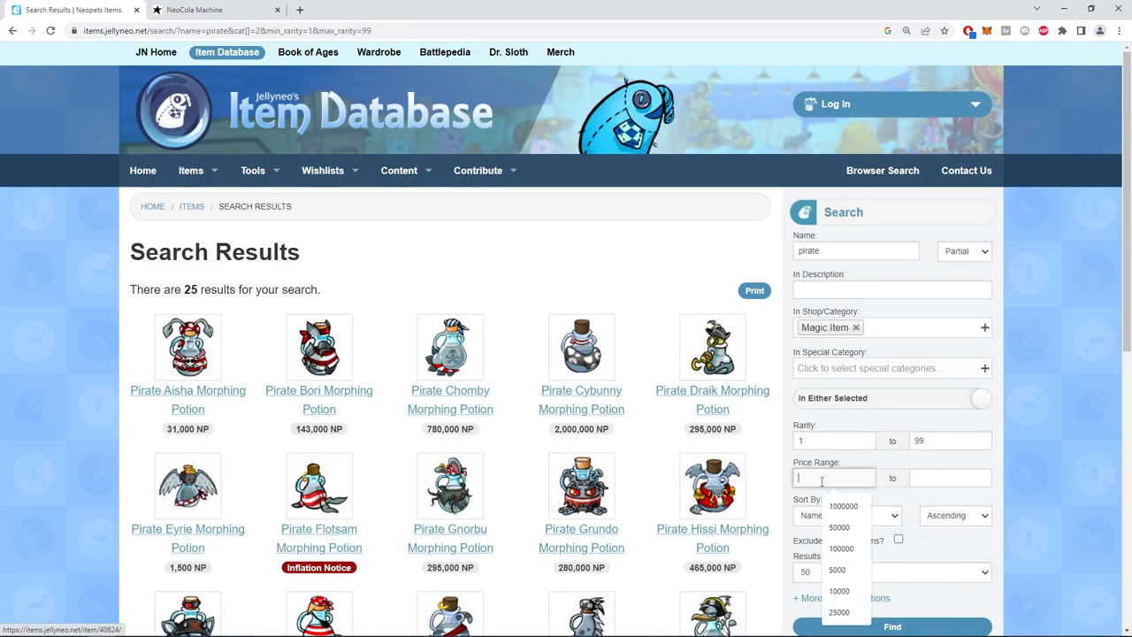
pyautogui.write('250000')
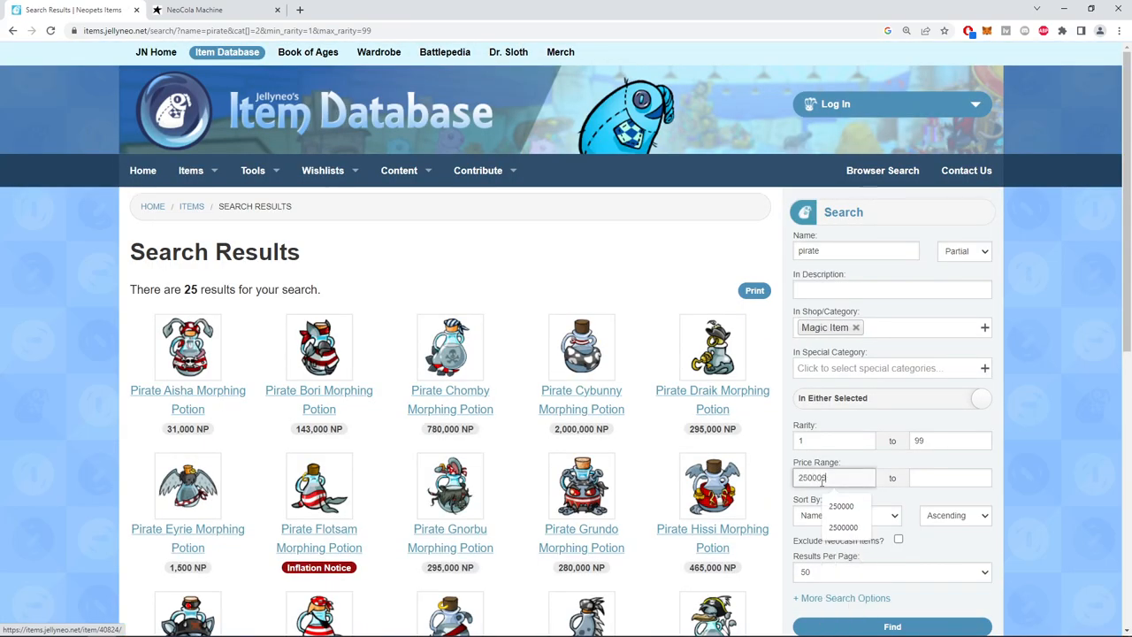
pyautogui.click(892, 626)
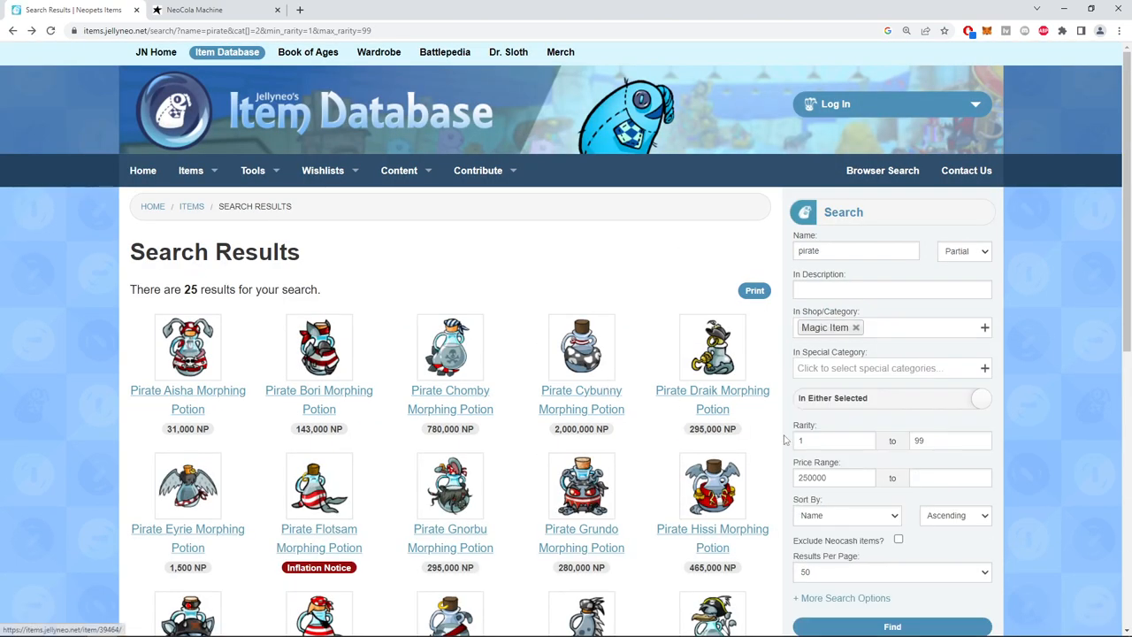
pyautogui.write('250000')
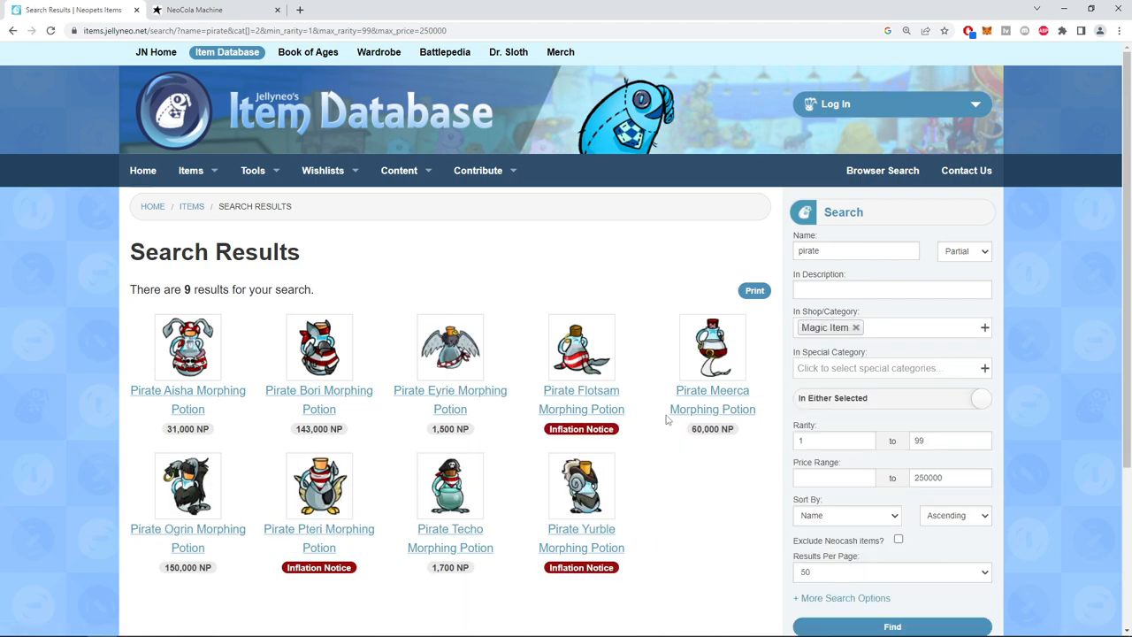
pyautogui.moveTo(576, 513)
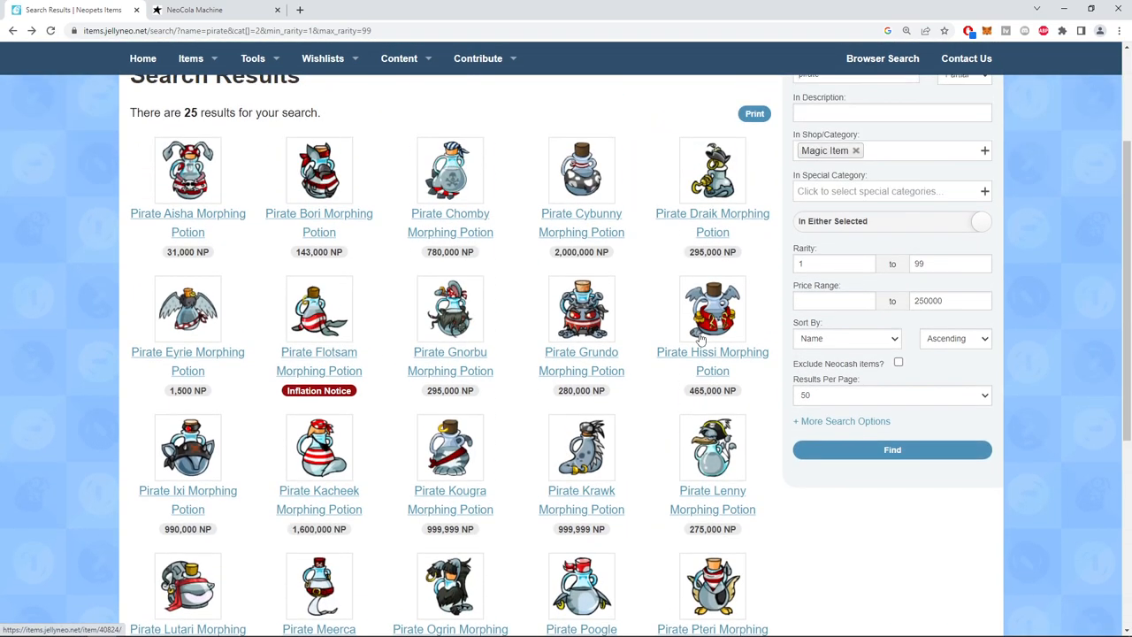
# Scroll through the full list of 25 Pirate Morphing Potions and their prices.
pyautogui.scroll(-3)
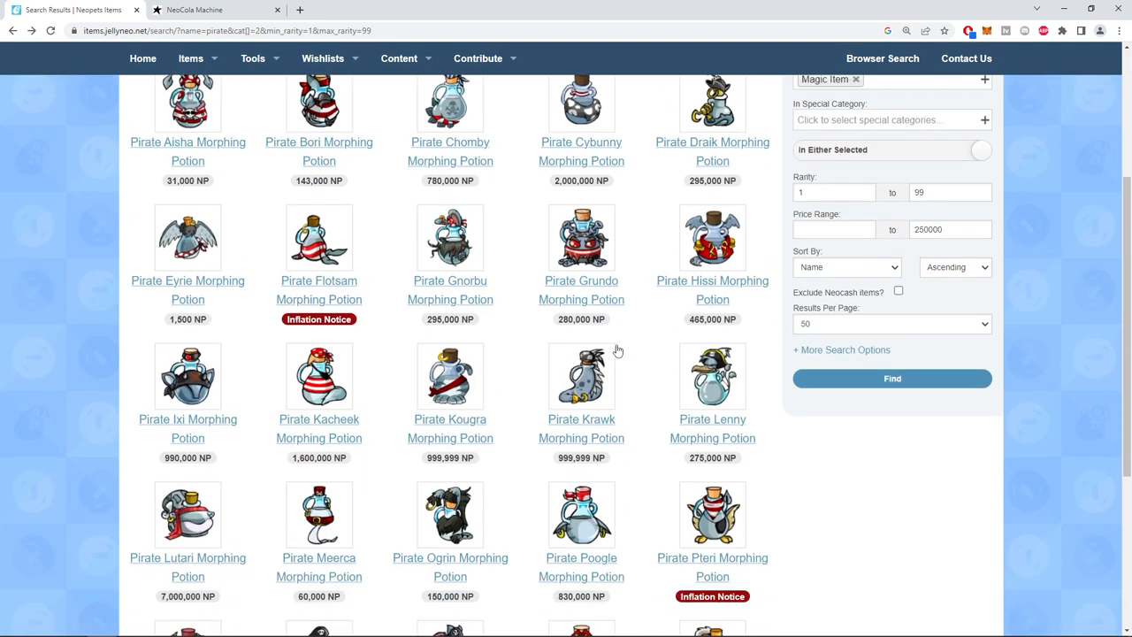
pyautogui.scroll(-3)
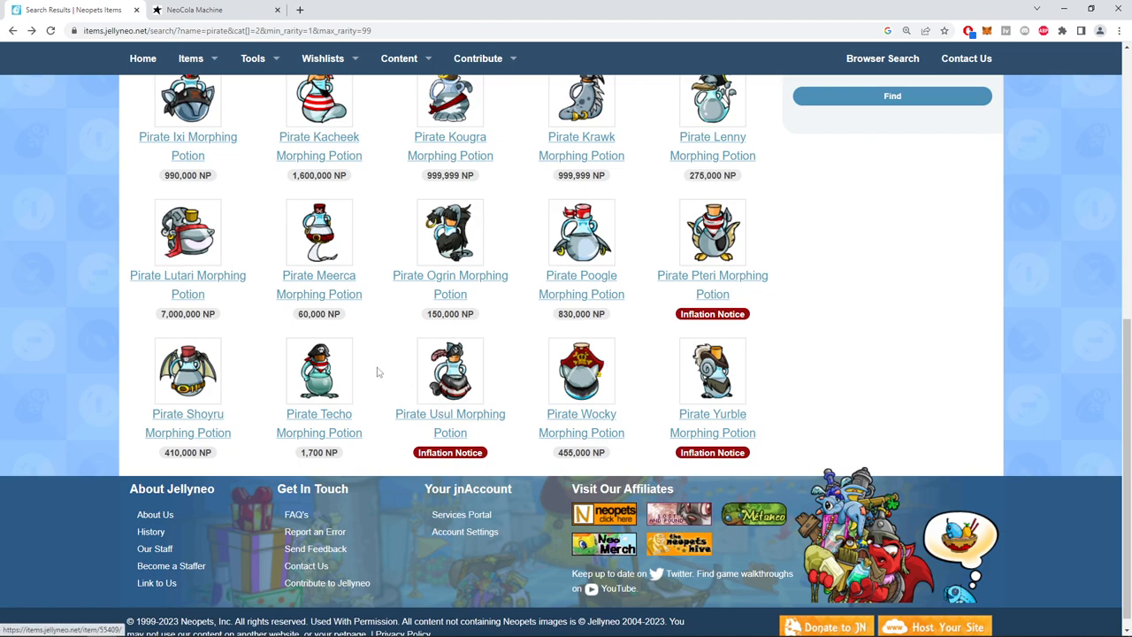
pyautogui.scroll(3)
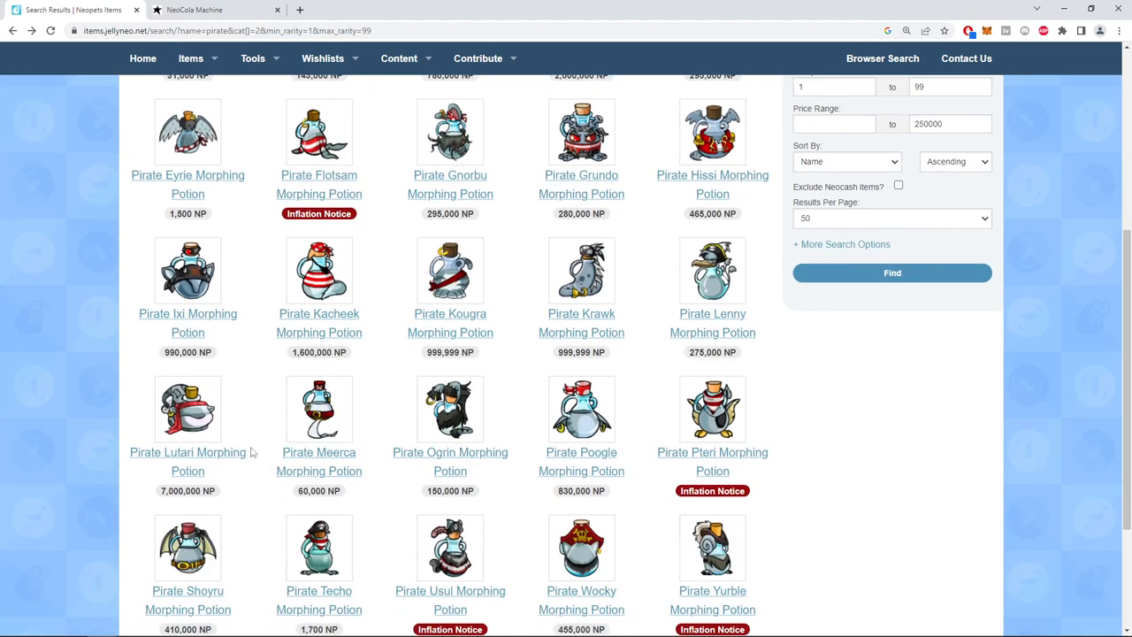